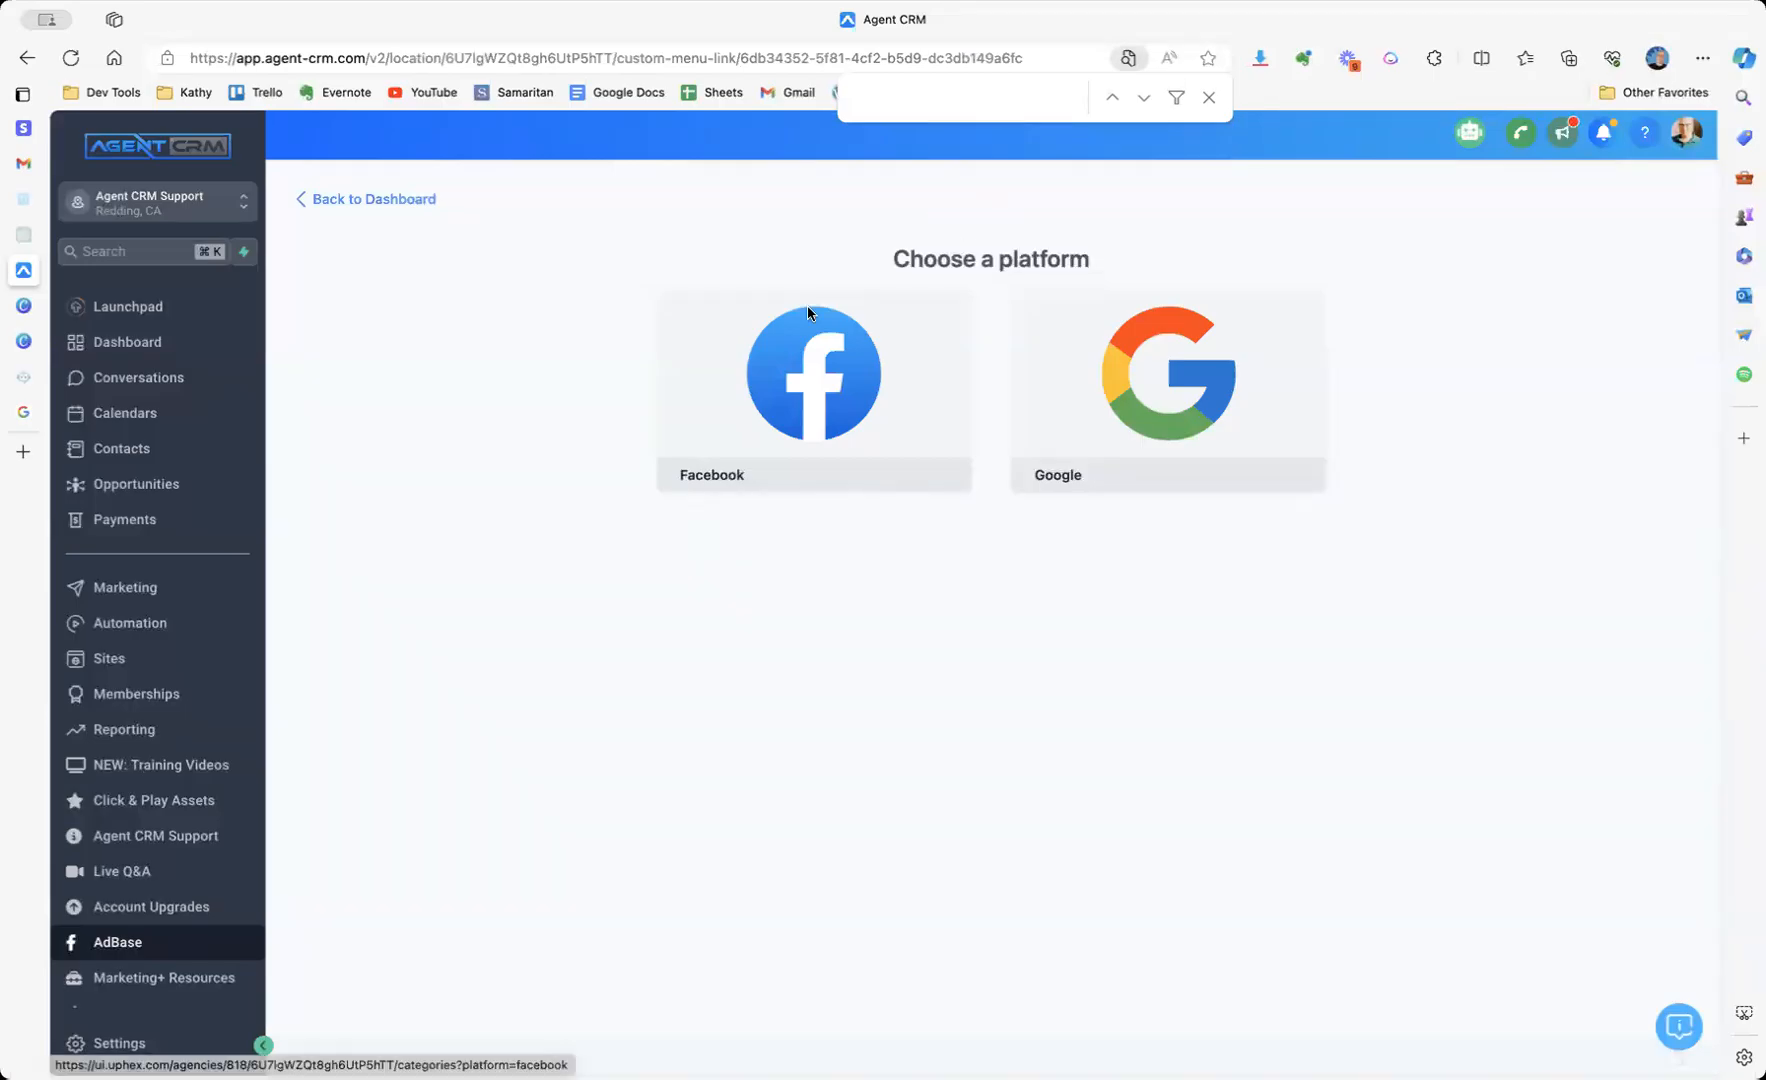
pyautogui.moveTo(742, 412)
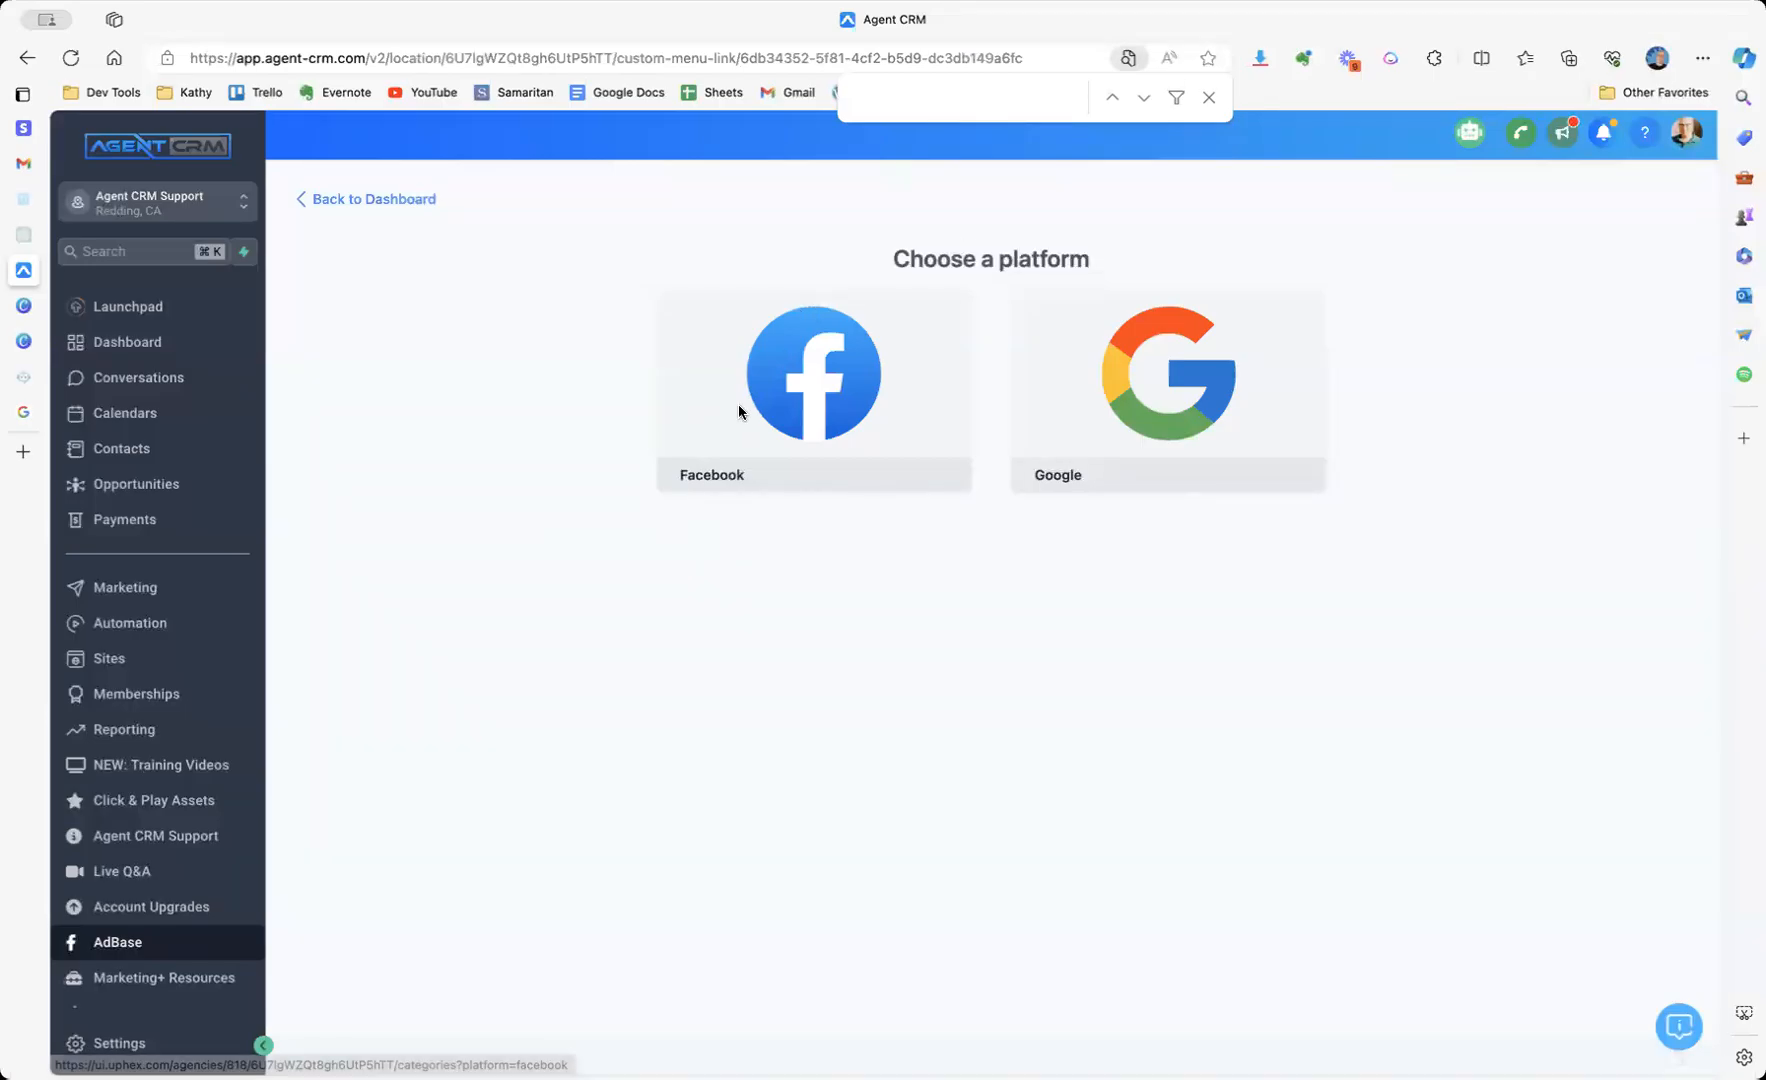
# Choose Facebook as the ad platform and scroll the category grid to Recruitment.
pyautogui.click(812, 372)
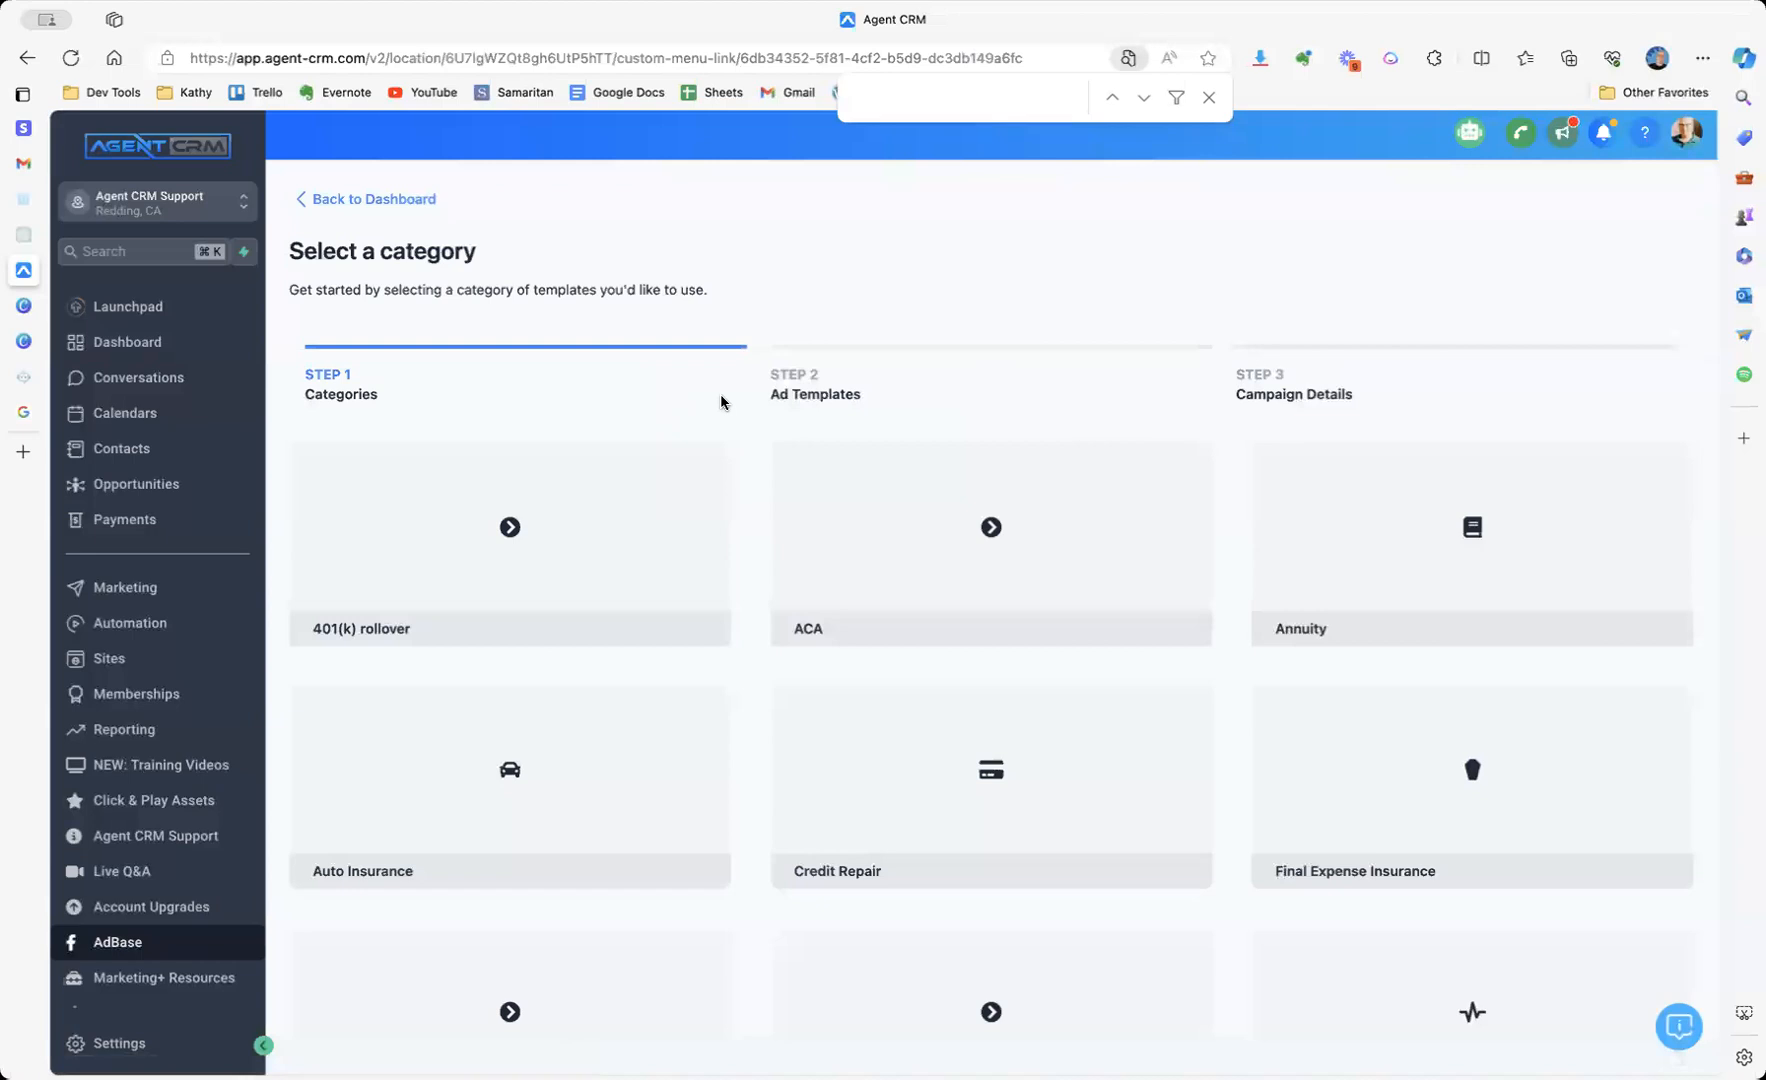
pyautogui.scroll(-3)
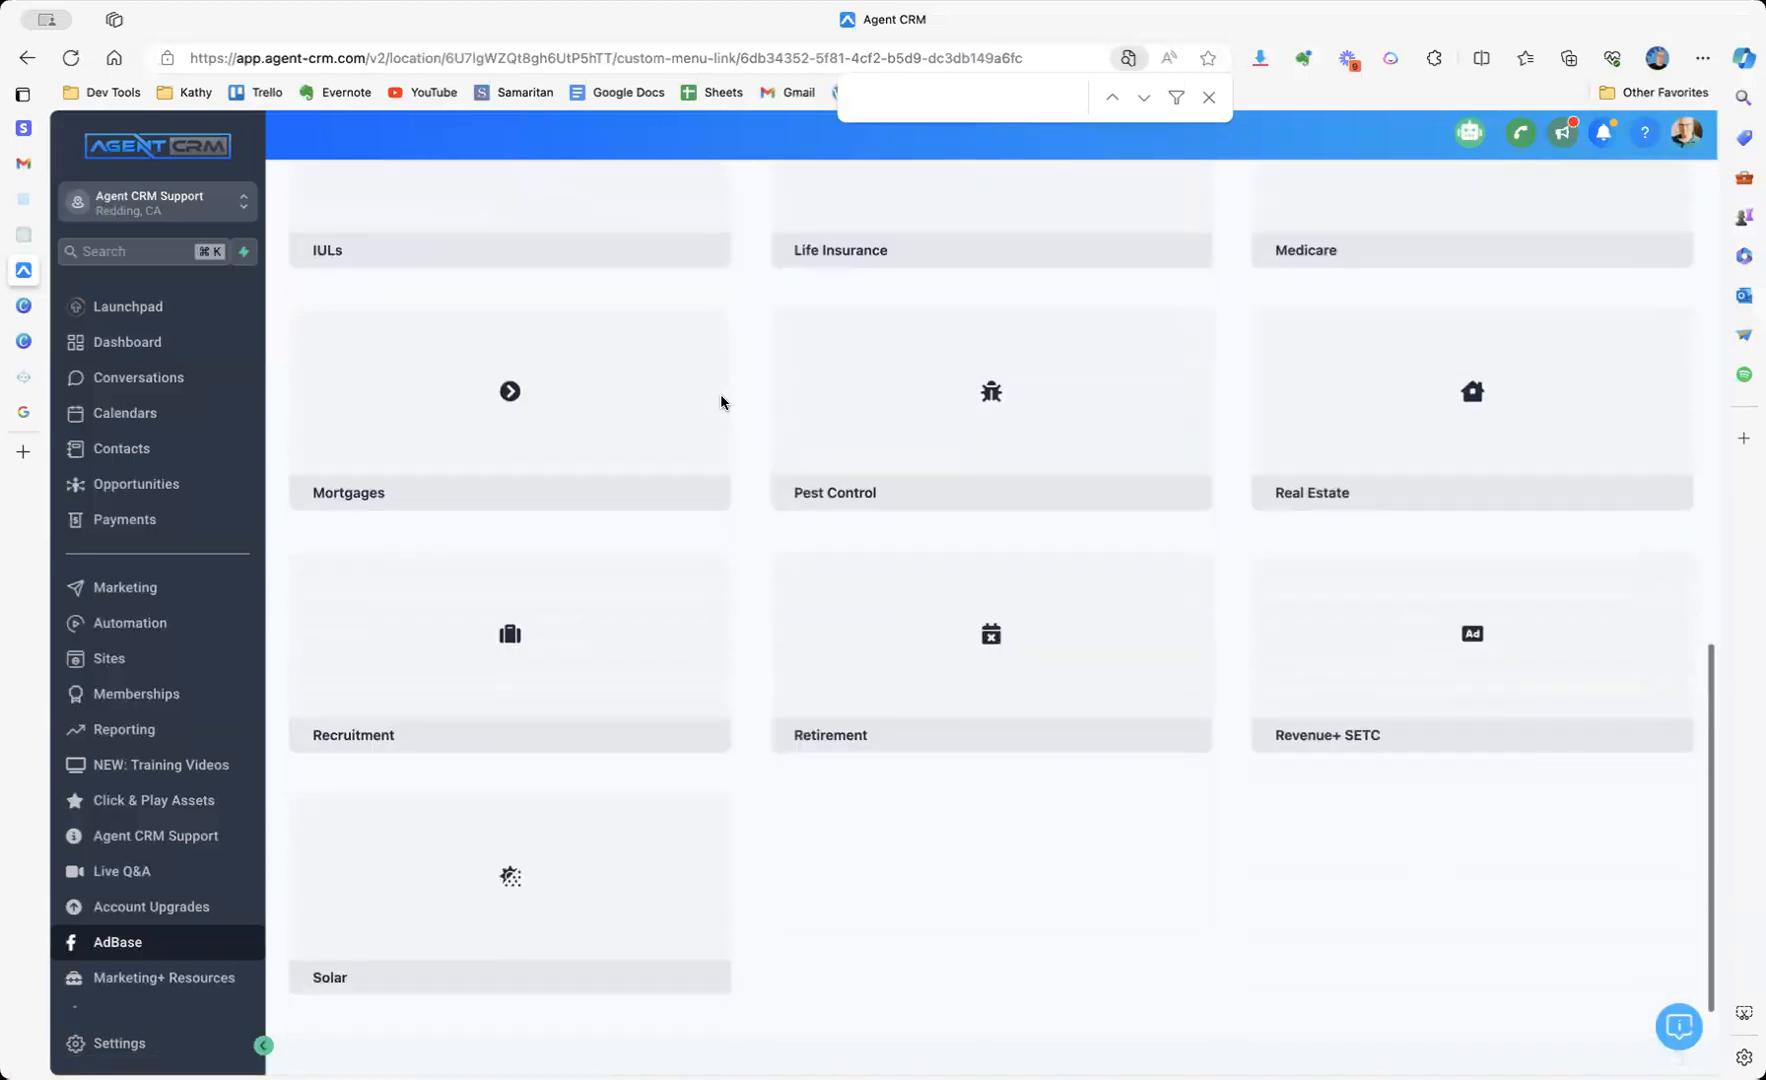
pyautogui.scroll(-3)
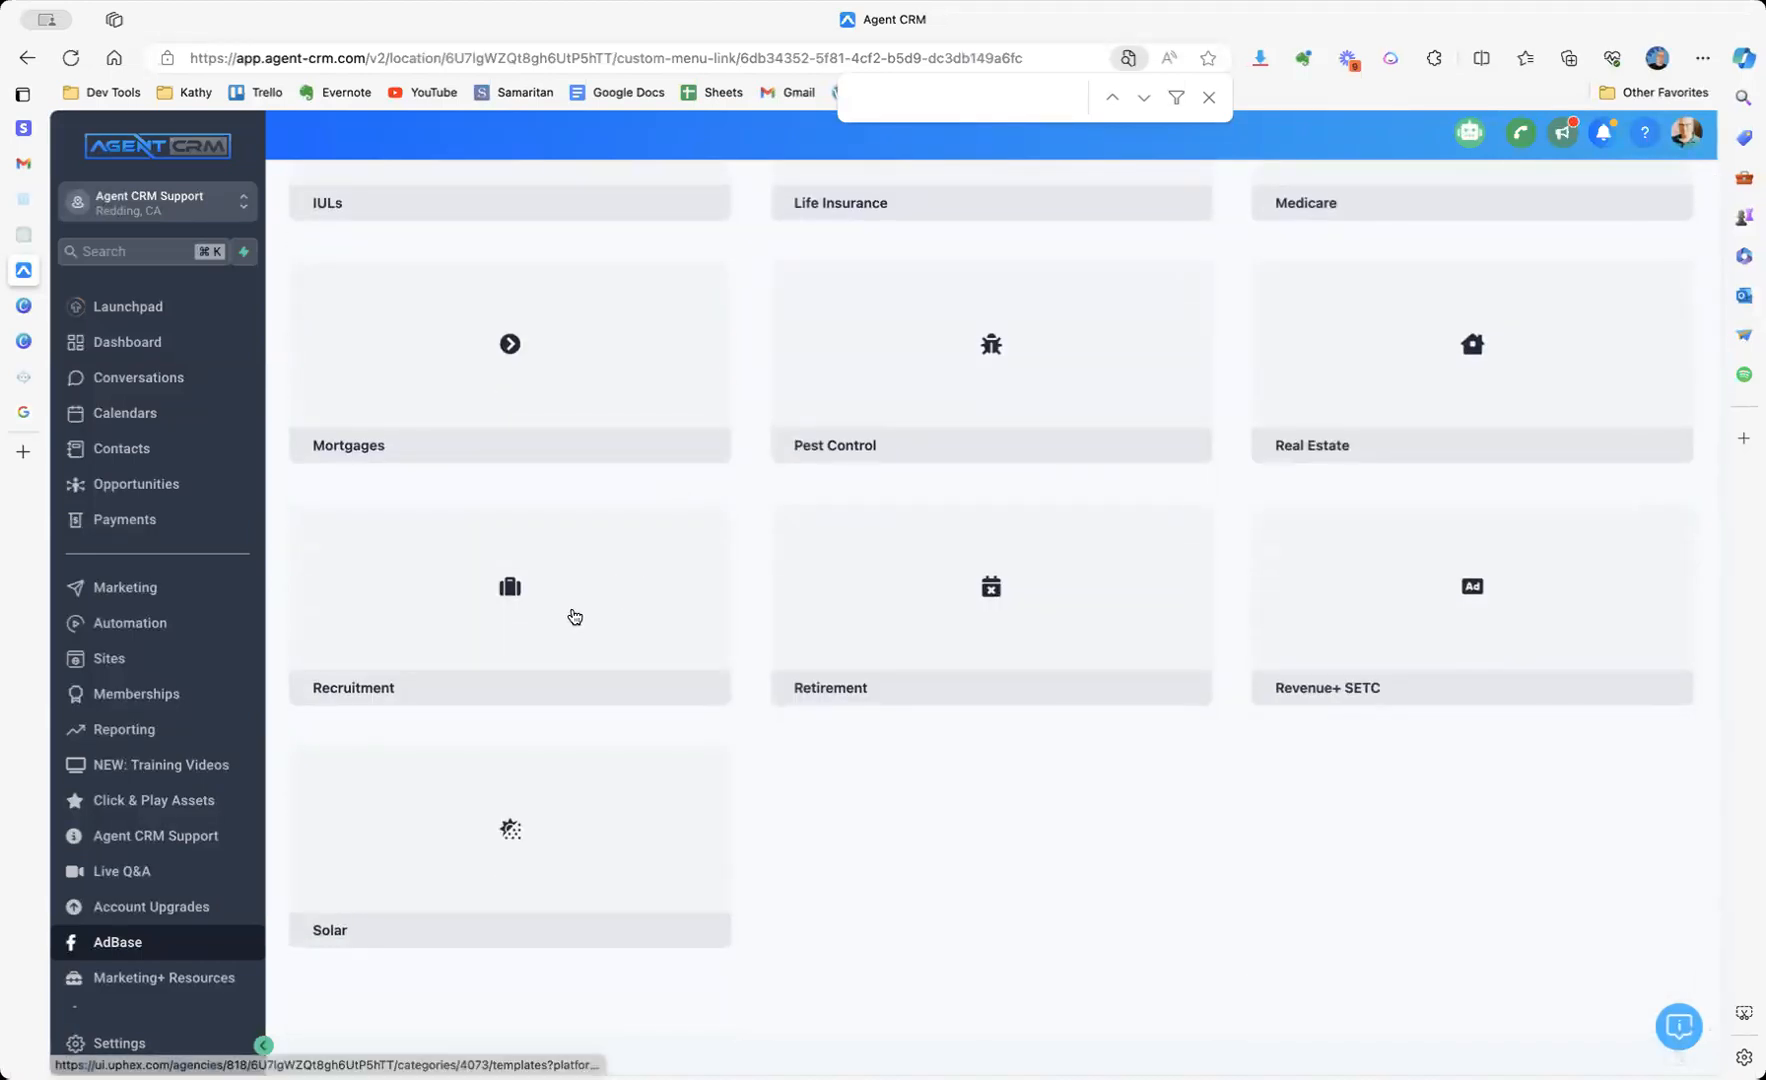
# Select the Recruitment category and browse its Facebook ad templates.
pyautogui.click(508, 600)
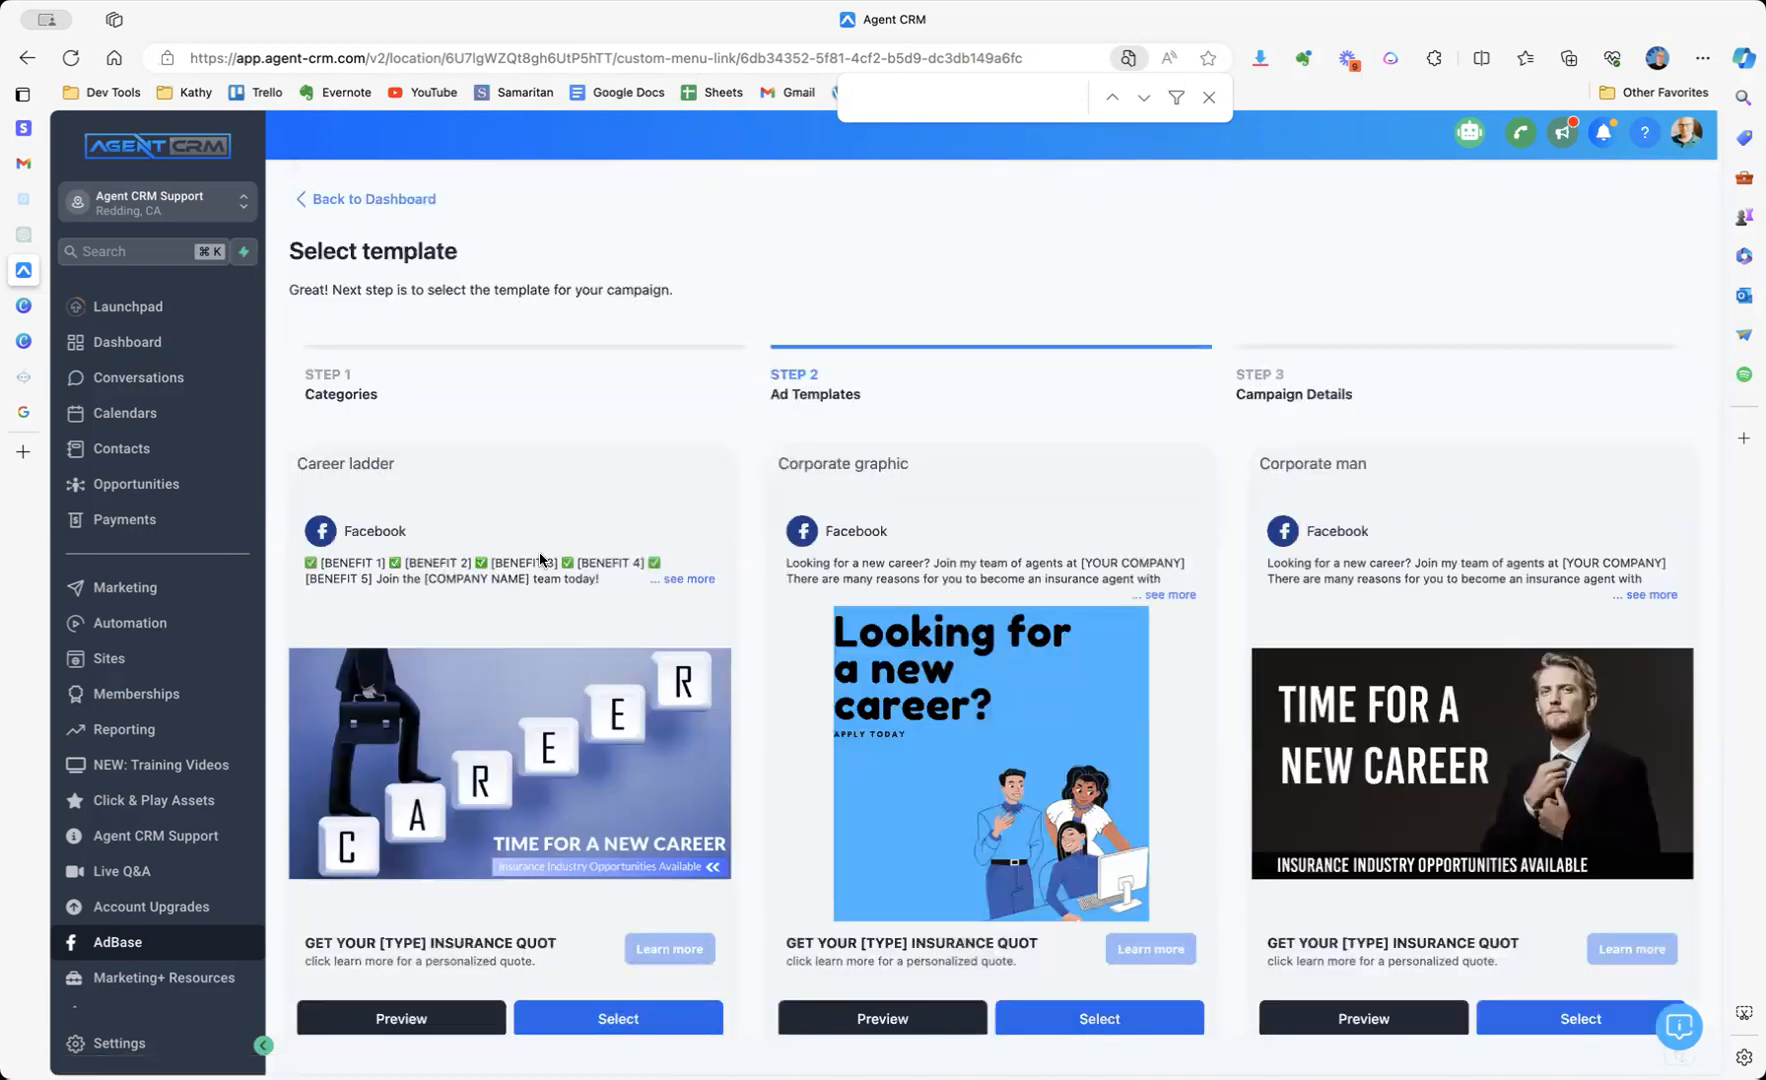
pyautogui.scroll(-3)
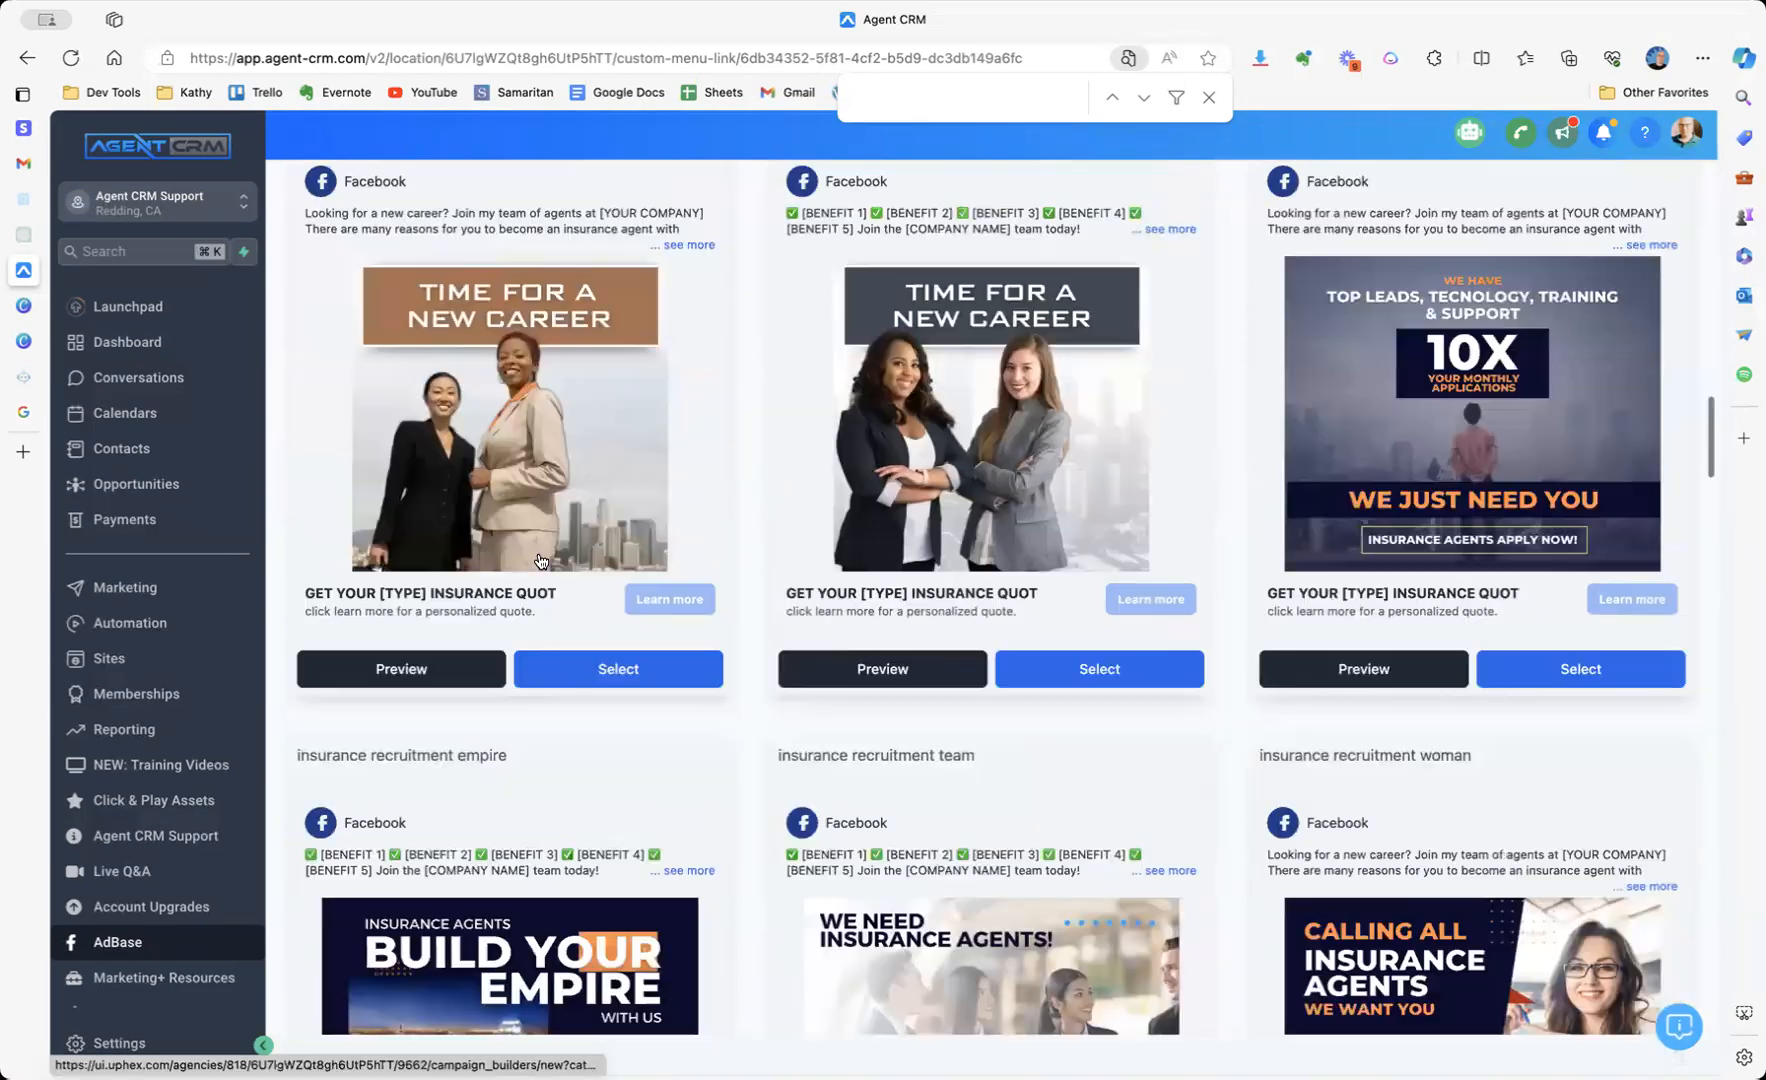
pyautogui.scroll(-3)
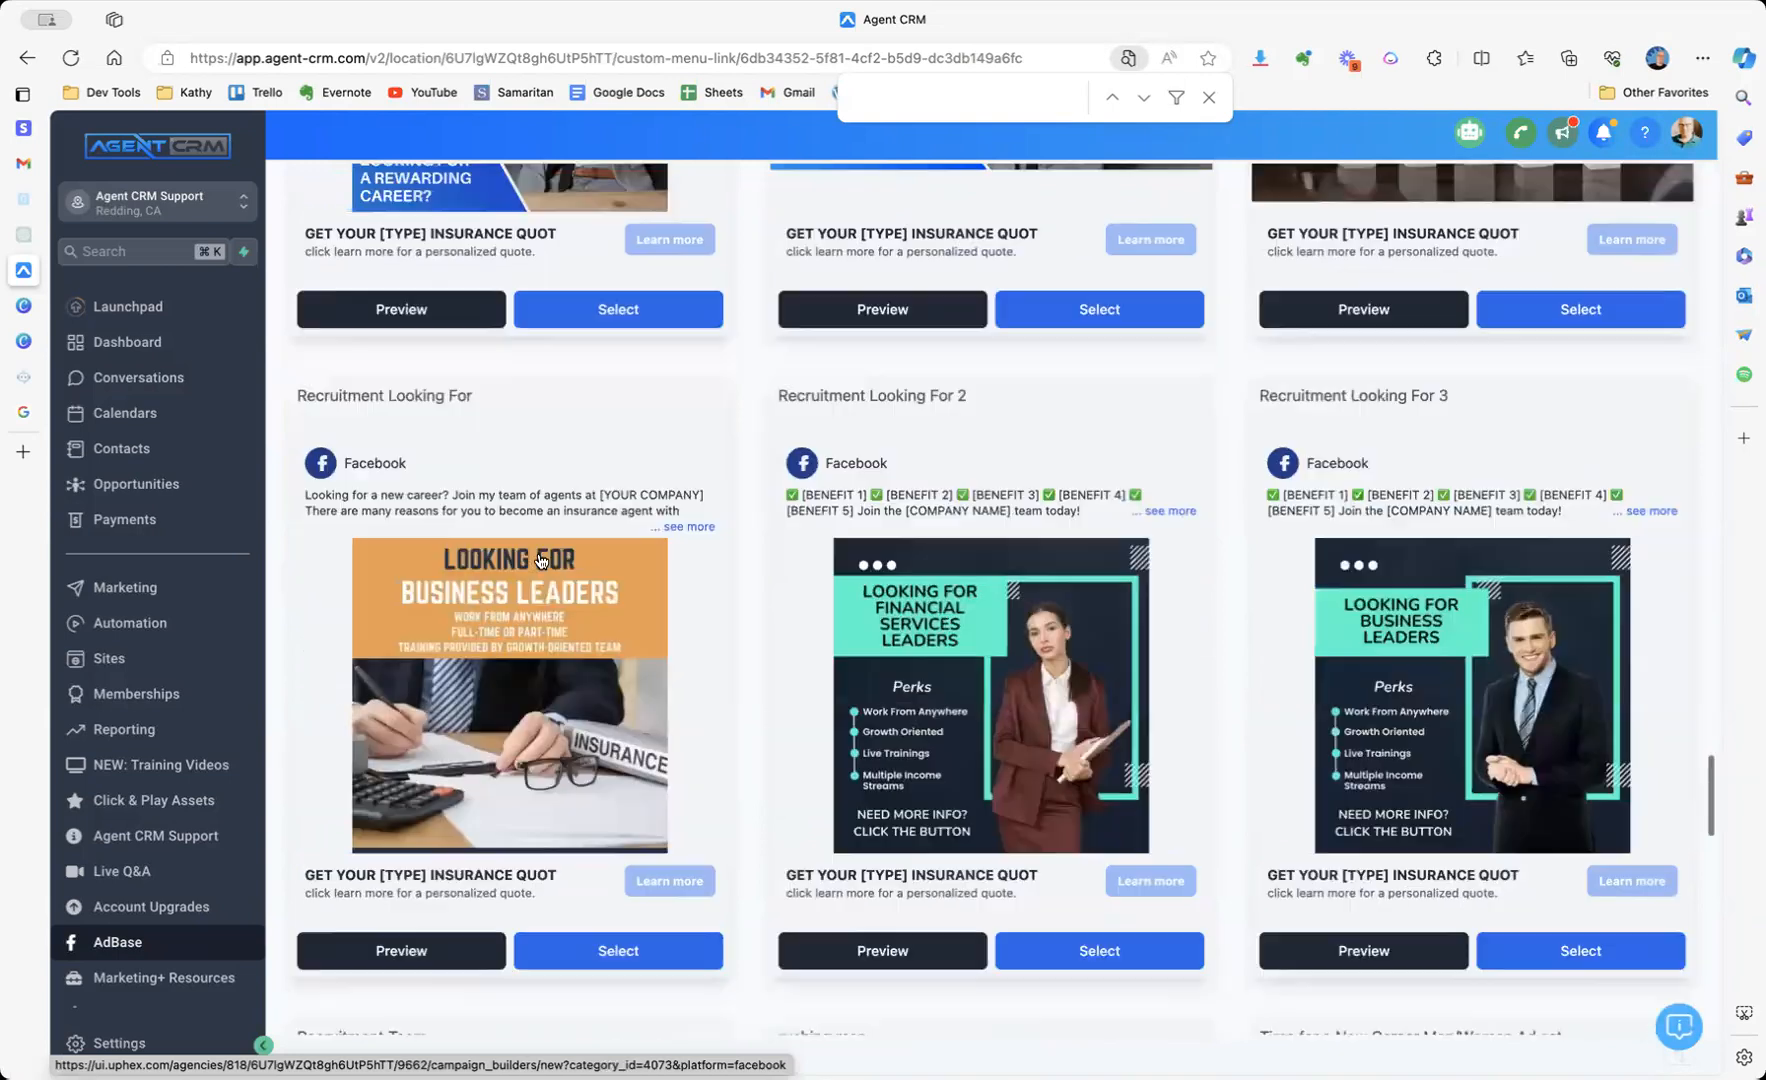
pyautogui.scroll(-3)
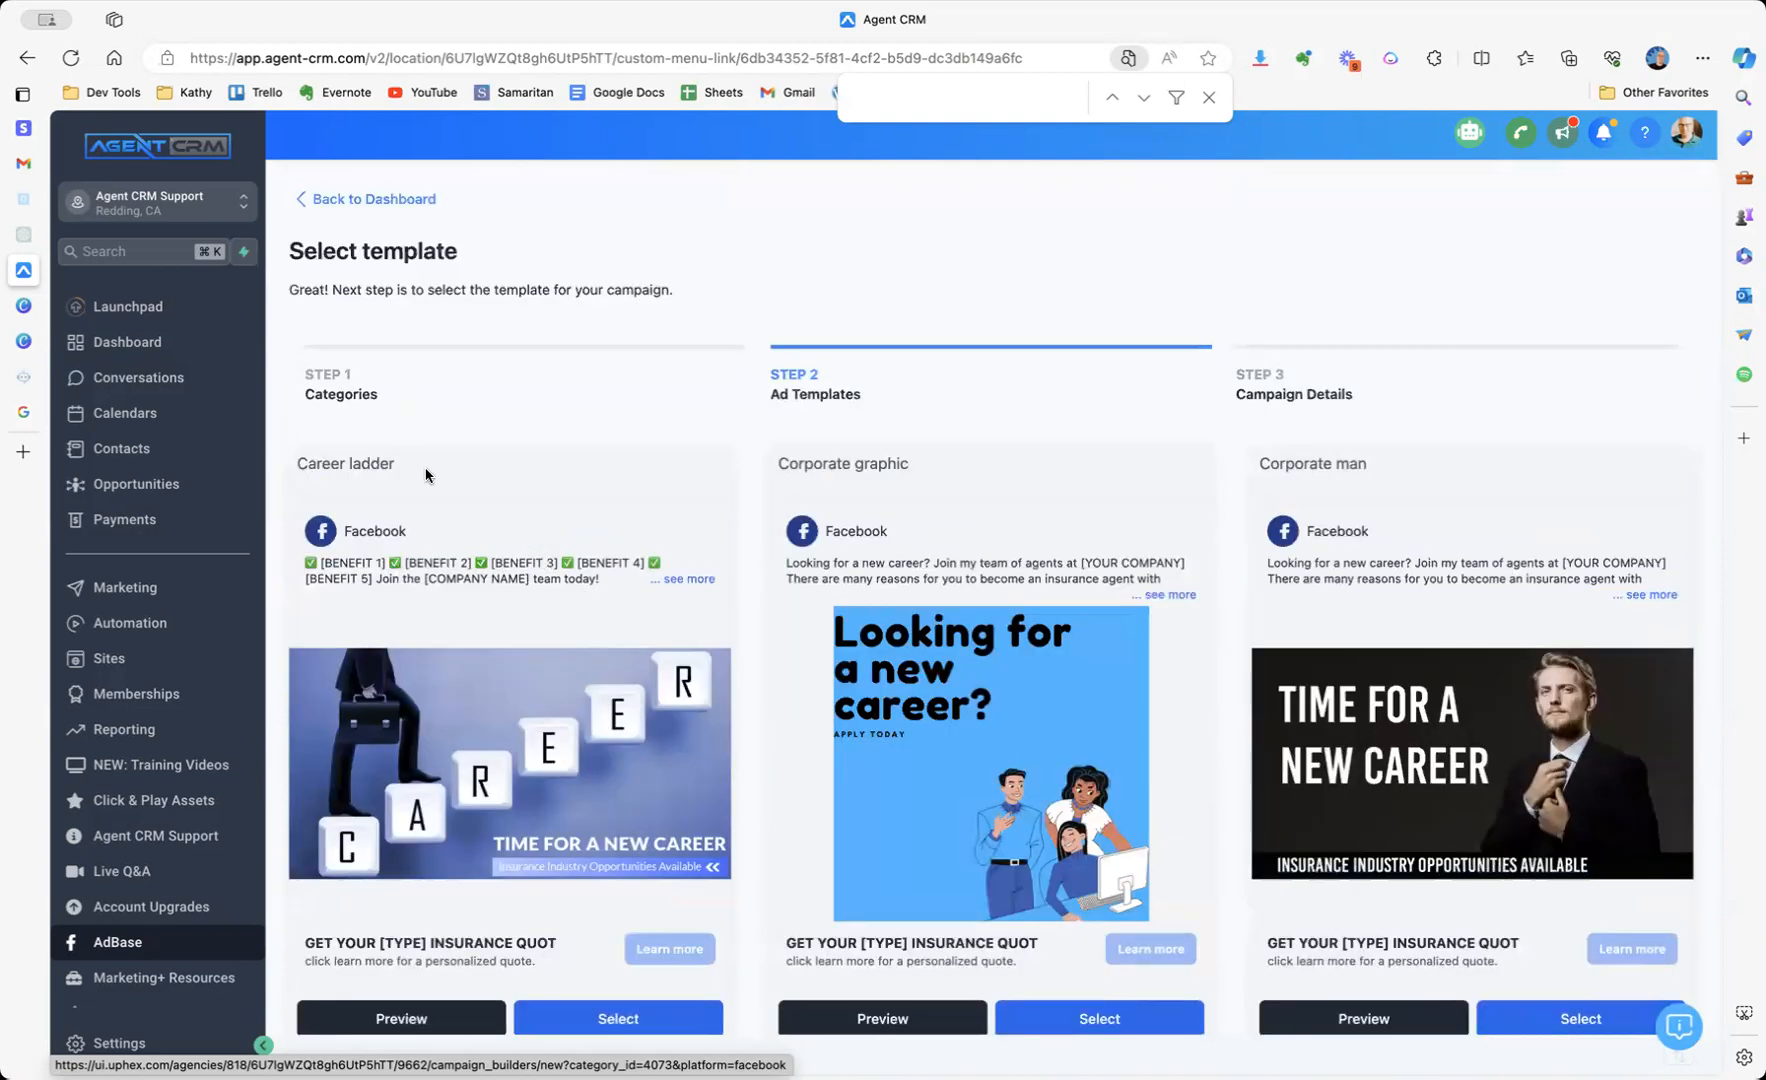
pyautogui.scroll(-3)
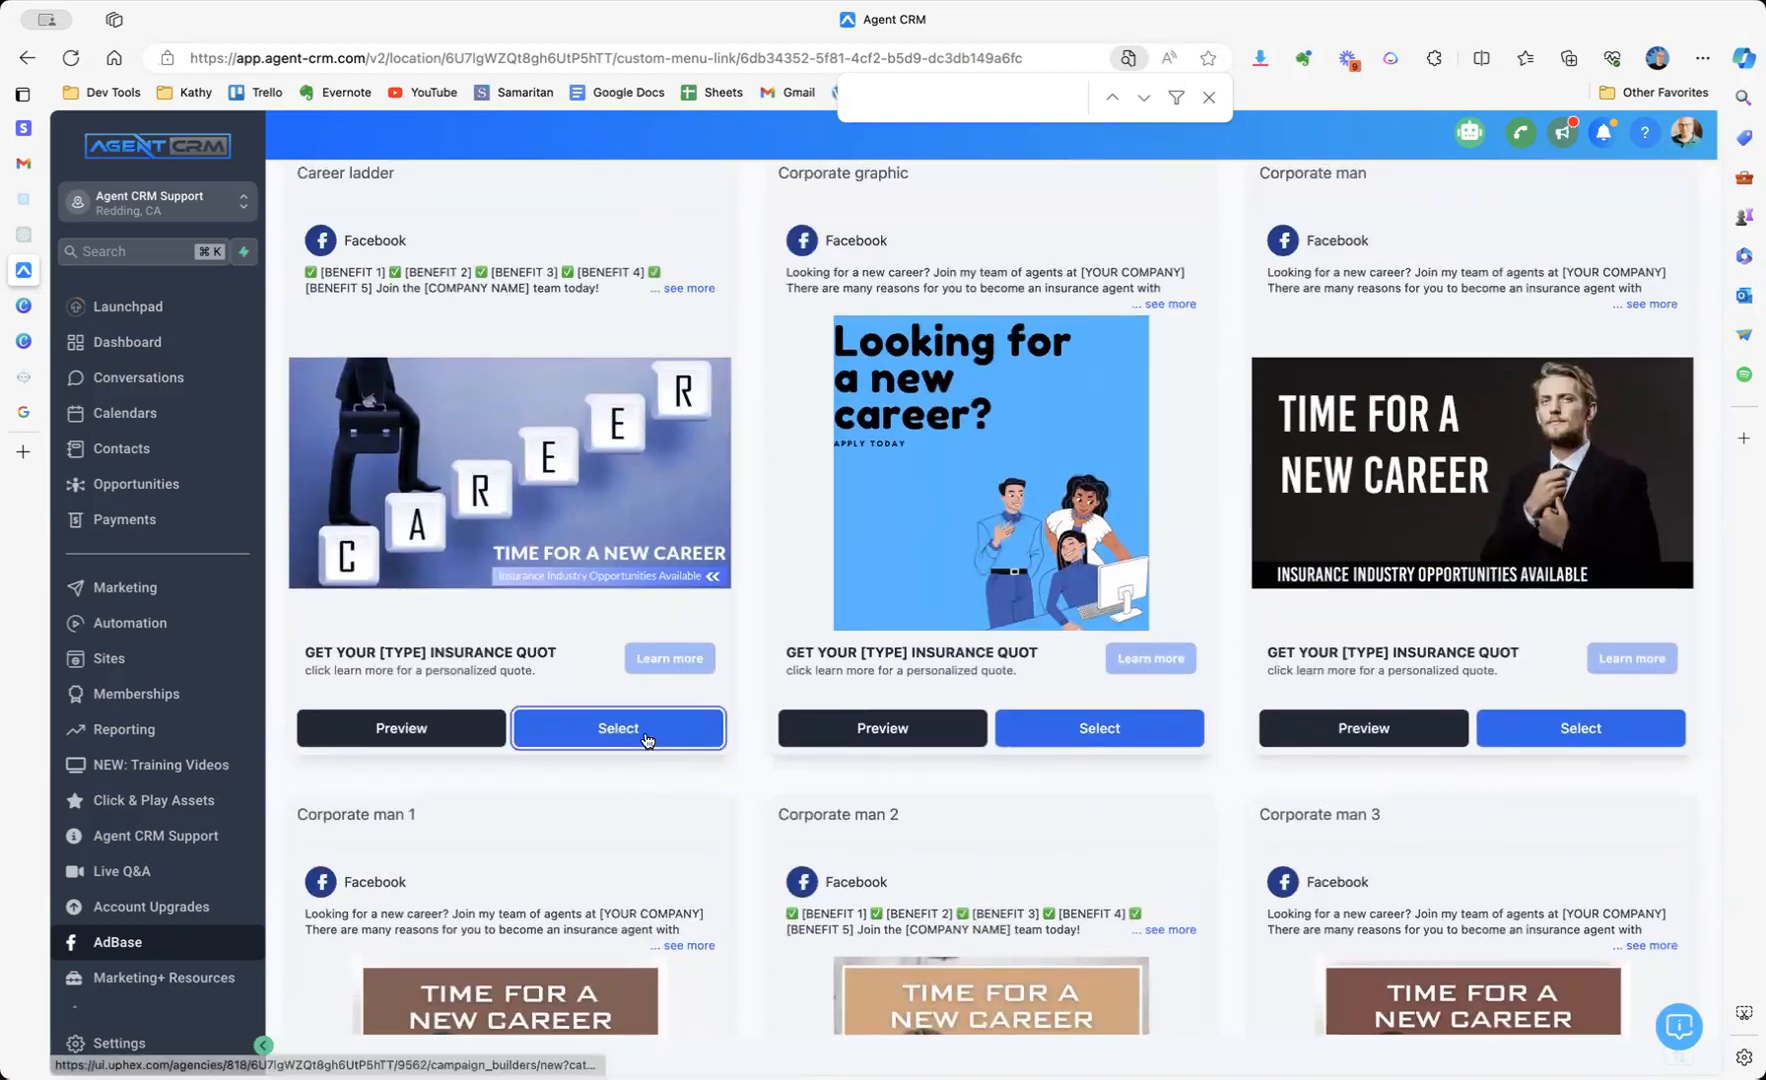
pyautogui.moveTo(584, 434)
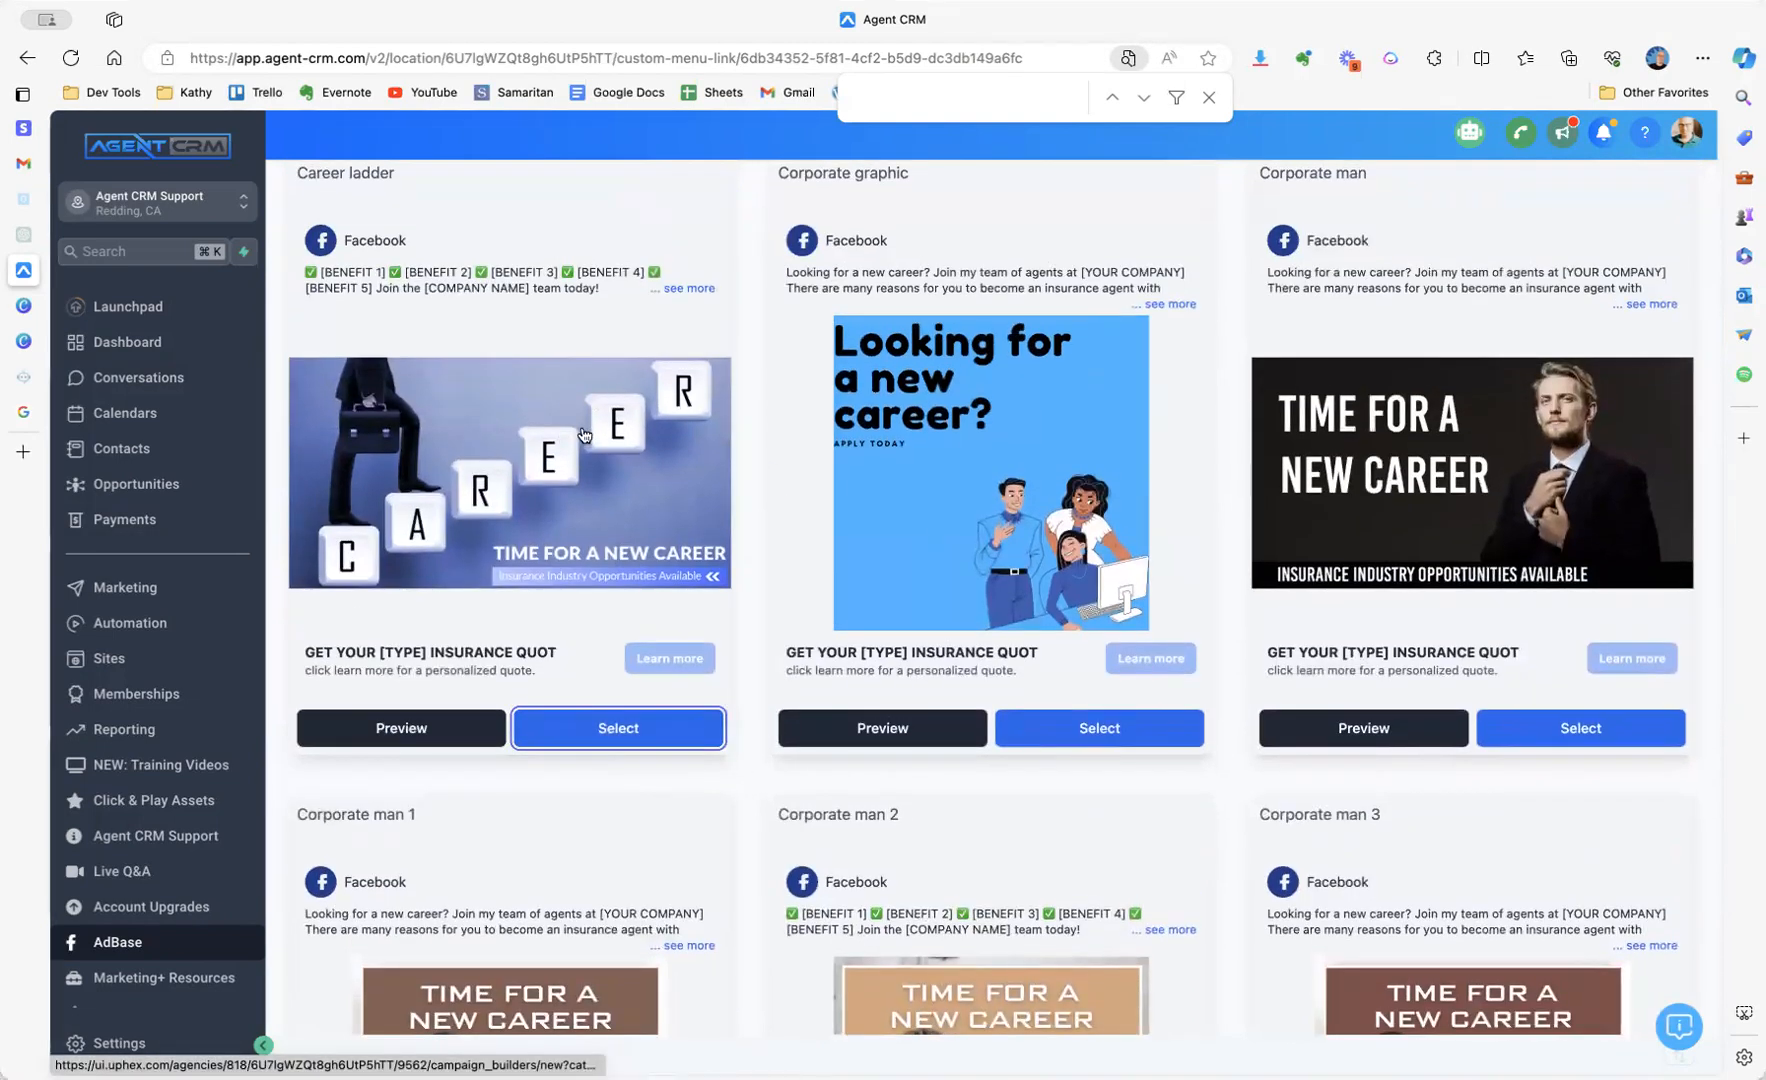
# Select the Career ladder template, set Campaign Type to Landing Page, and focus the Website field.
pyautogui.click(618, 728)
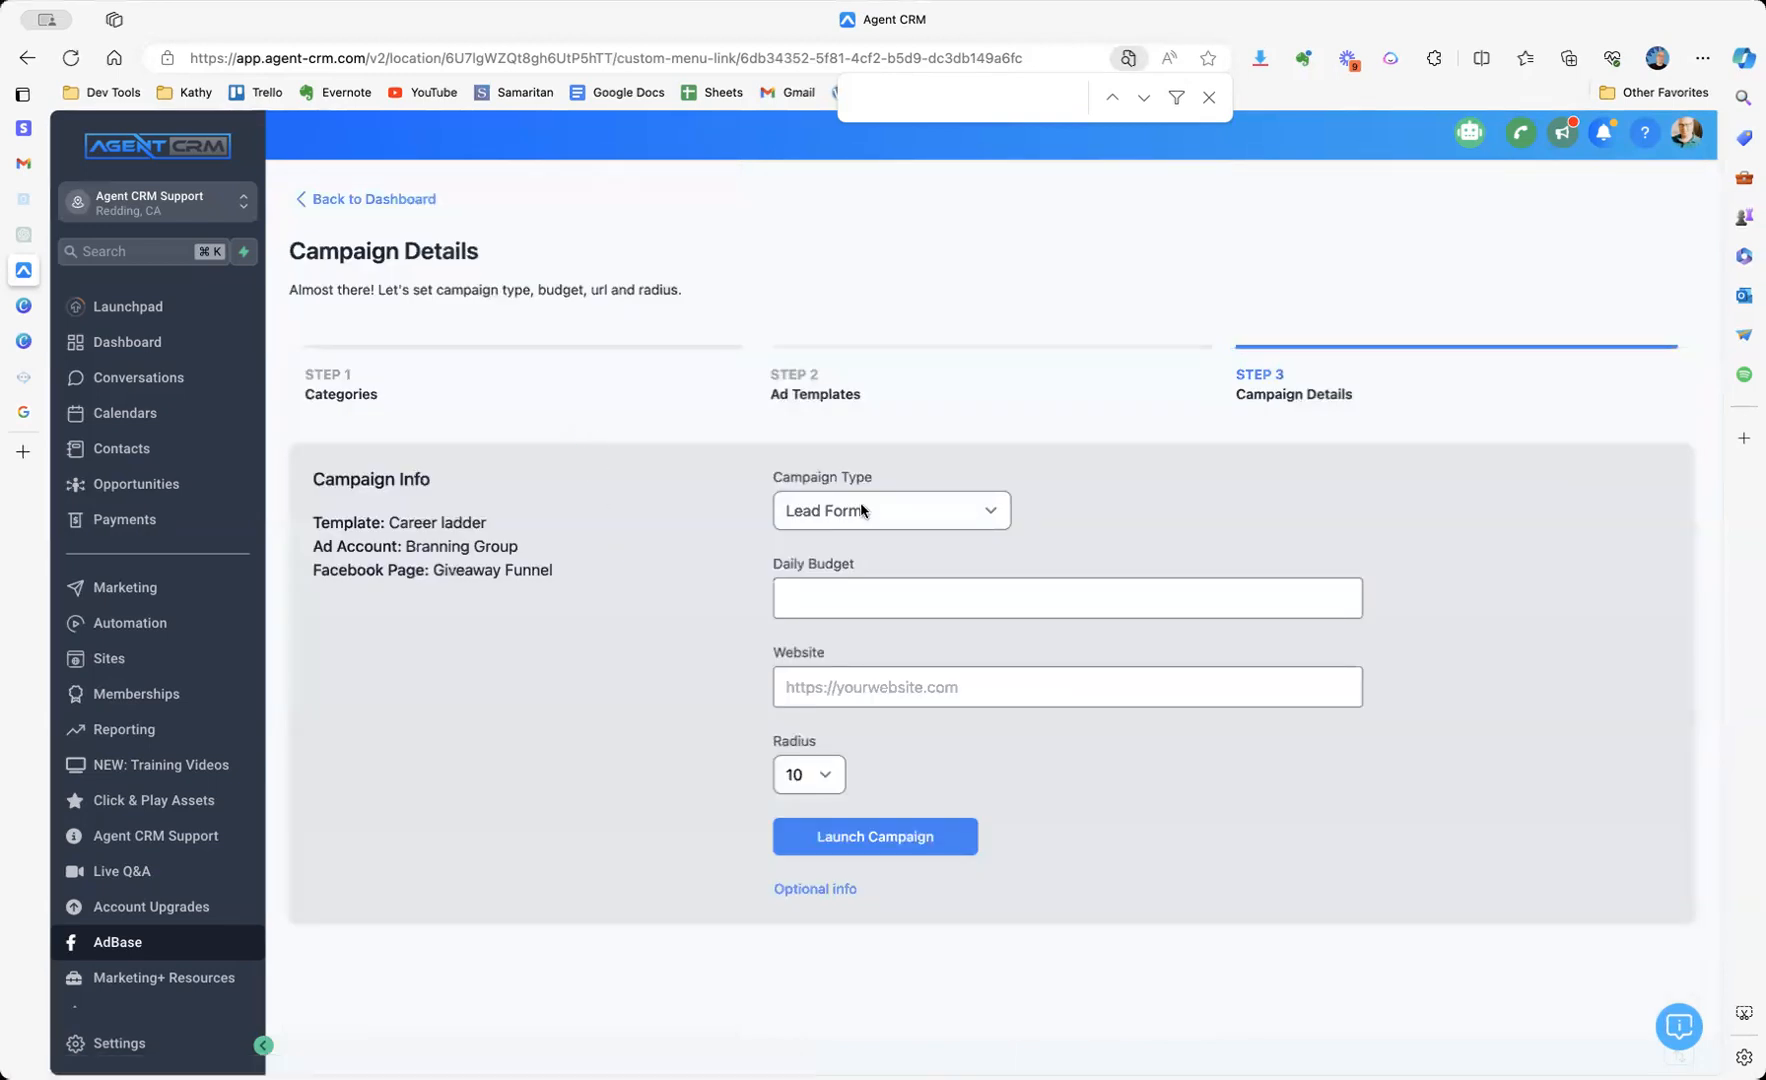
pyautogui.click(892, 510)
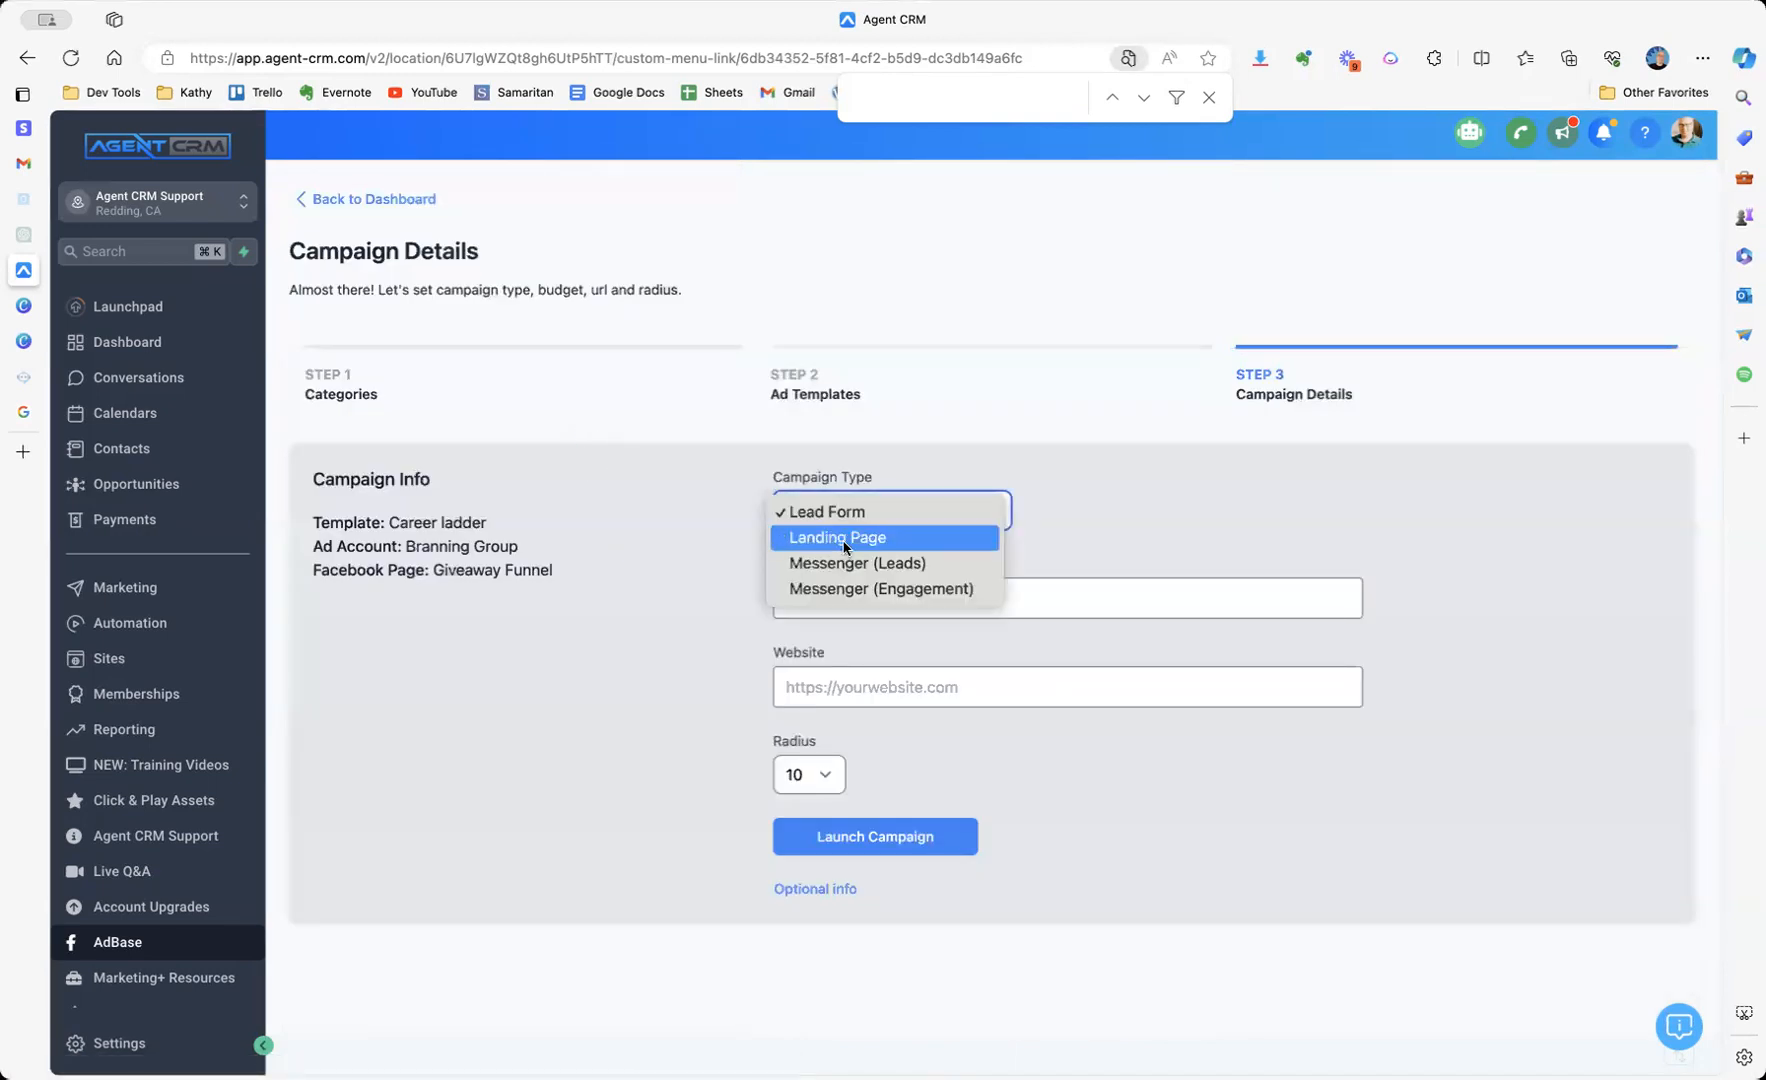
pyautogui.click(838, 538)
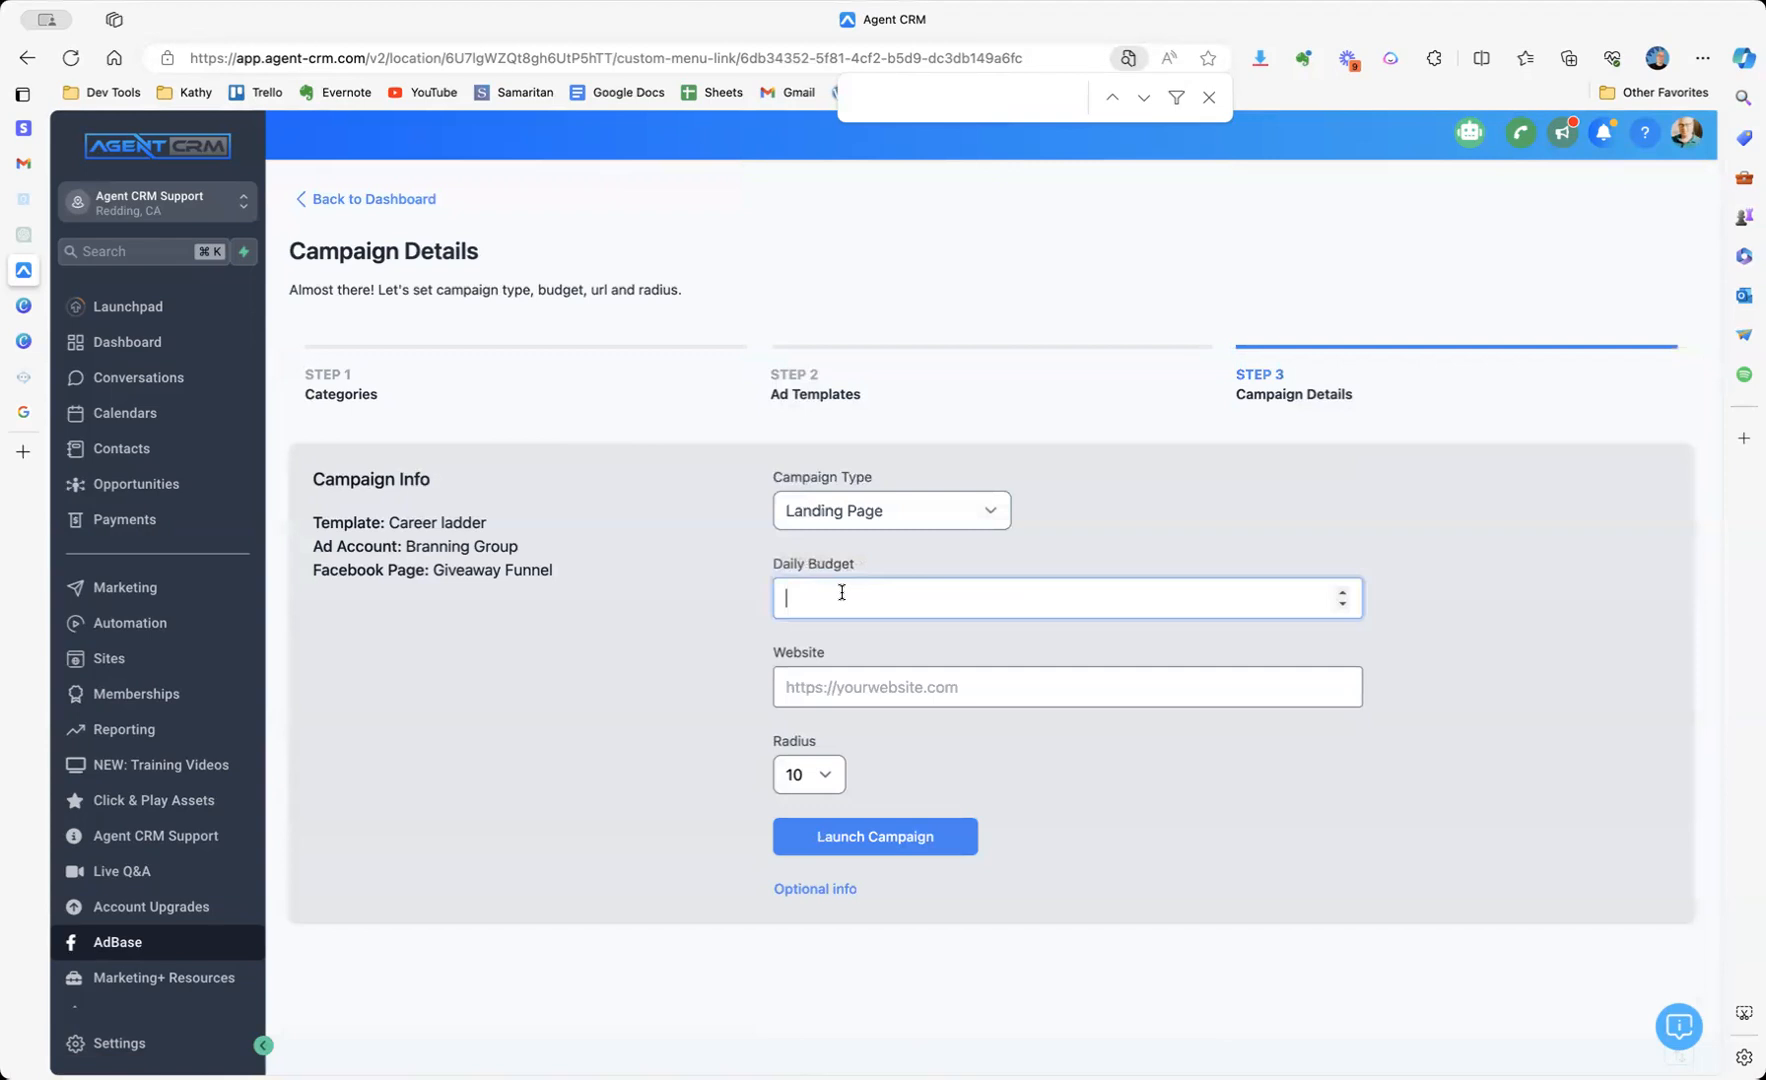
pyautogui.moveTo(844, 662)
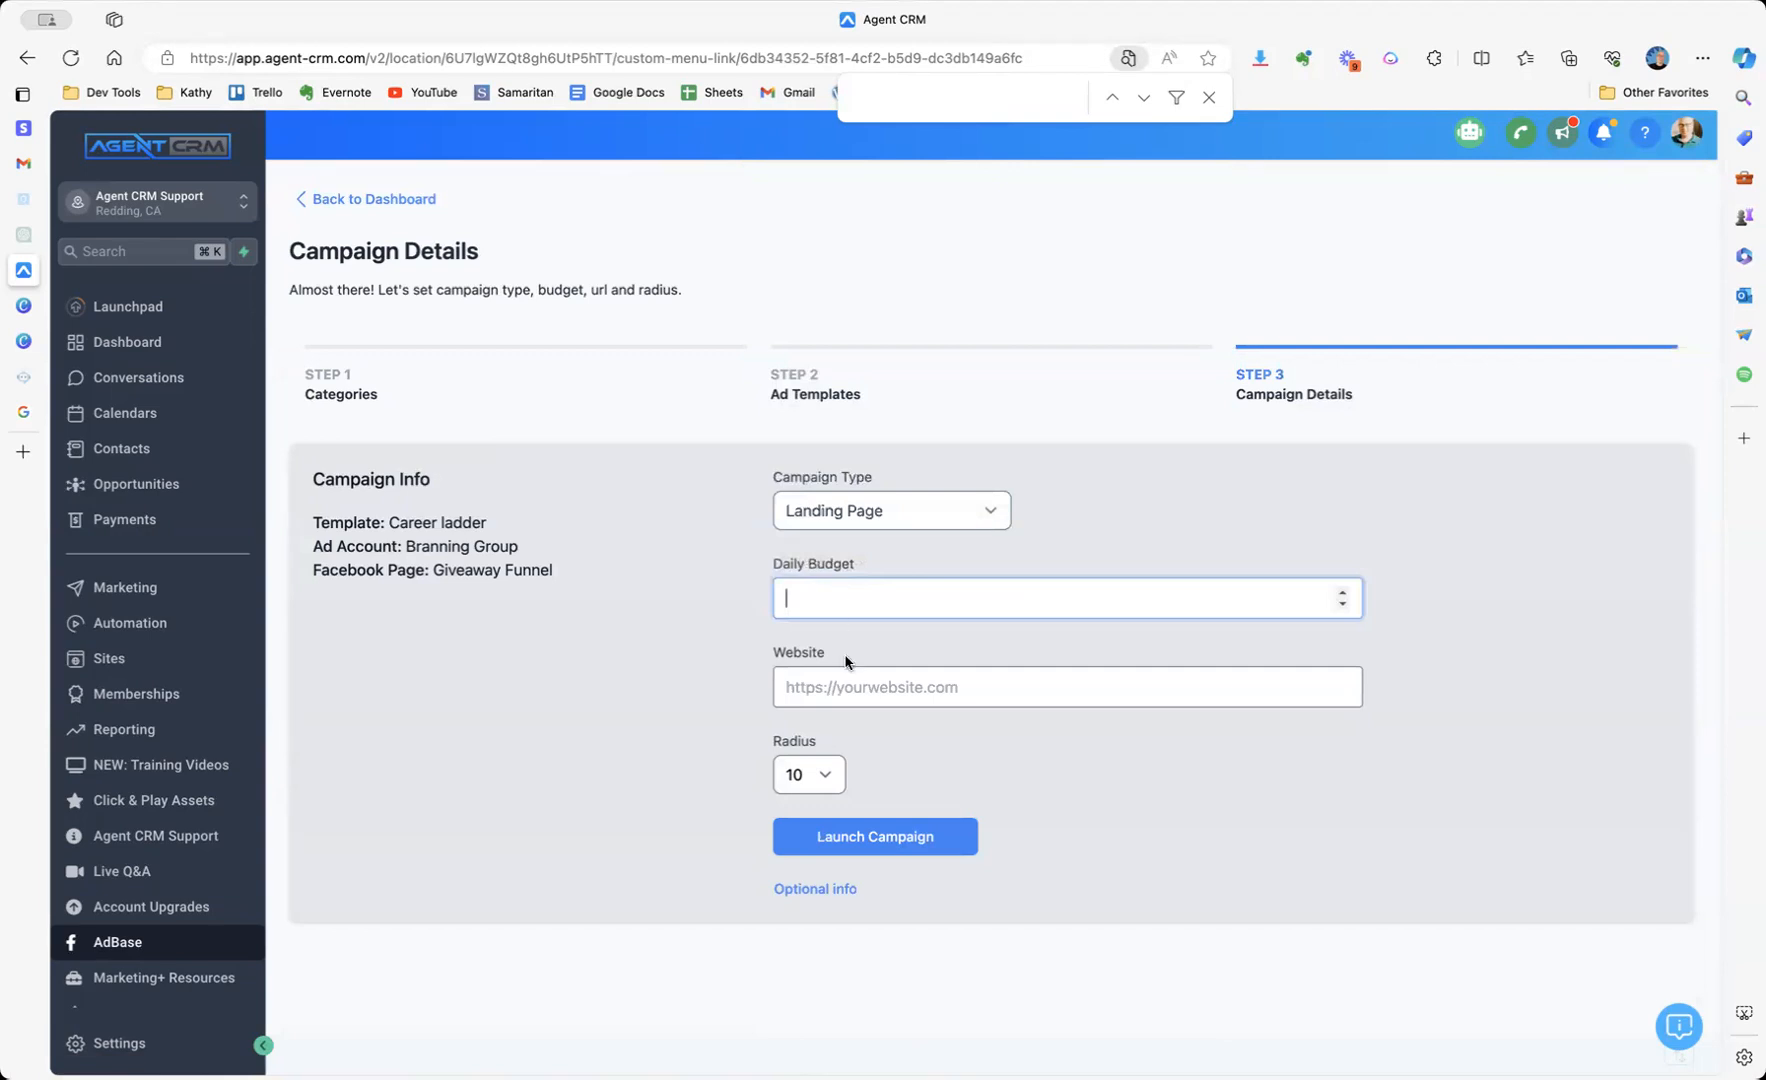
pyautogui.click(1068, 686)
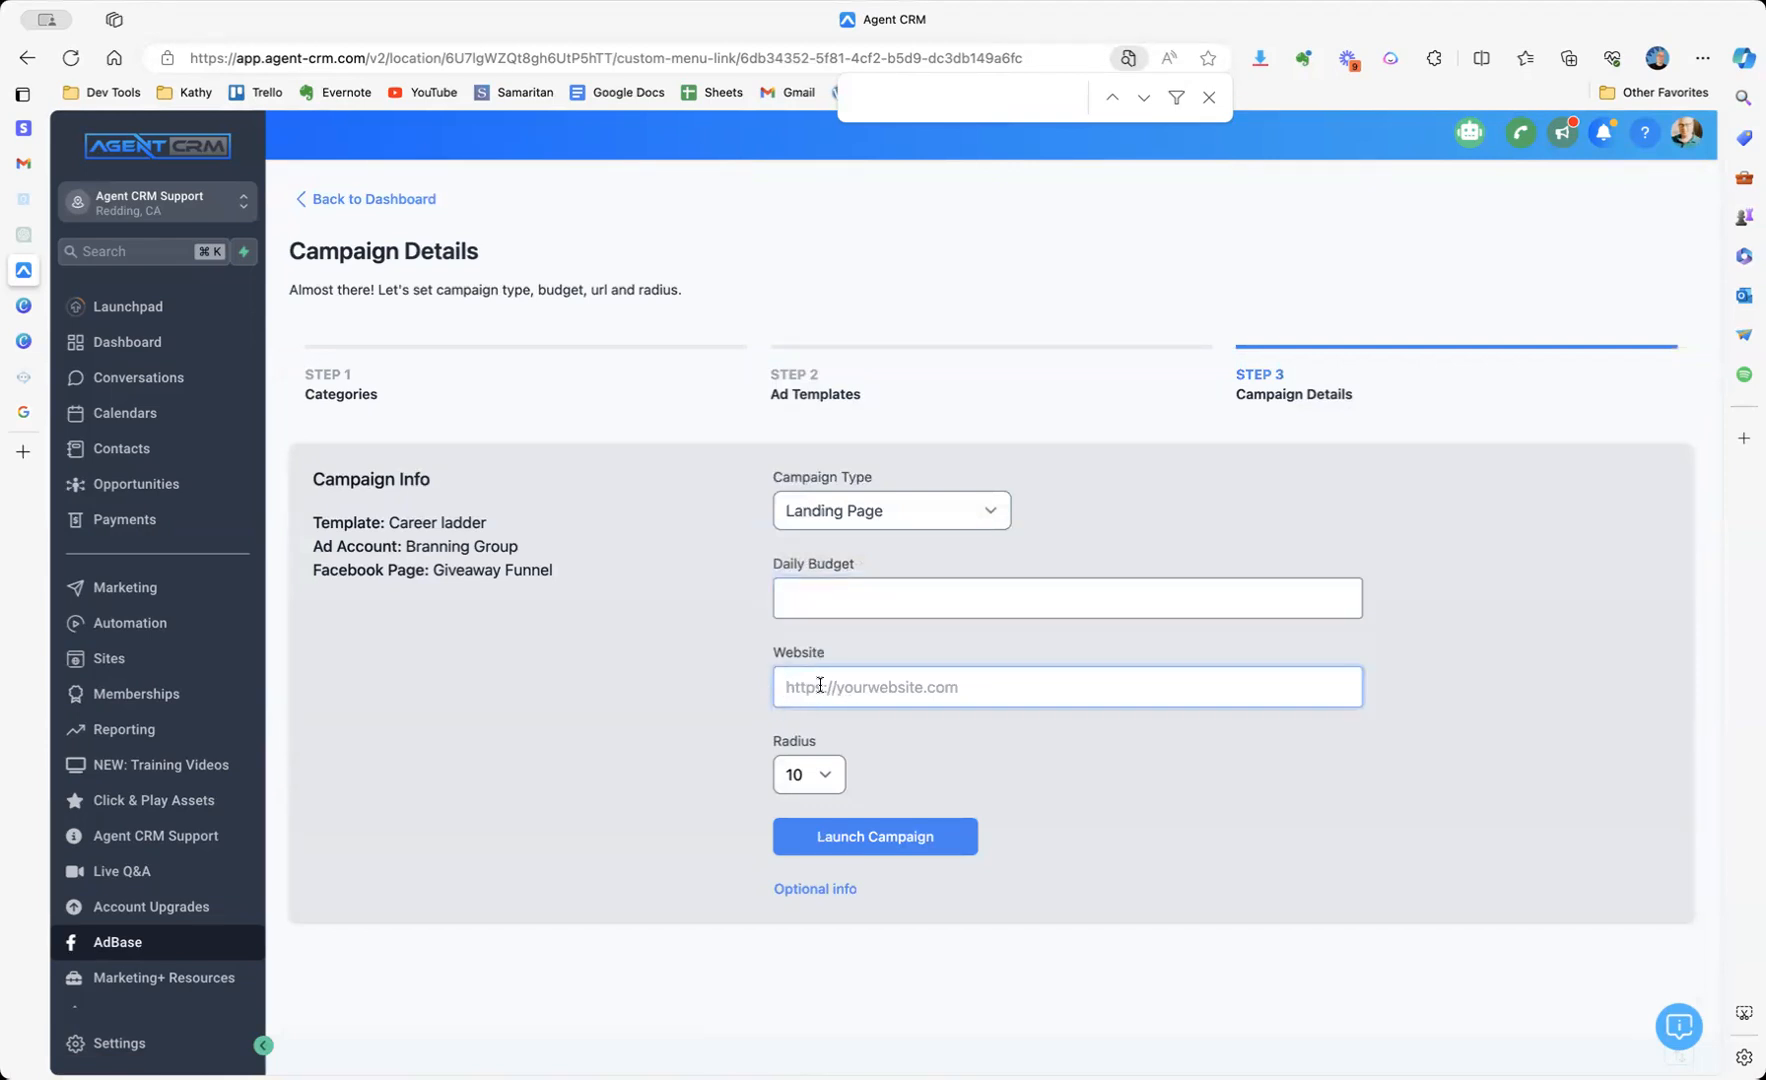
pyautogui.moveTo(146, 660)
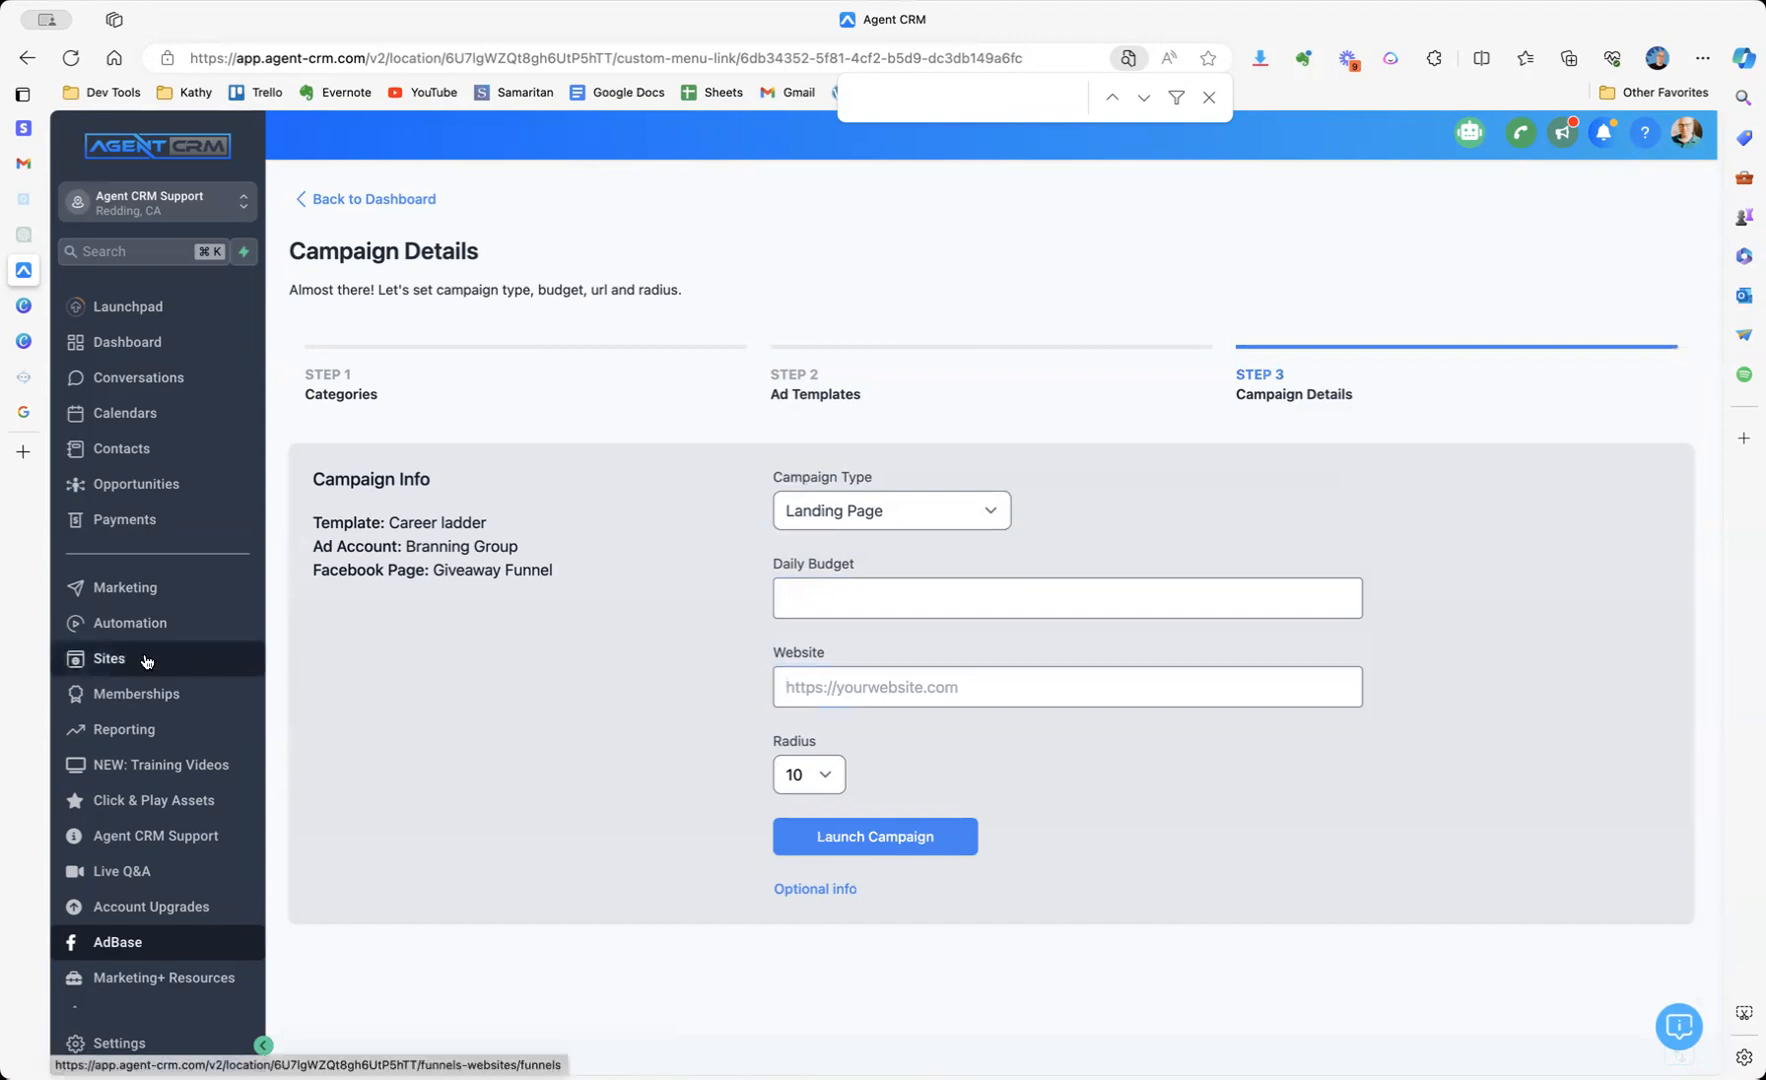
# Search Sites for 'recruitment' and open the Agent Recruitment Funnel.
pyautogui.click(108, 658)
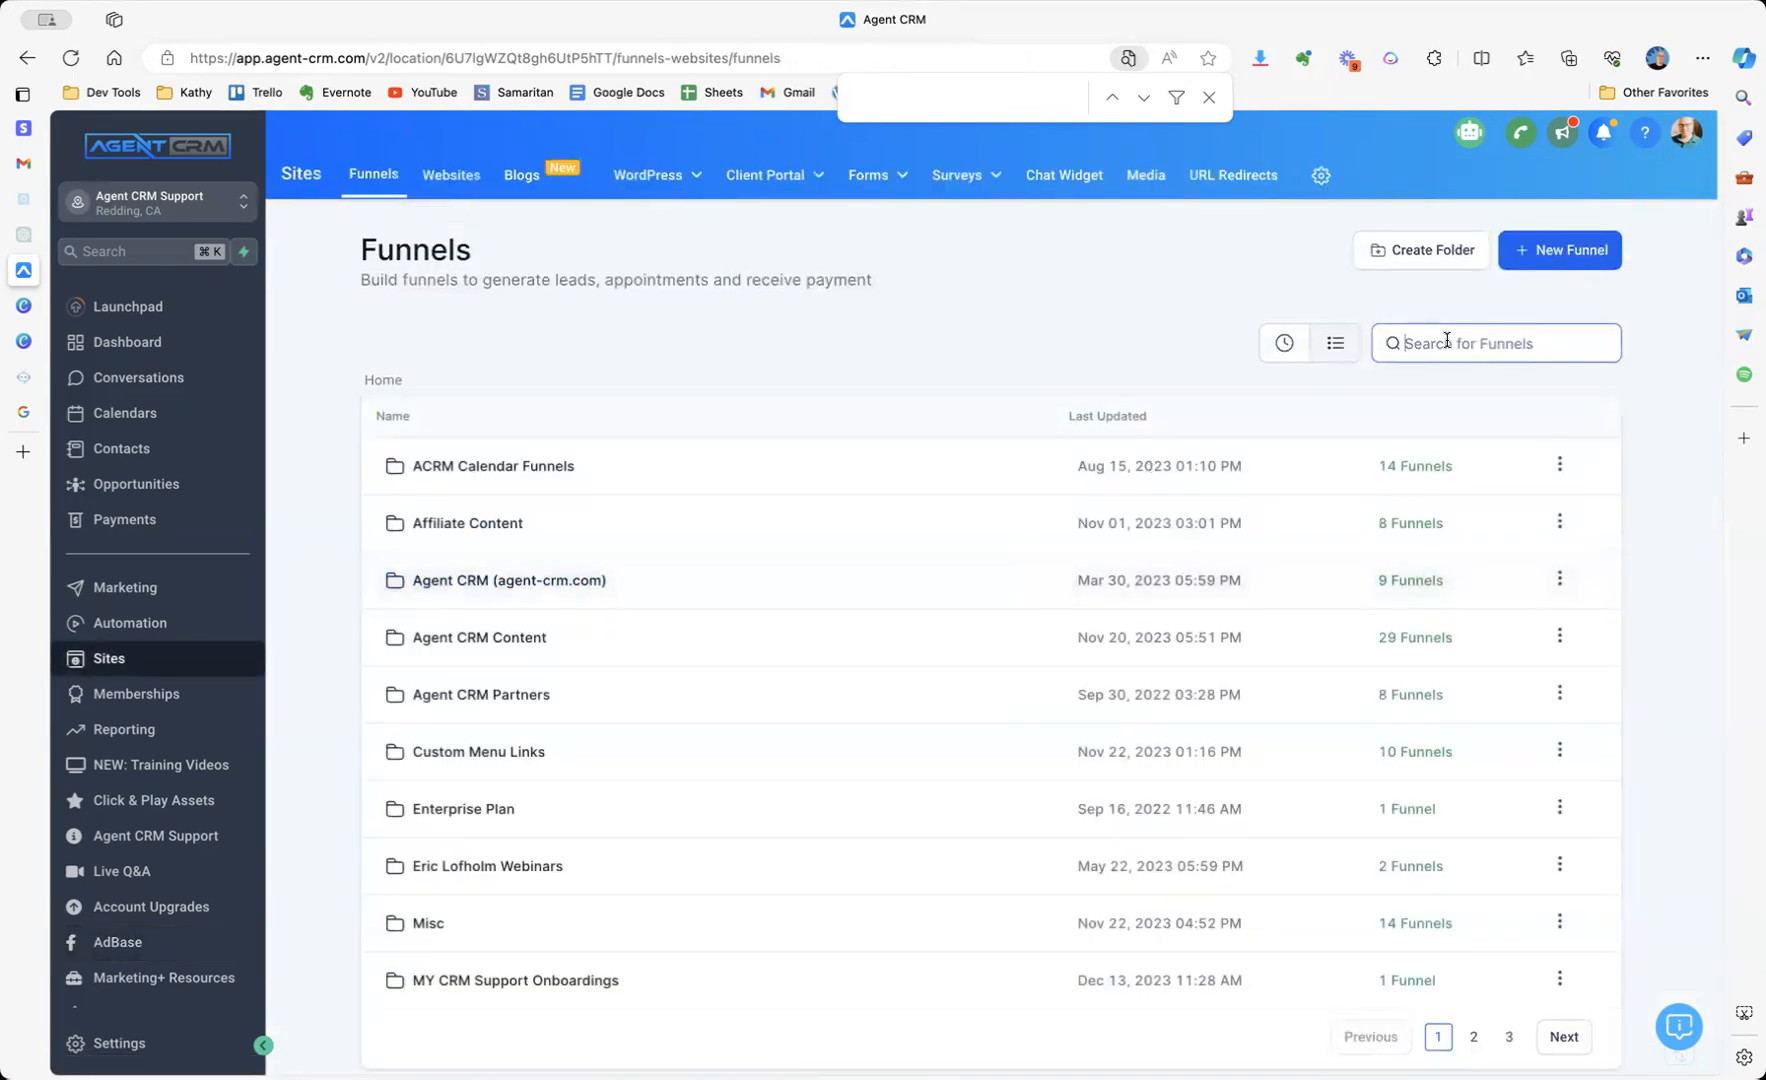
pyautogui.write('recruitment')
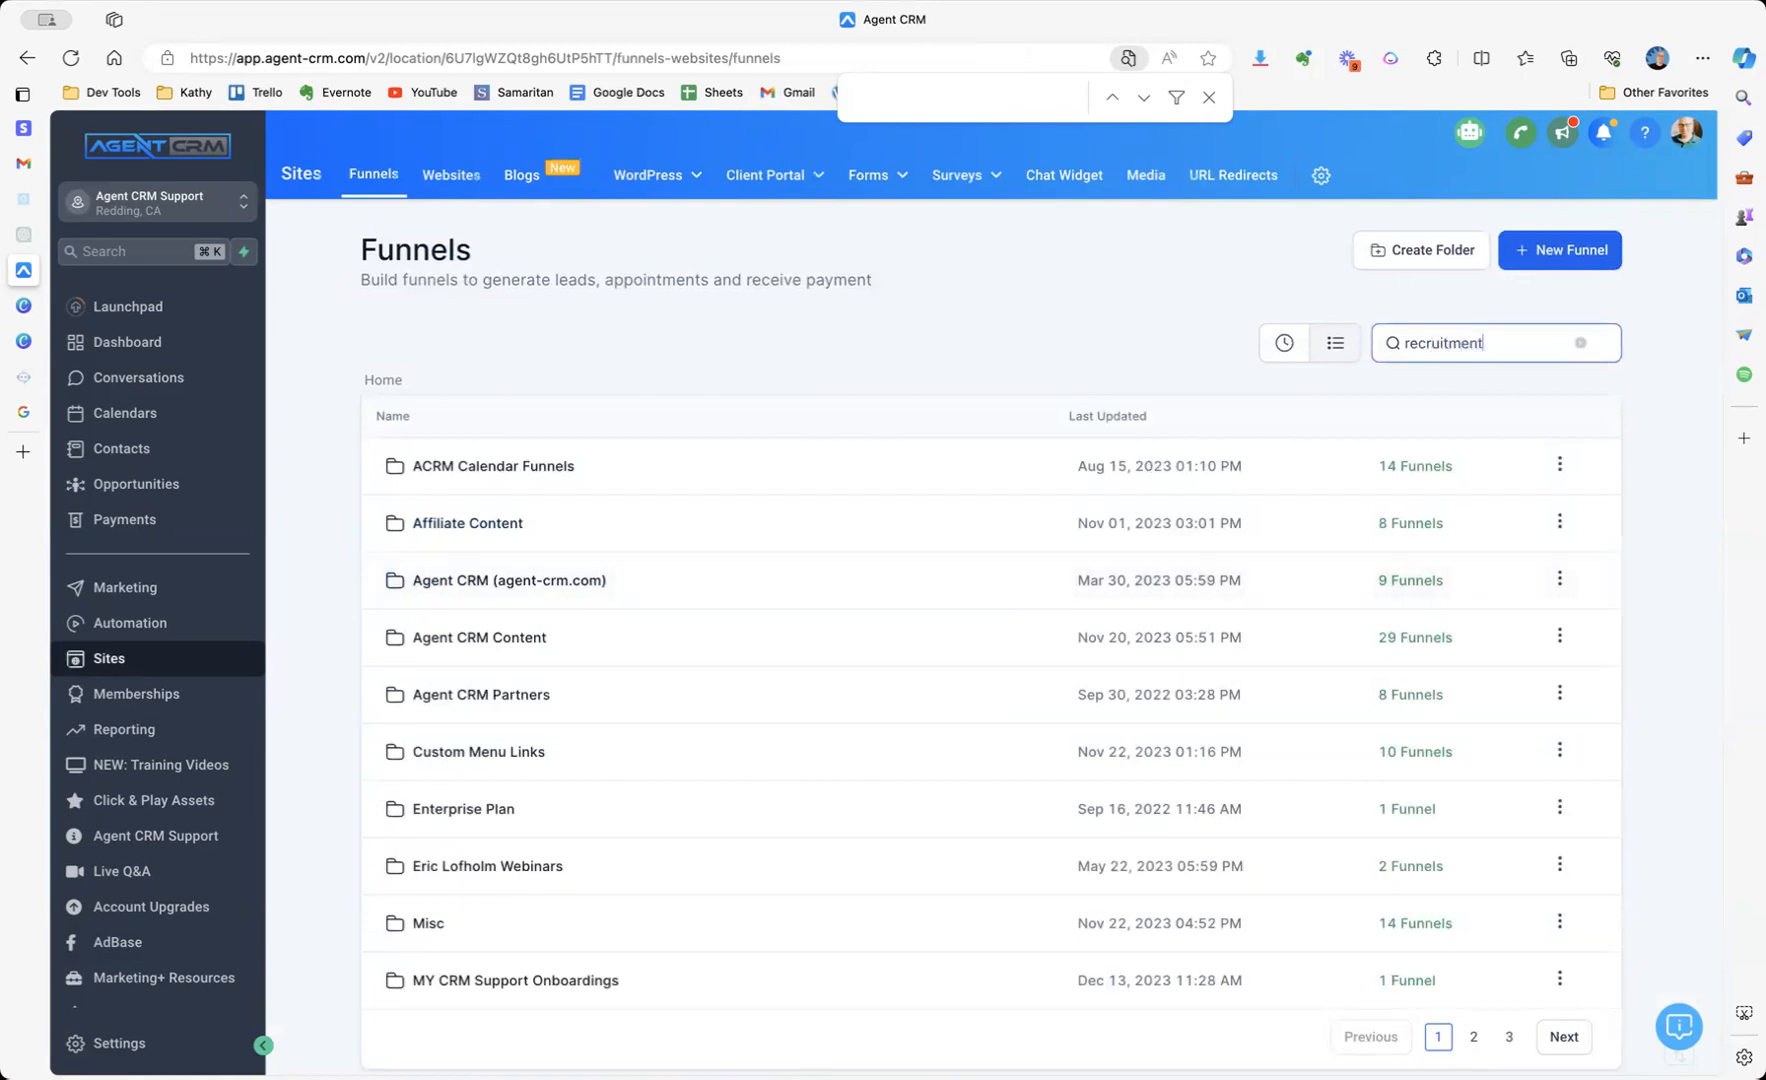
pyautogui.write('recruitment')
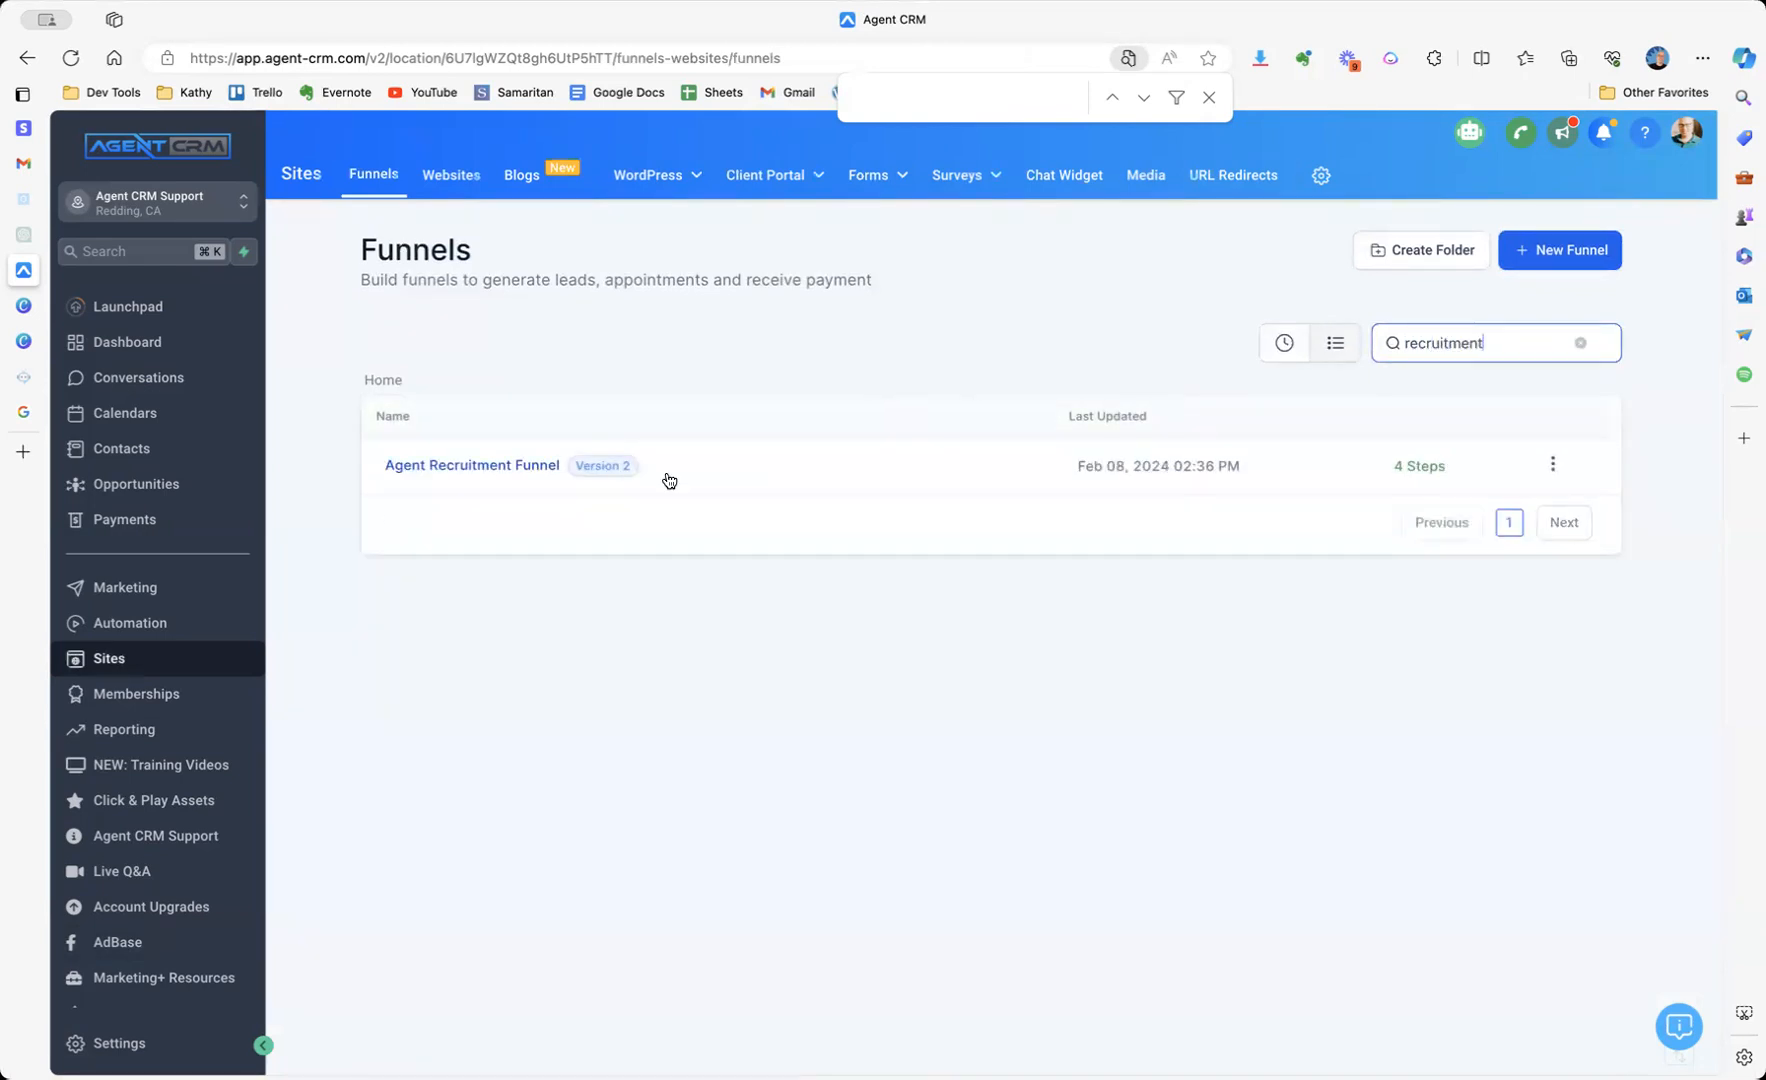
pyautogui.click(472, 464)
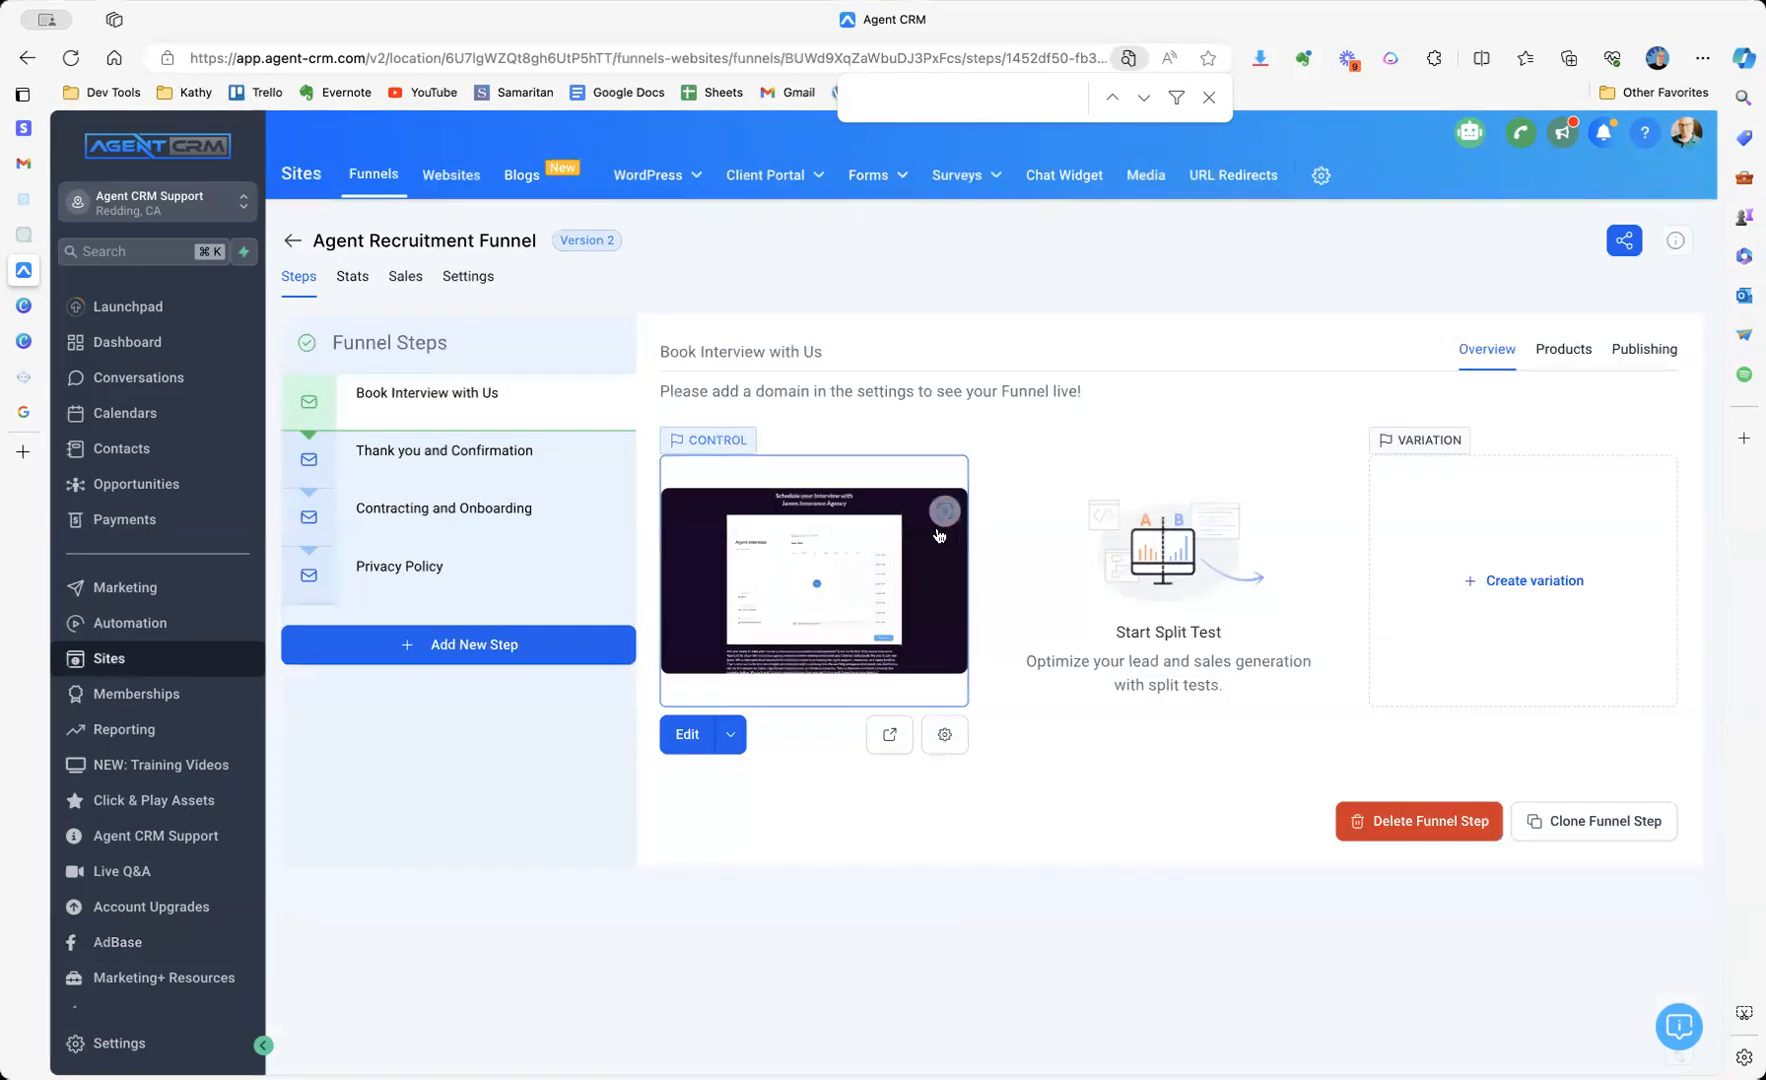
pyautogui.moveTo(804, 604)
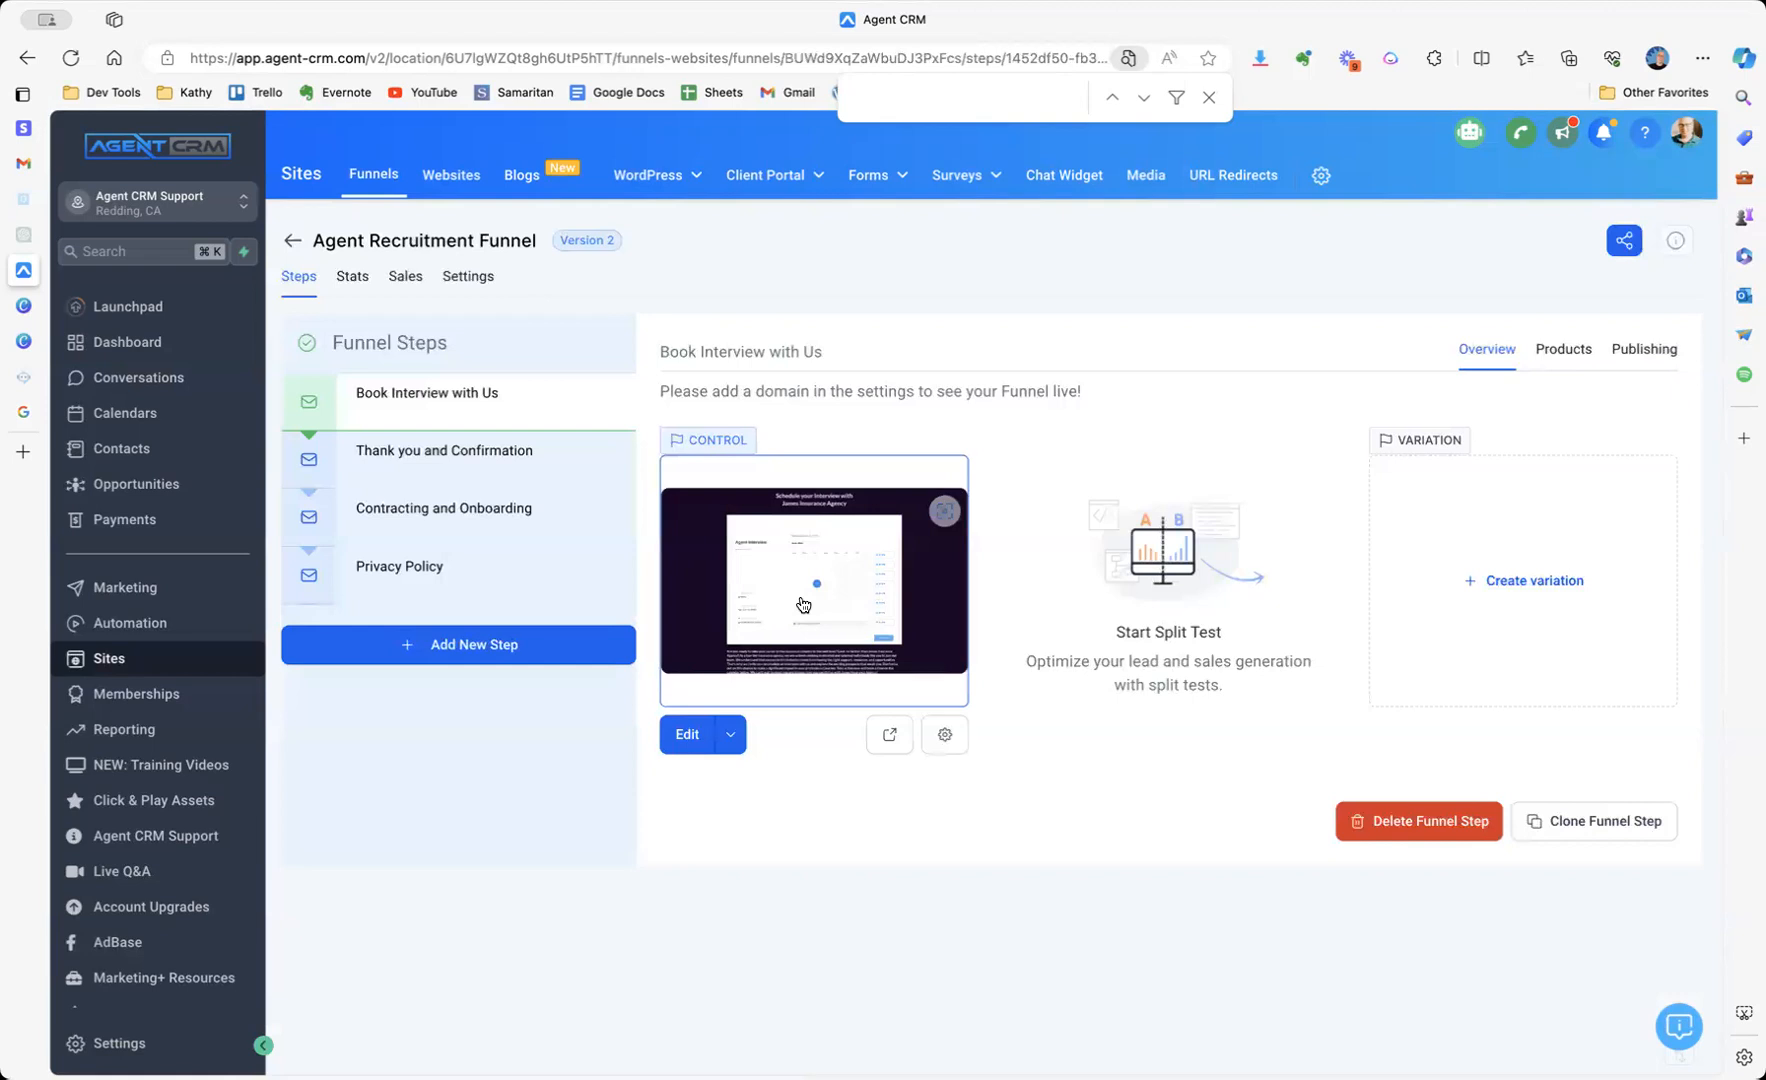
pyautogui.moveTo(674, 566)
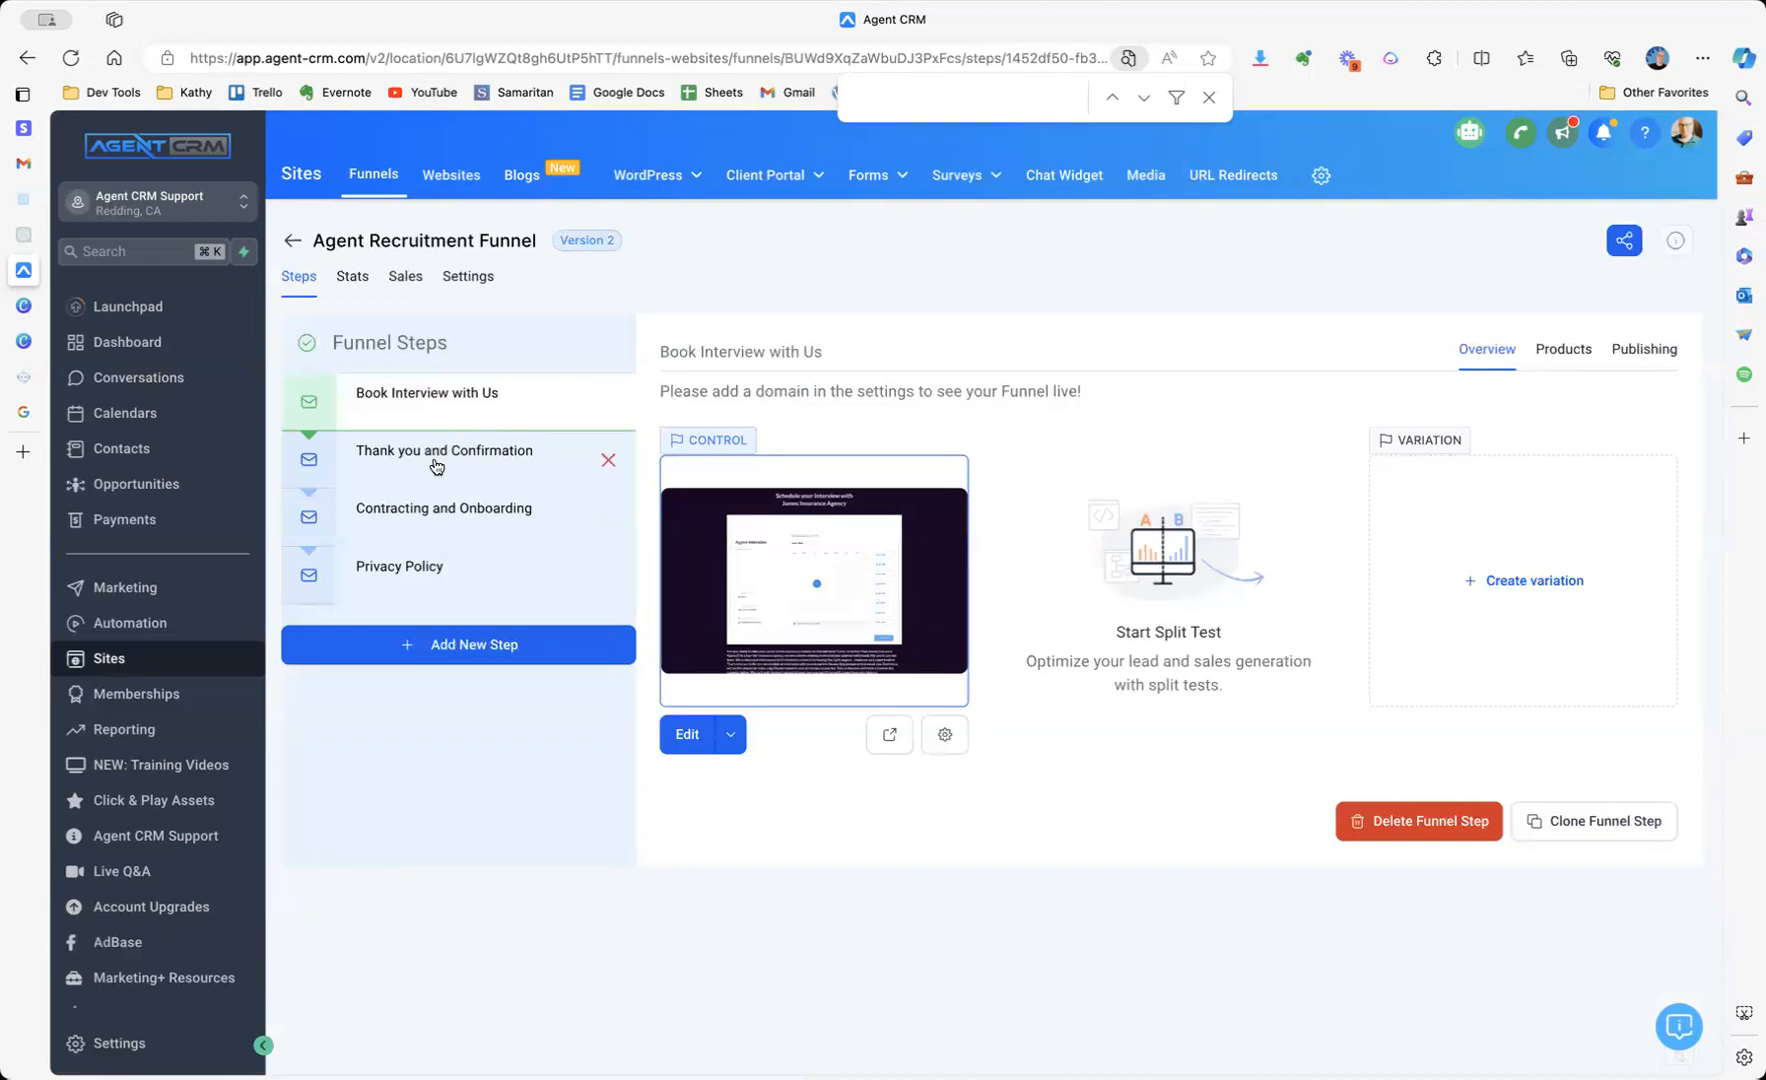
pyautogui.moveTo(488, 534)
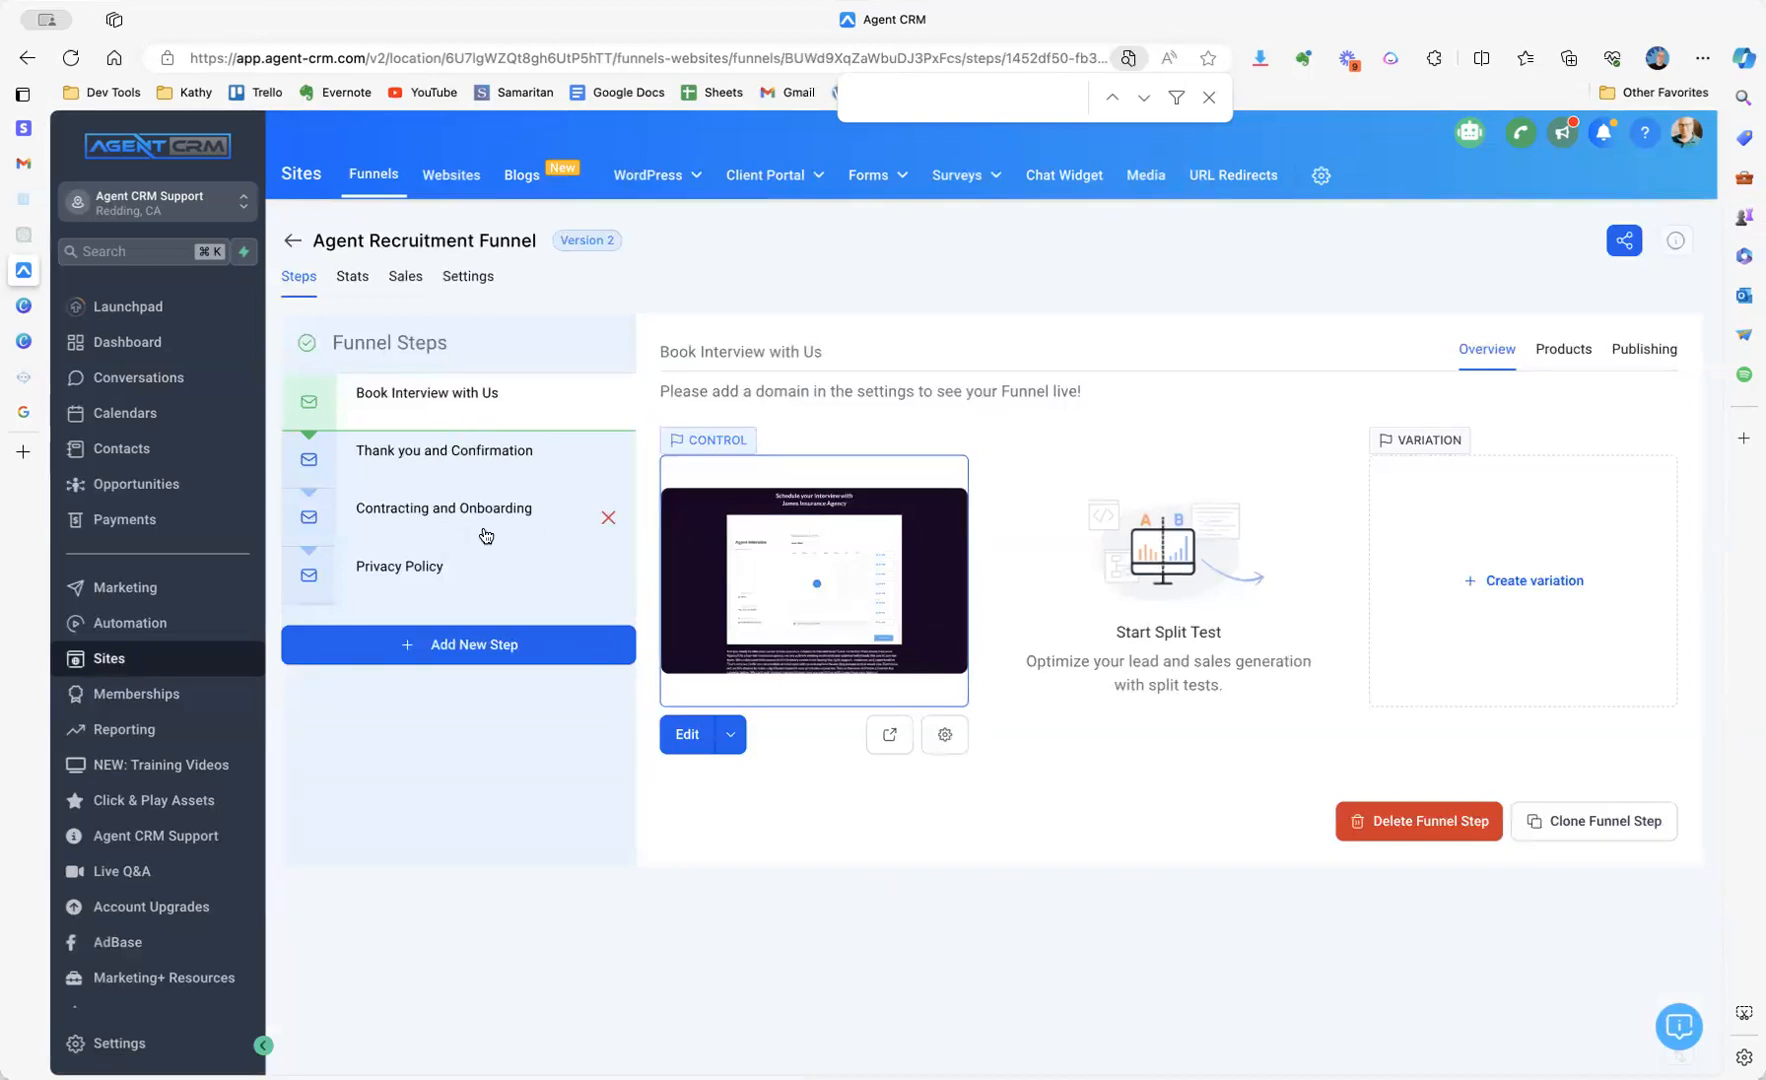
pyautogui.moveTo(464, 584)
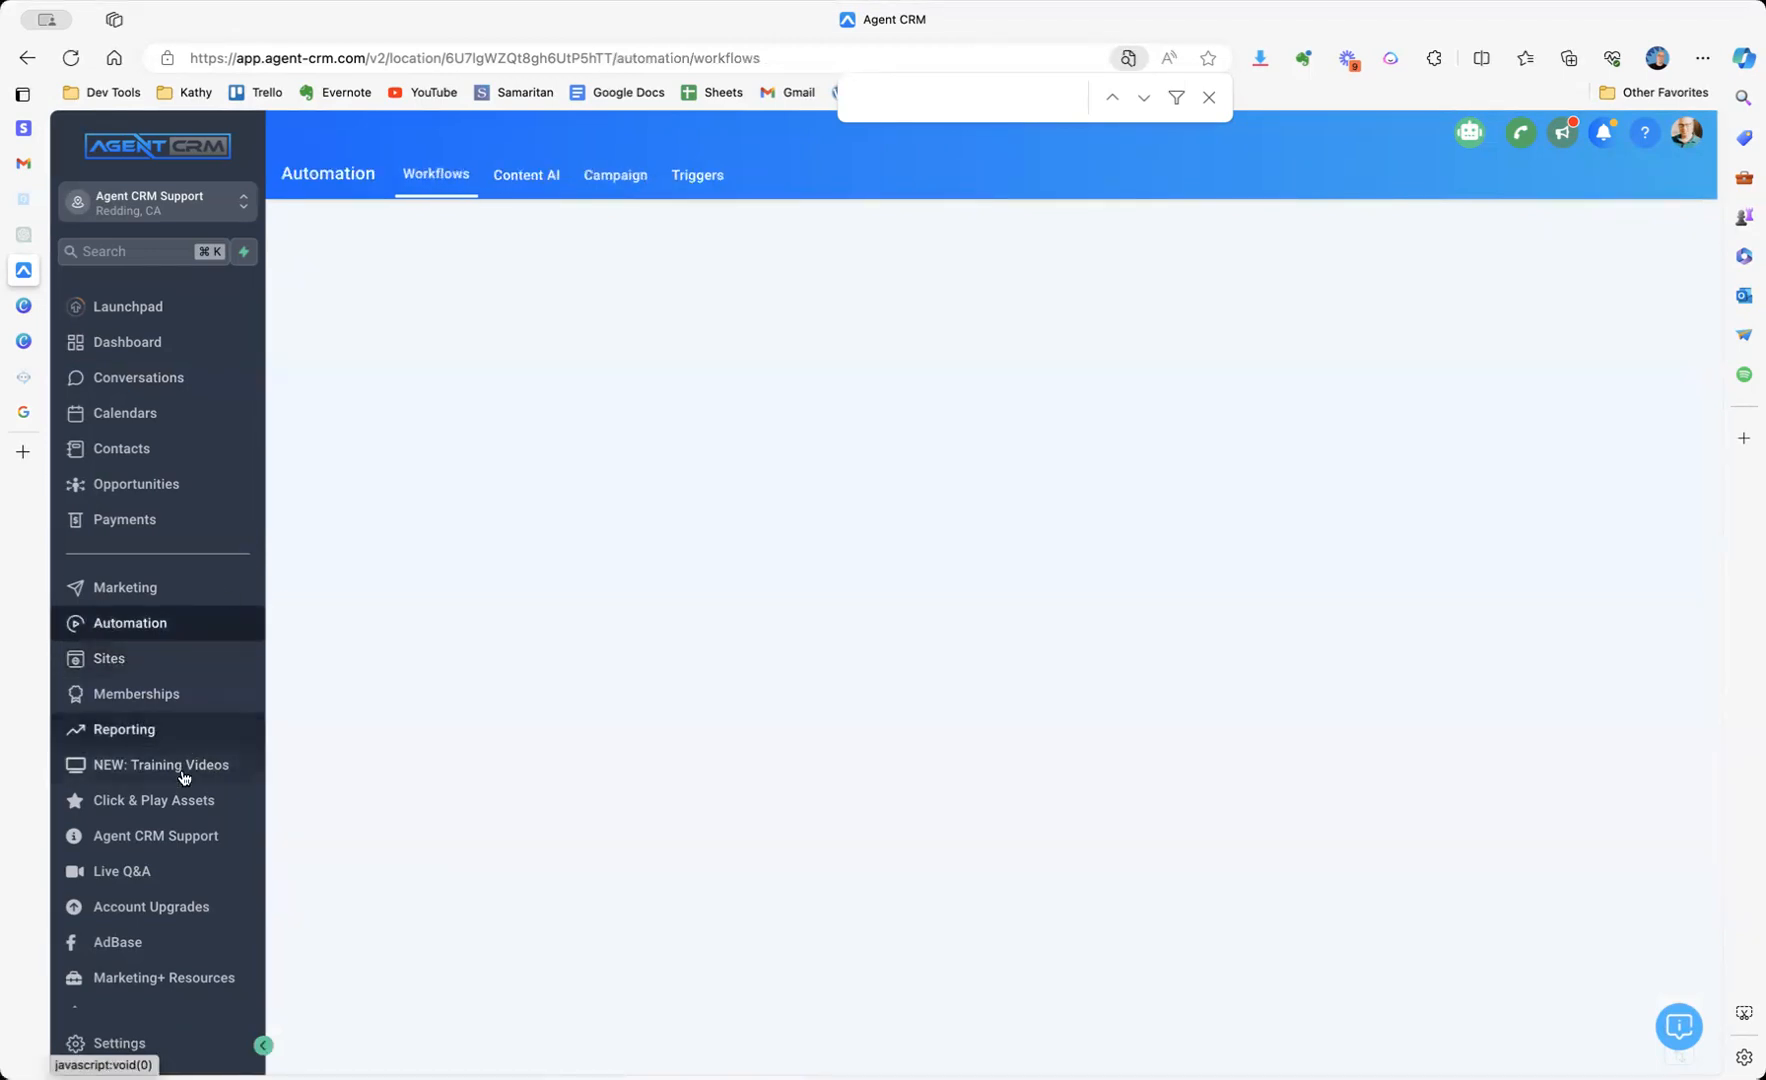
# Go to the Click & Play Library and scroll to the Agent Recruitment Workflow.
pyautogui.click(156, 800)
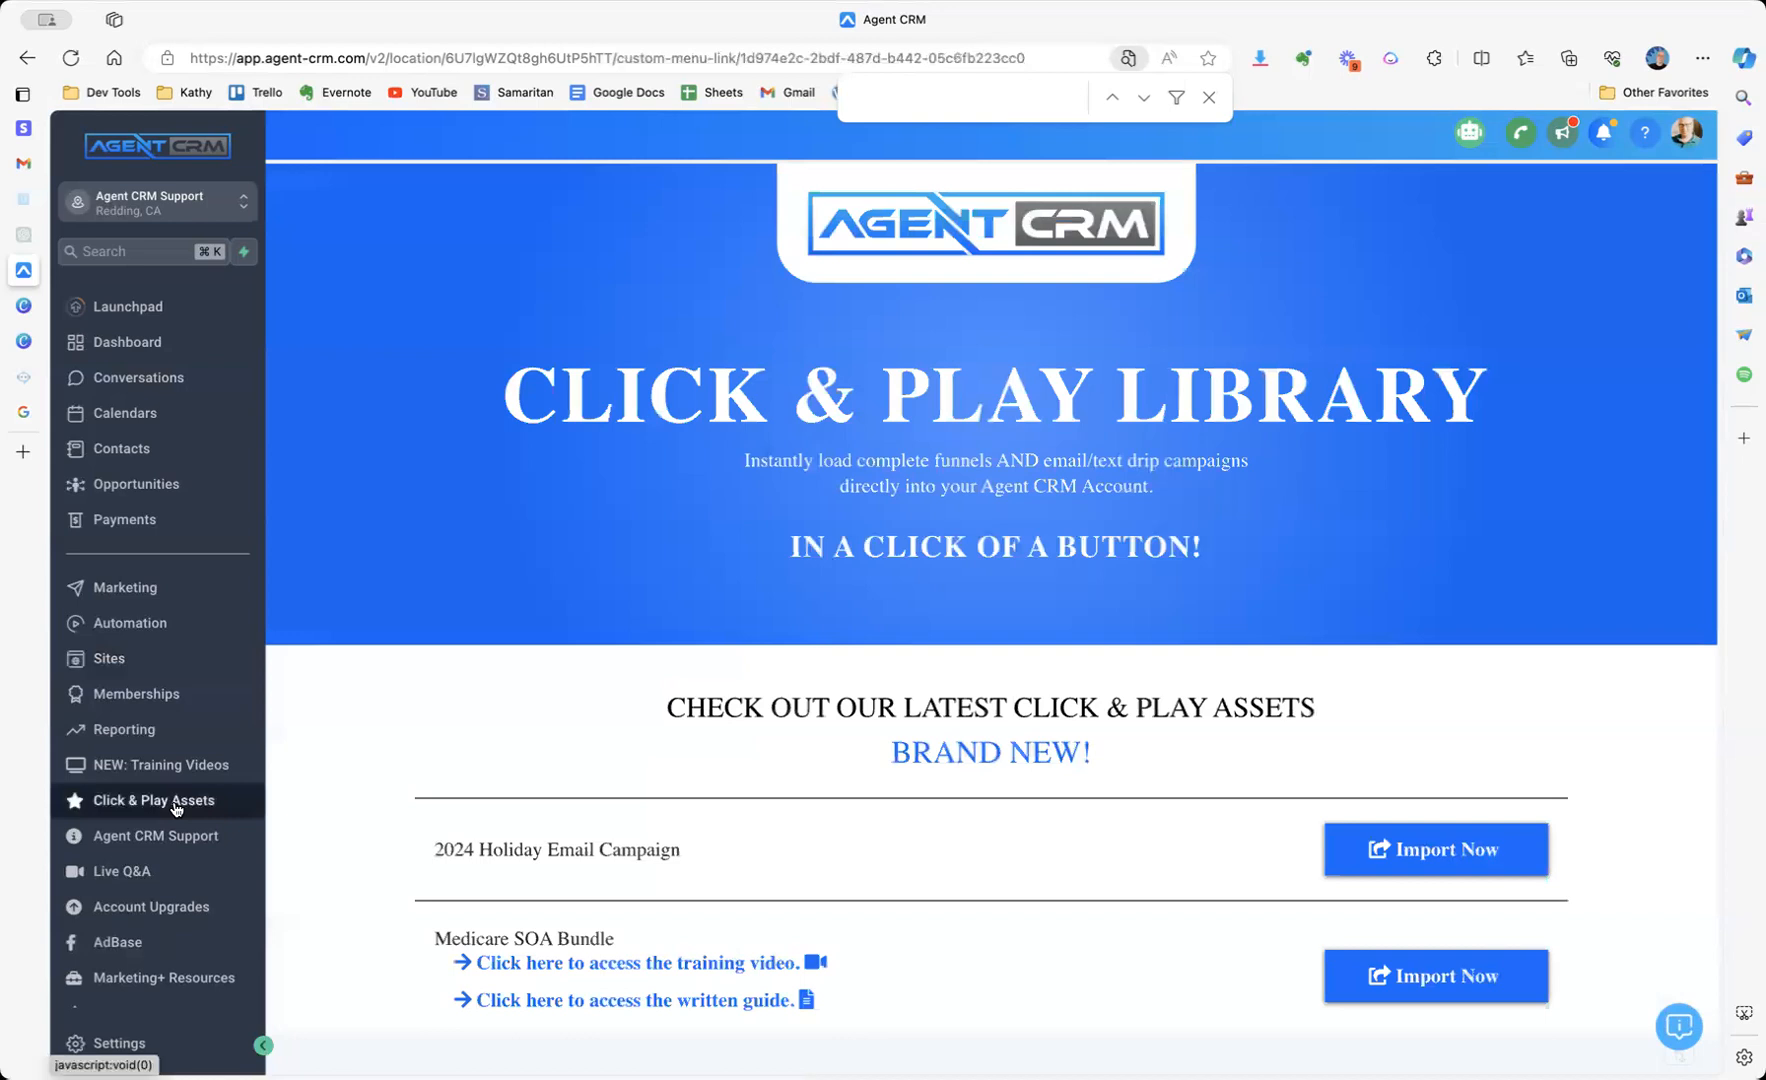
pyautogui.scroll(-3)
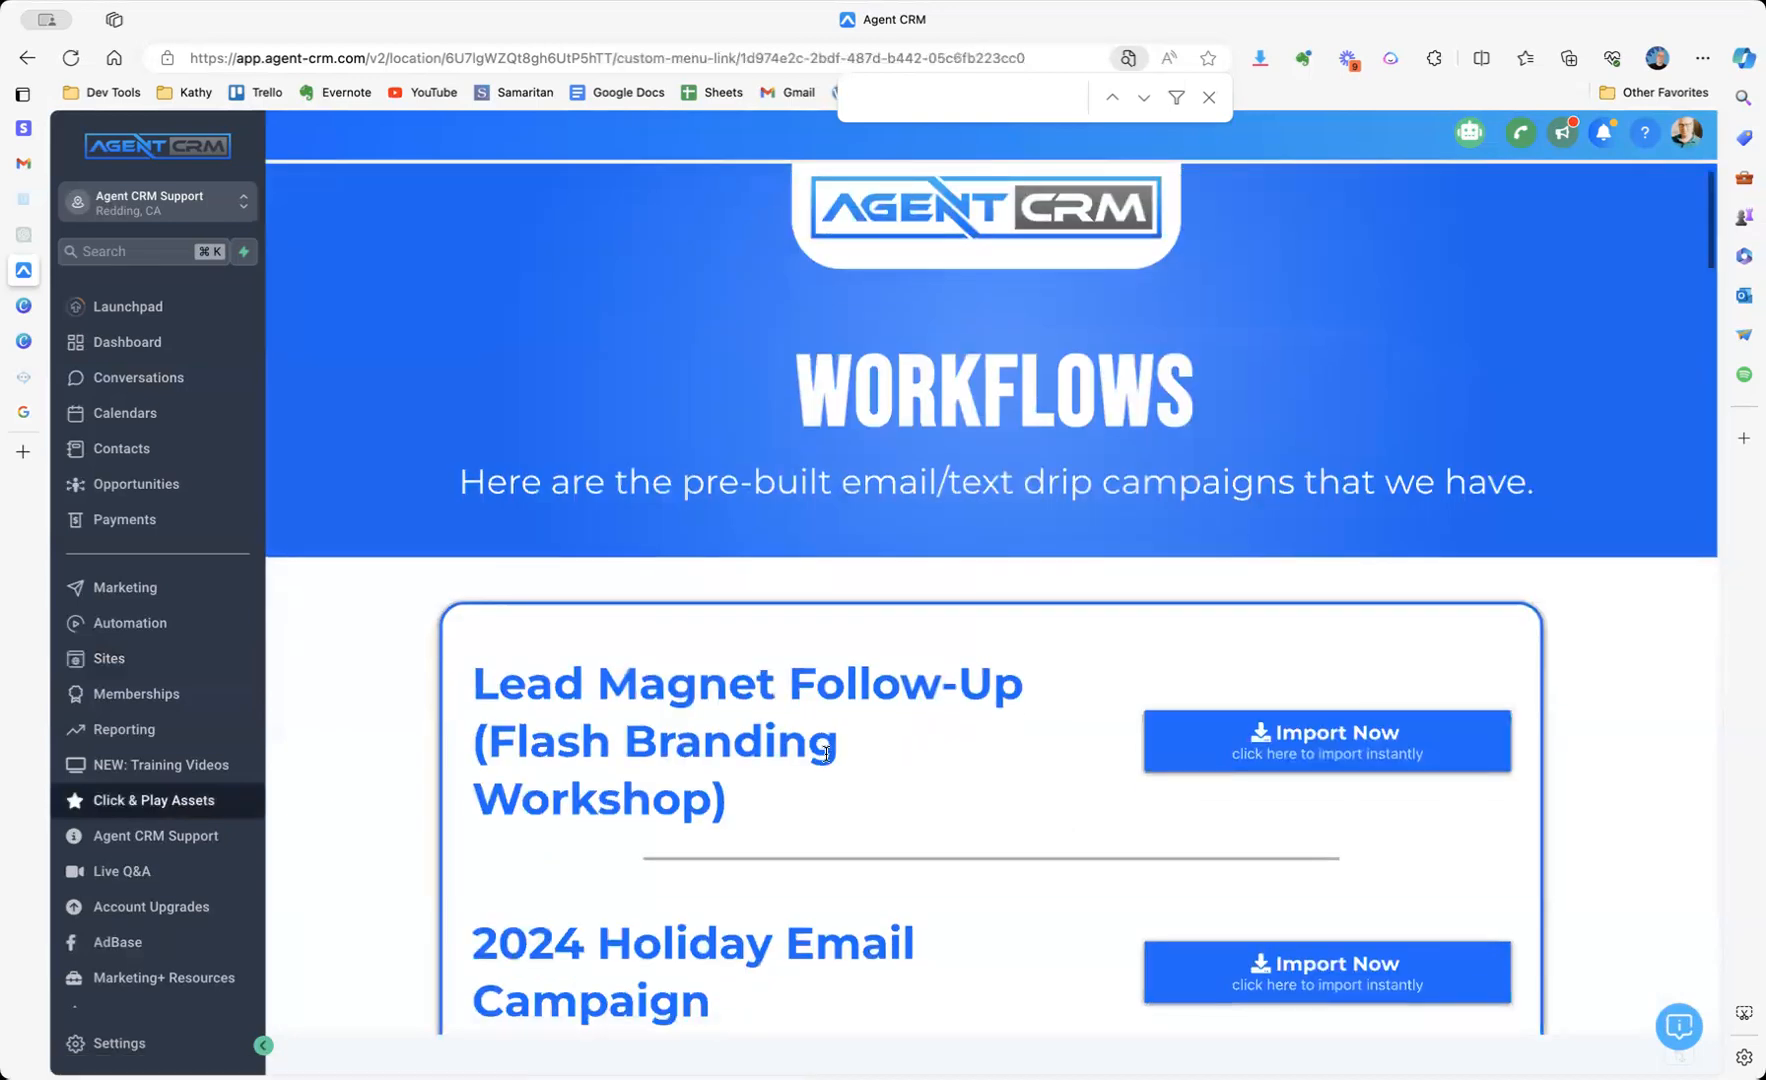
pyautogui.scroll(-3)
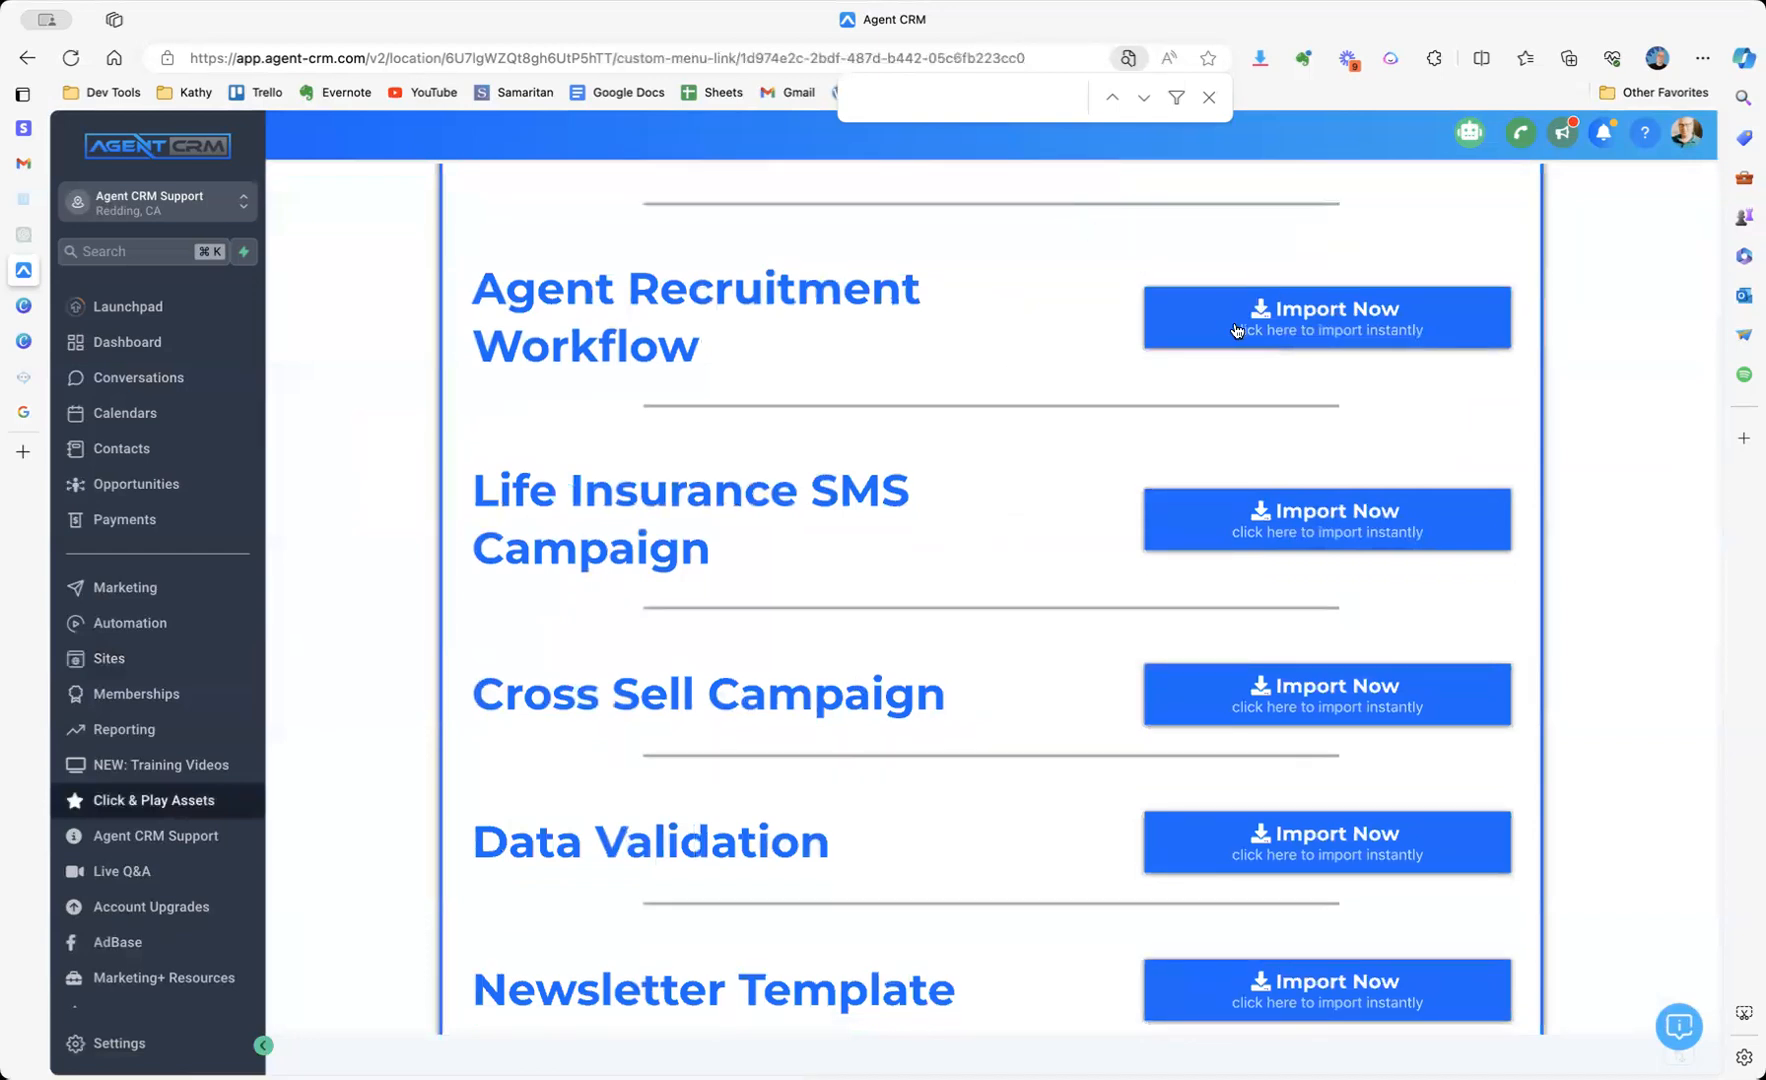
pyautogui.moveTo(1102, 320)
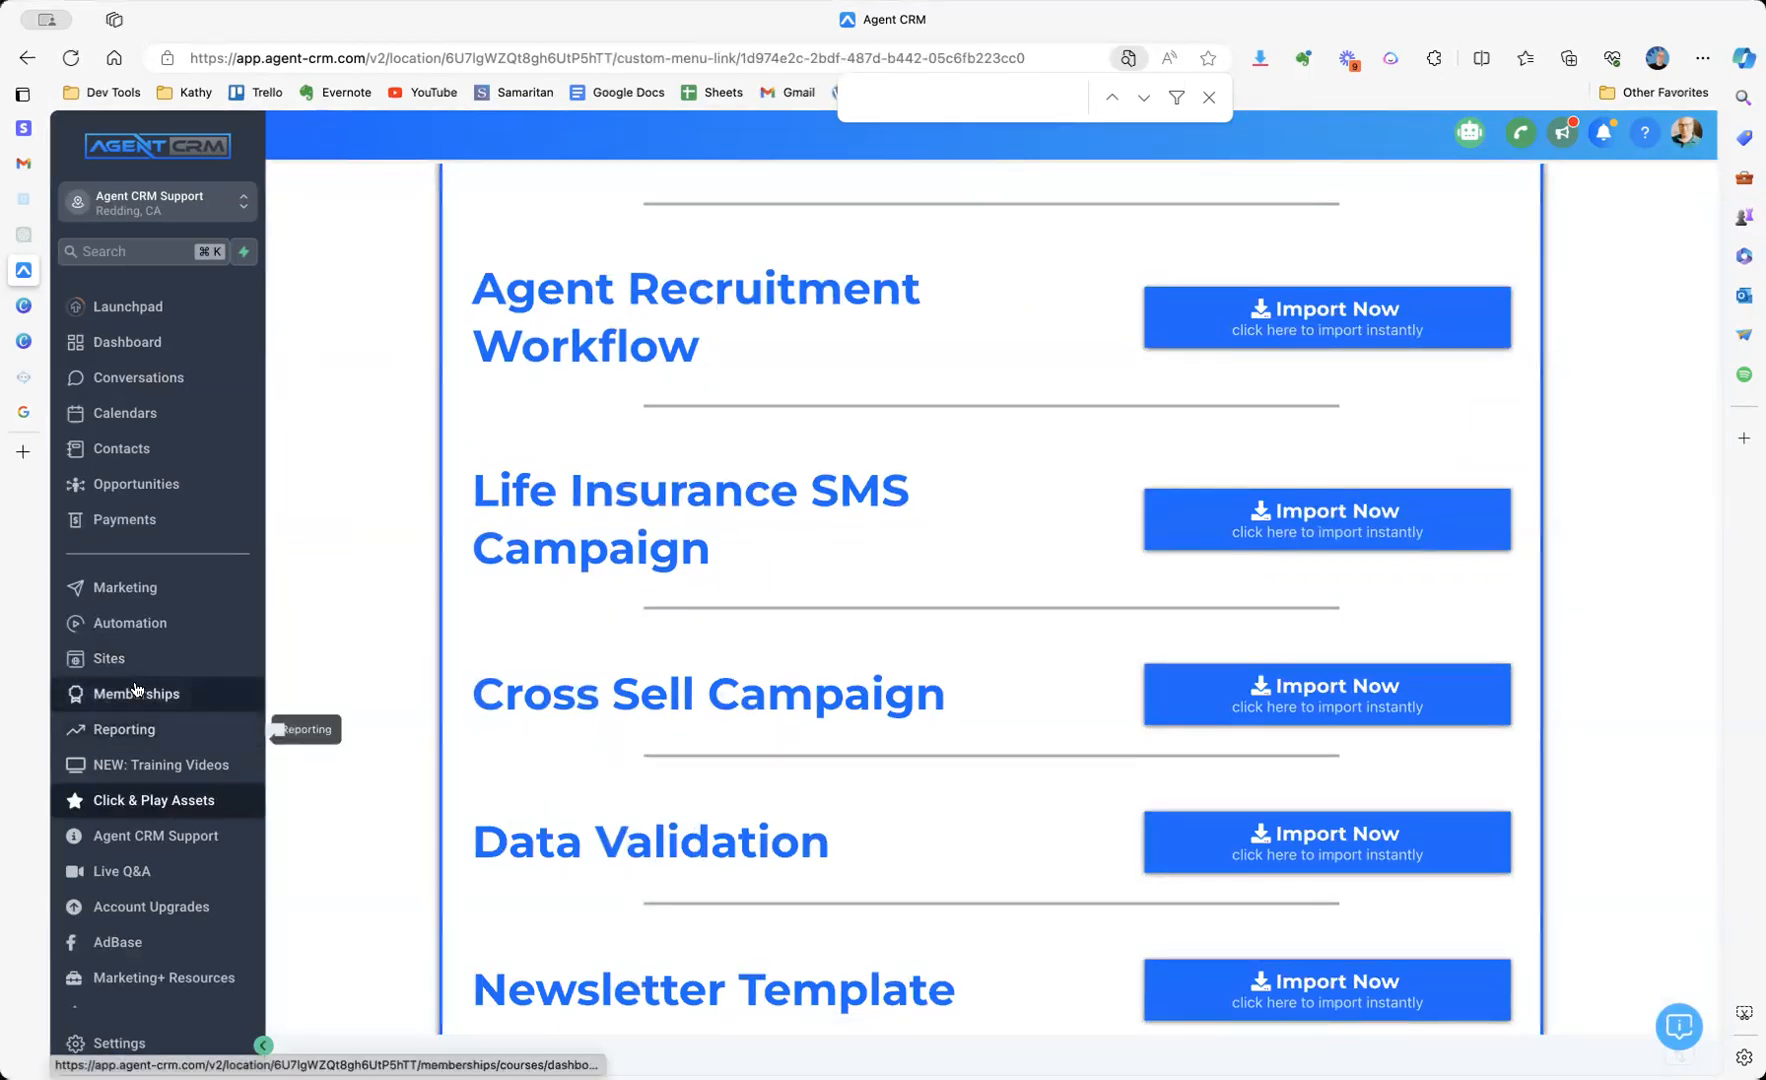
pyautogui.moveTo(118, 622)
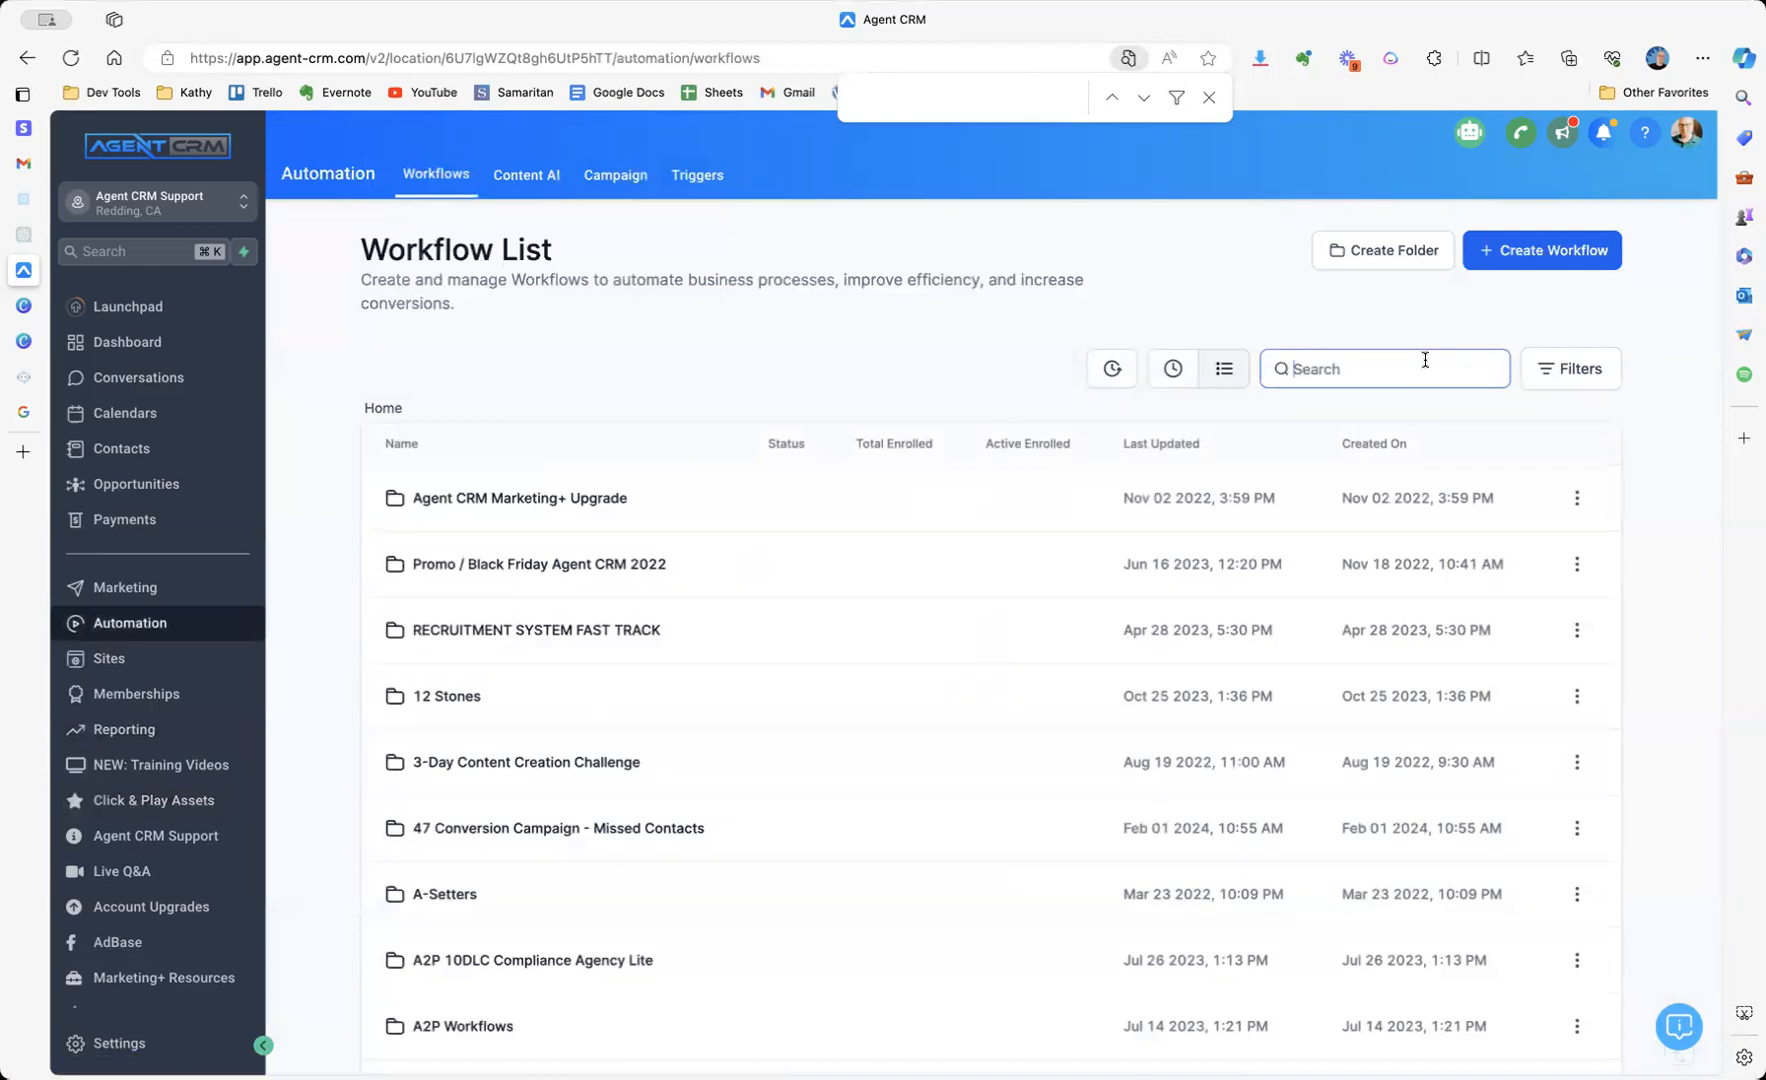
# Filter the Automation workflow list by 'recruitment' to show recruitment folders.
pyautogui.write('recruitment')
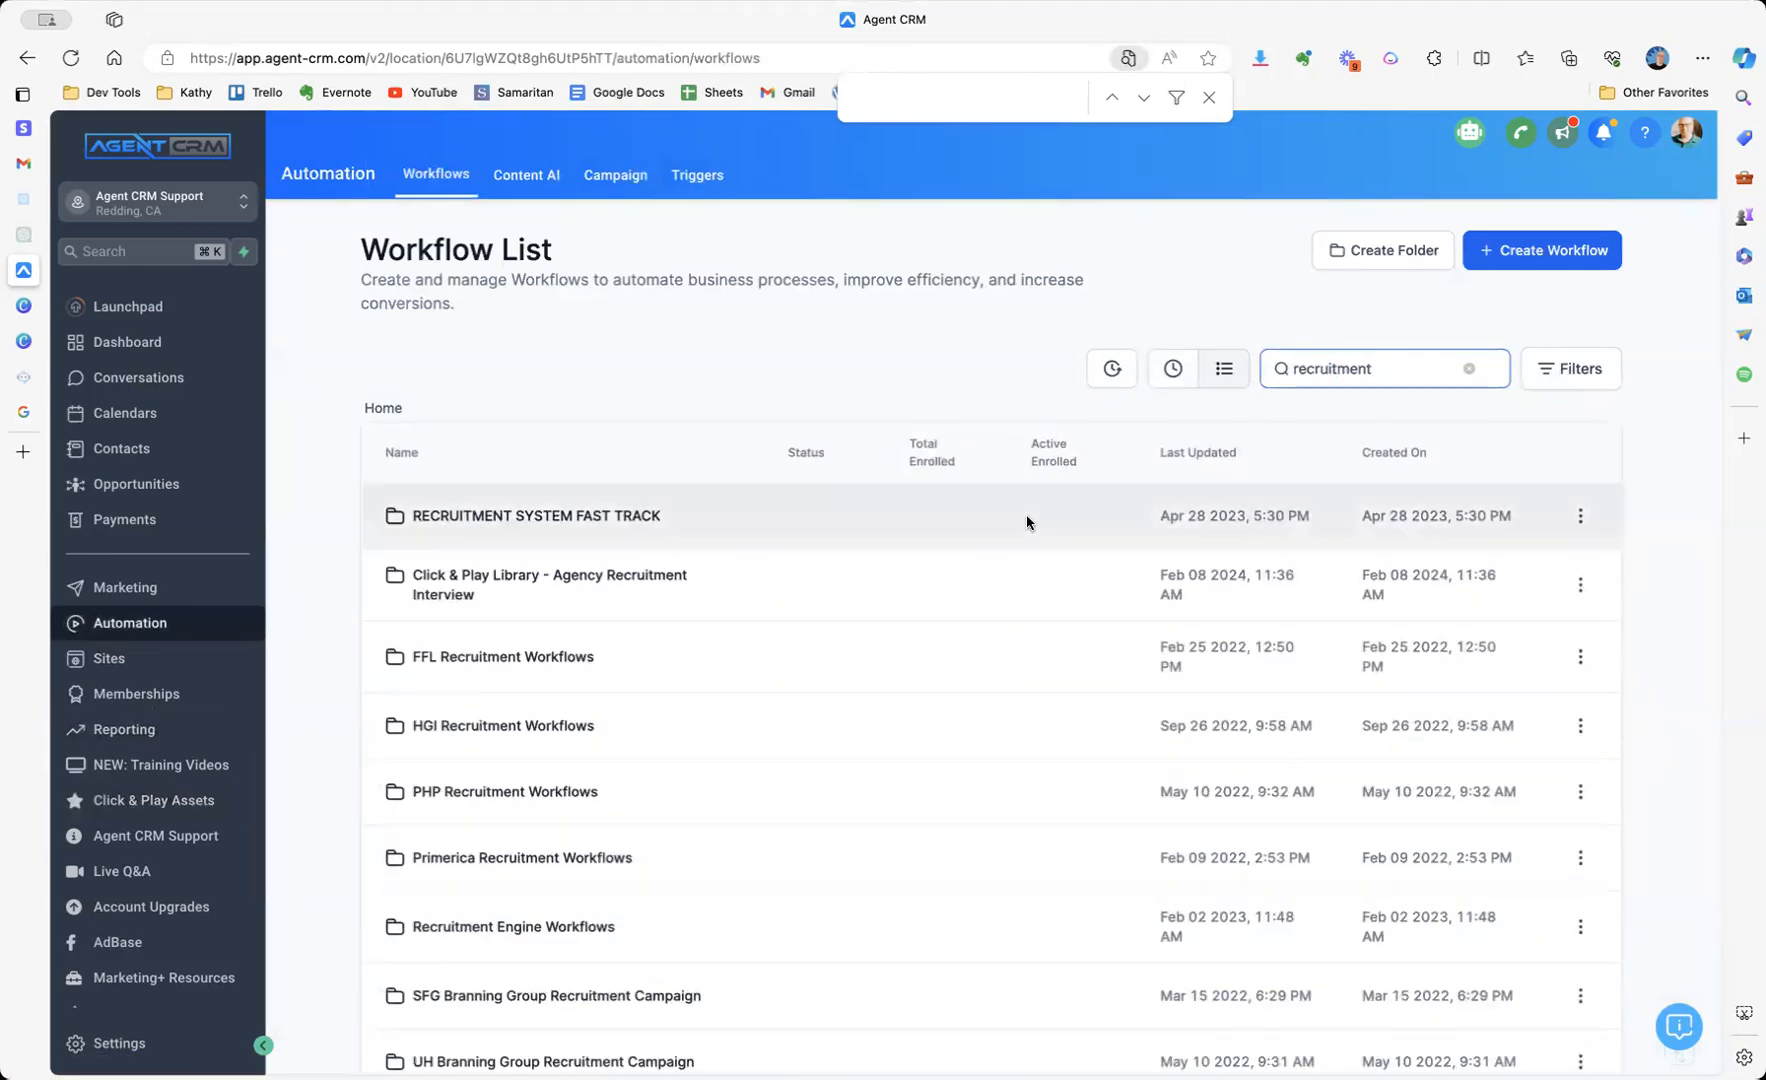
pyautogui.scroll(-3)
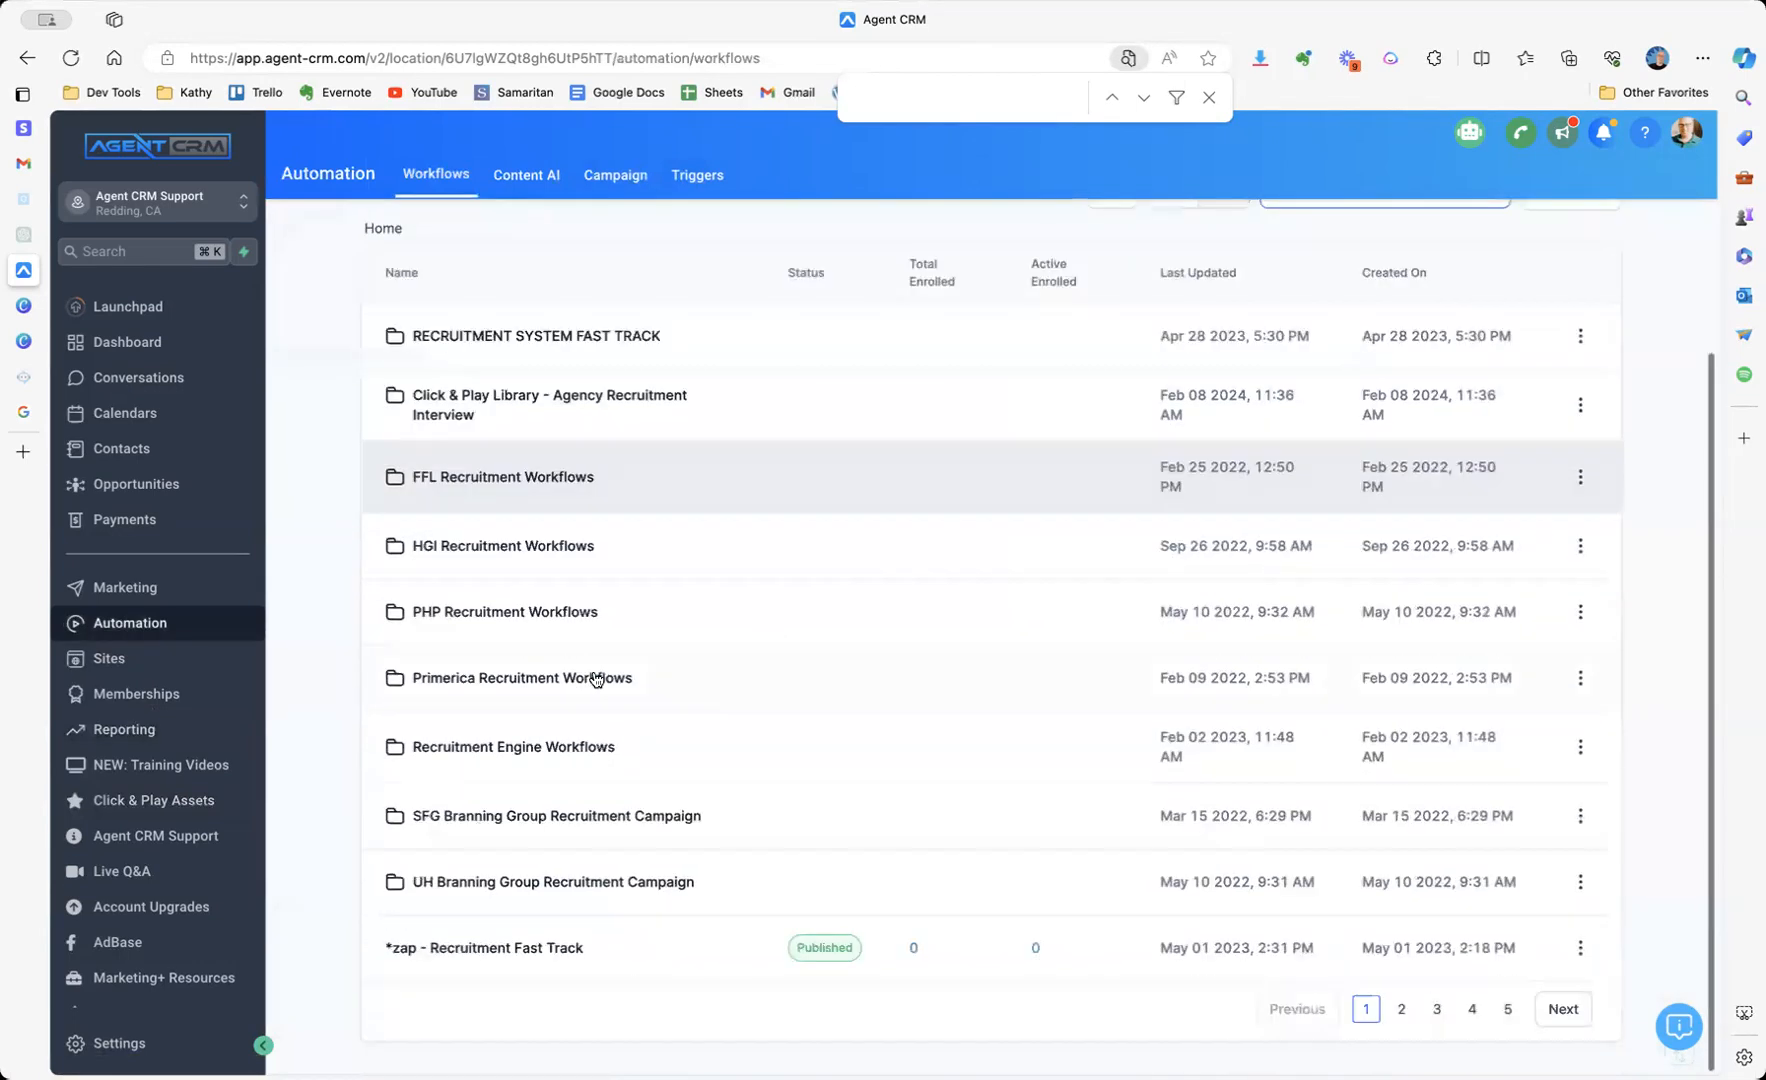
pyautogui.moveTo(488, 738)
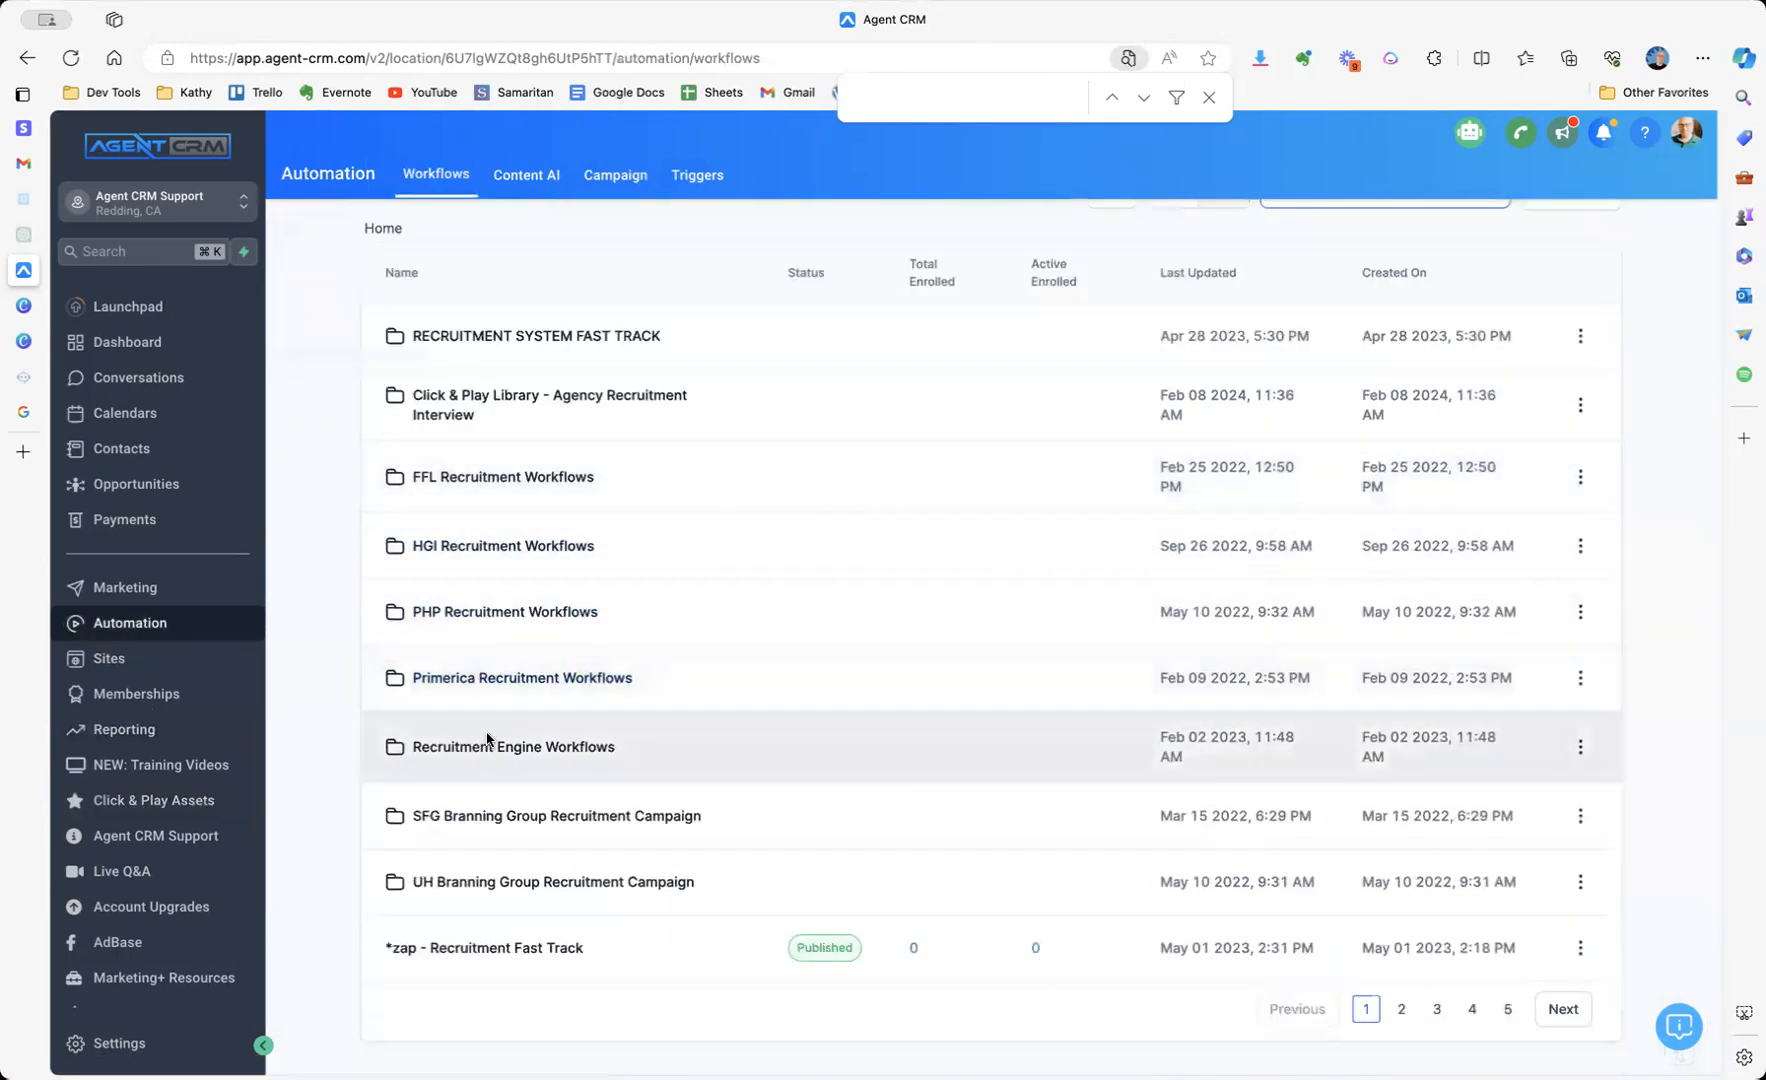
pyautogui.moveTo(490, 480)
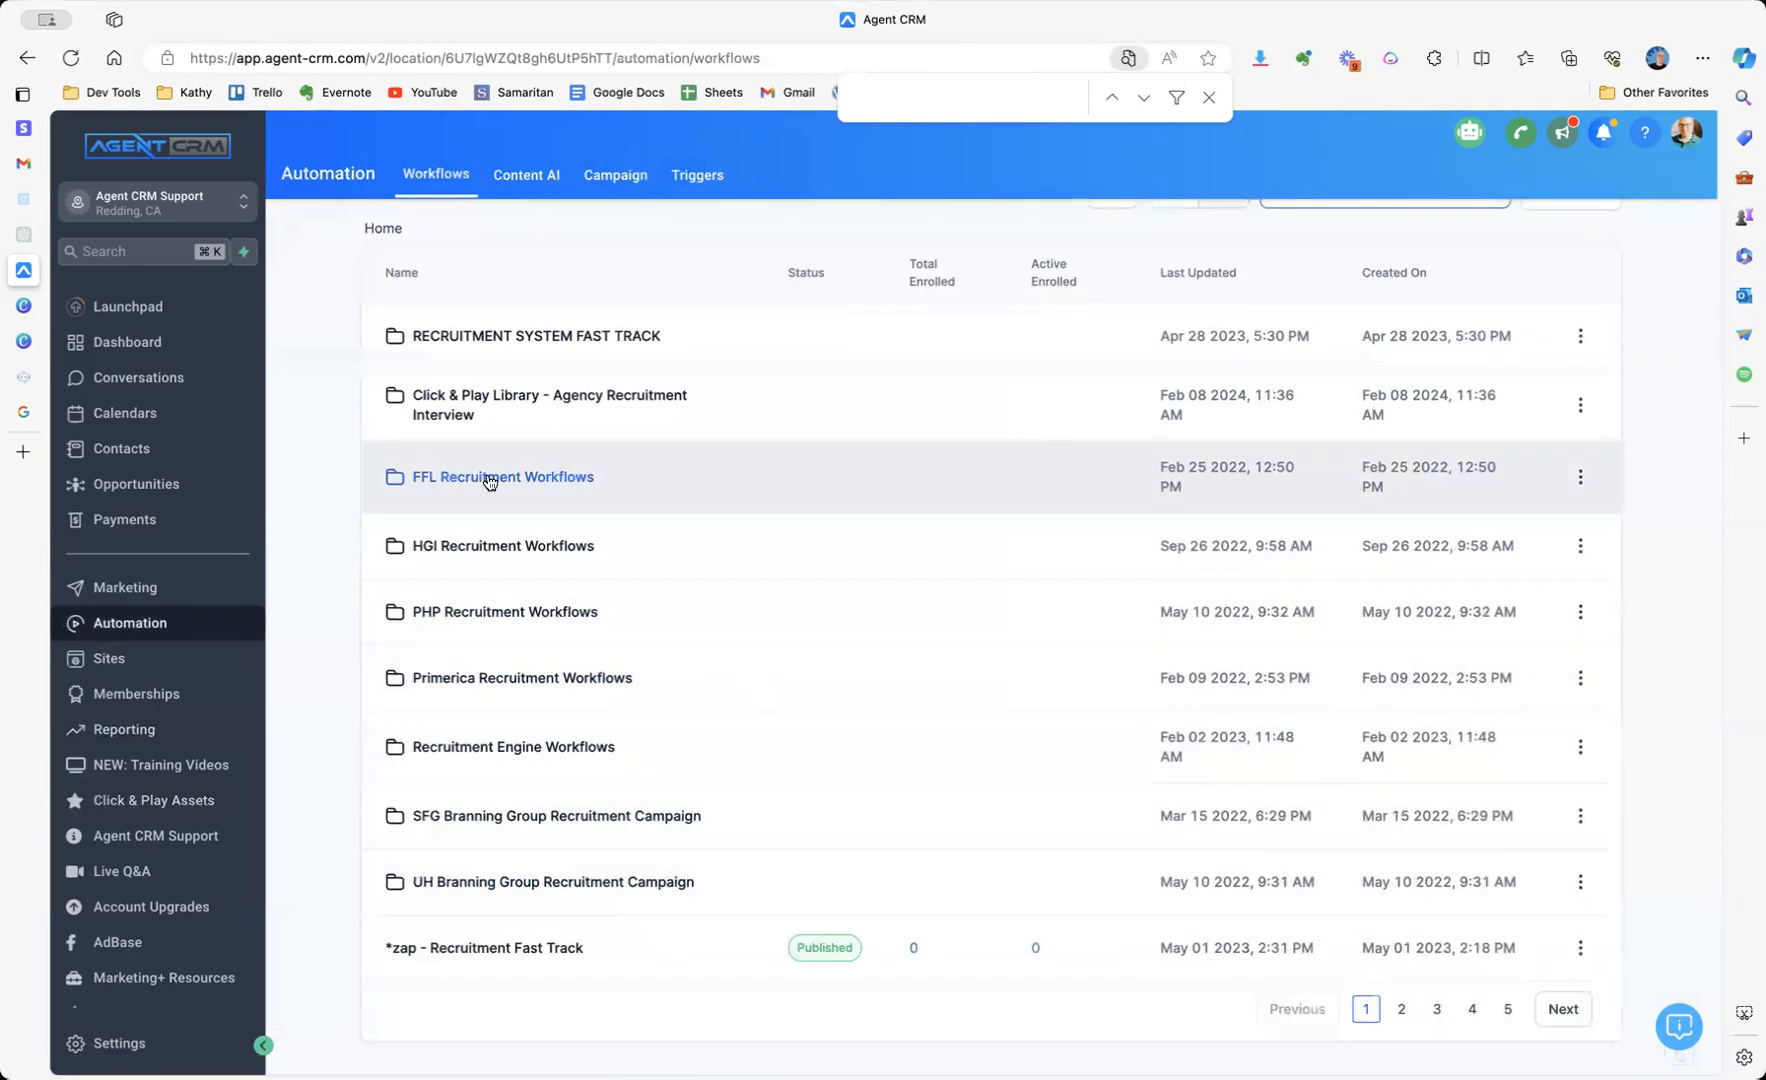
pyautogui.moveTo(472, 706)
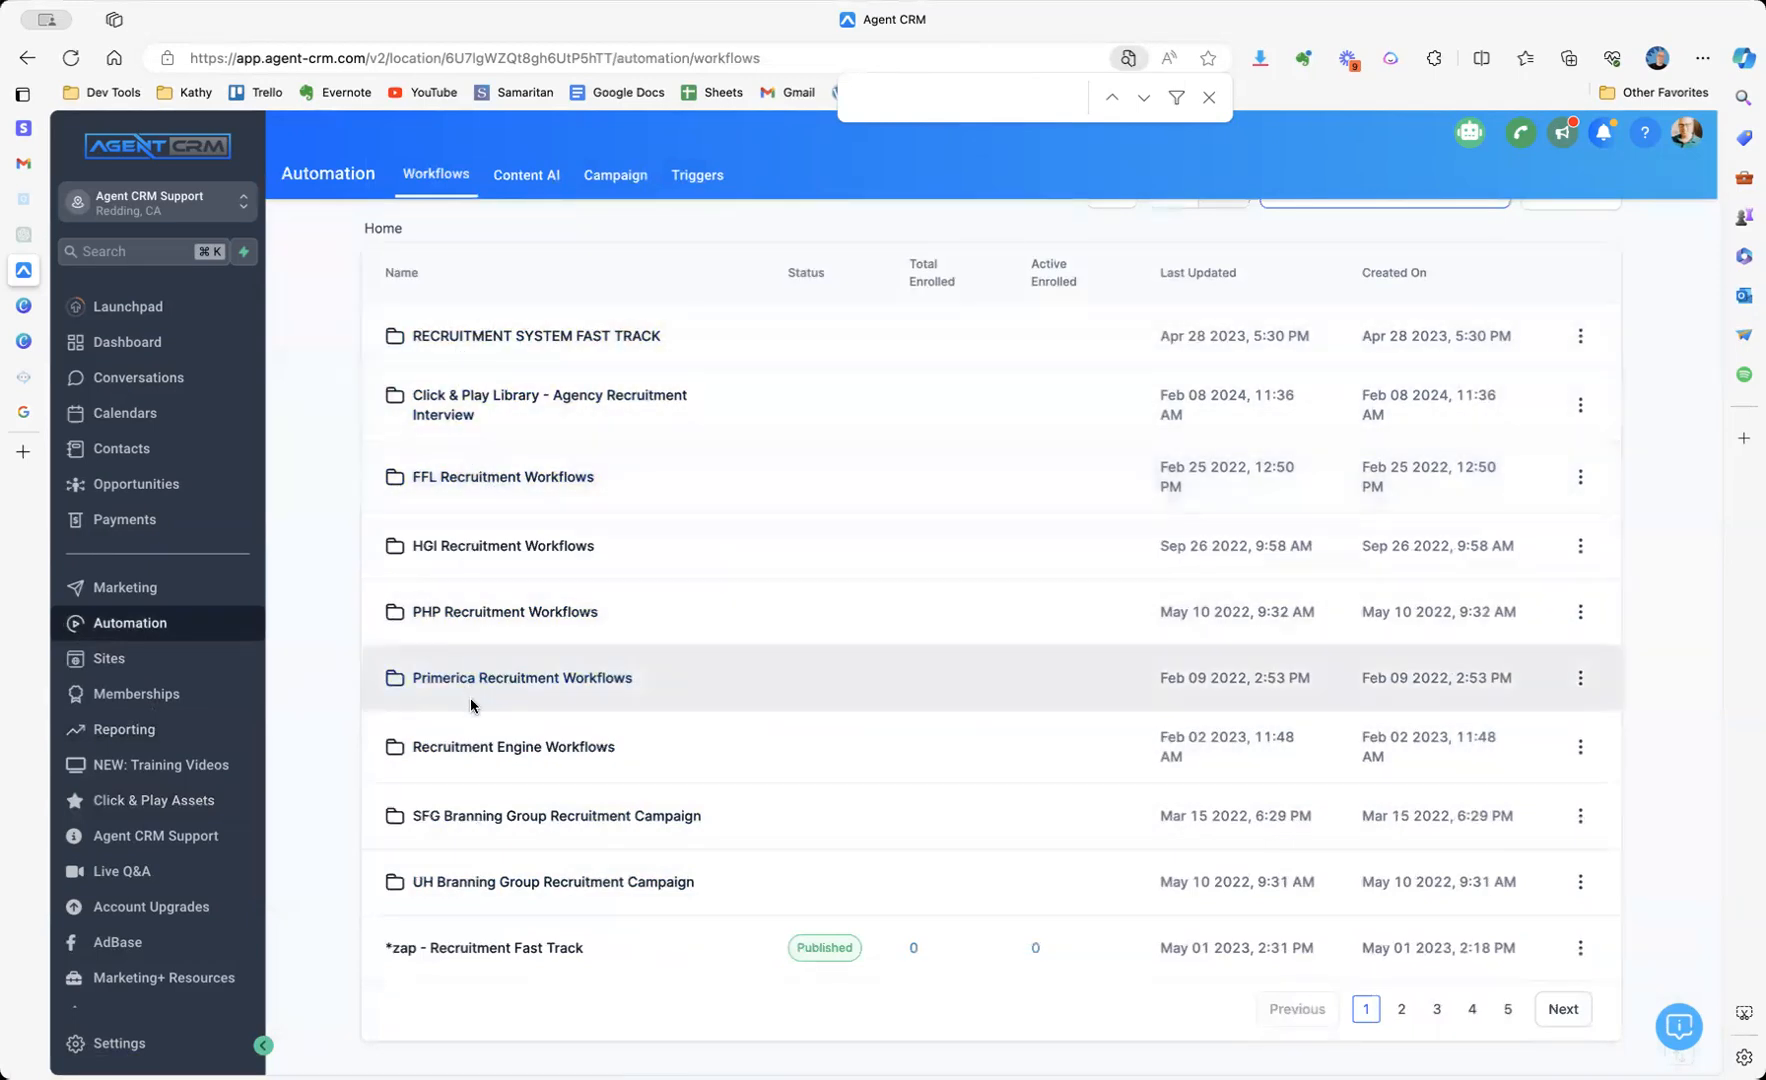
pyautogui.moveTo(478, 452)
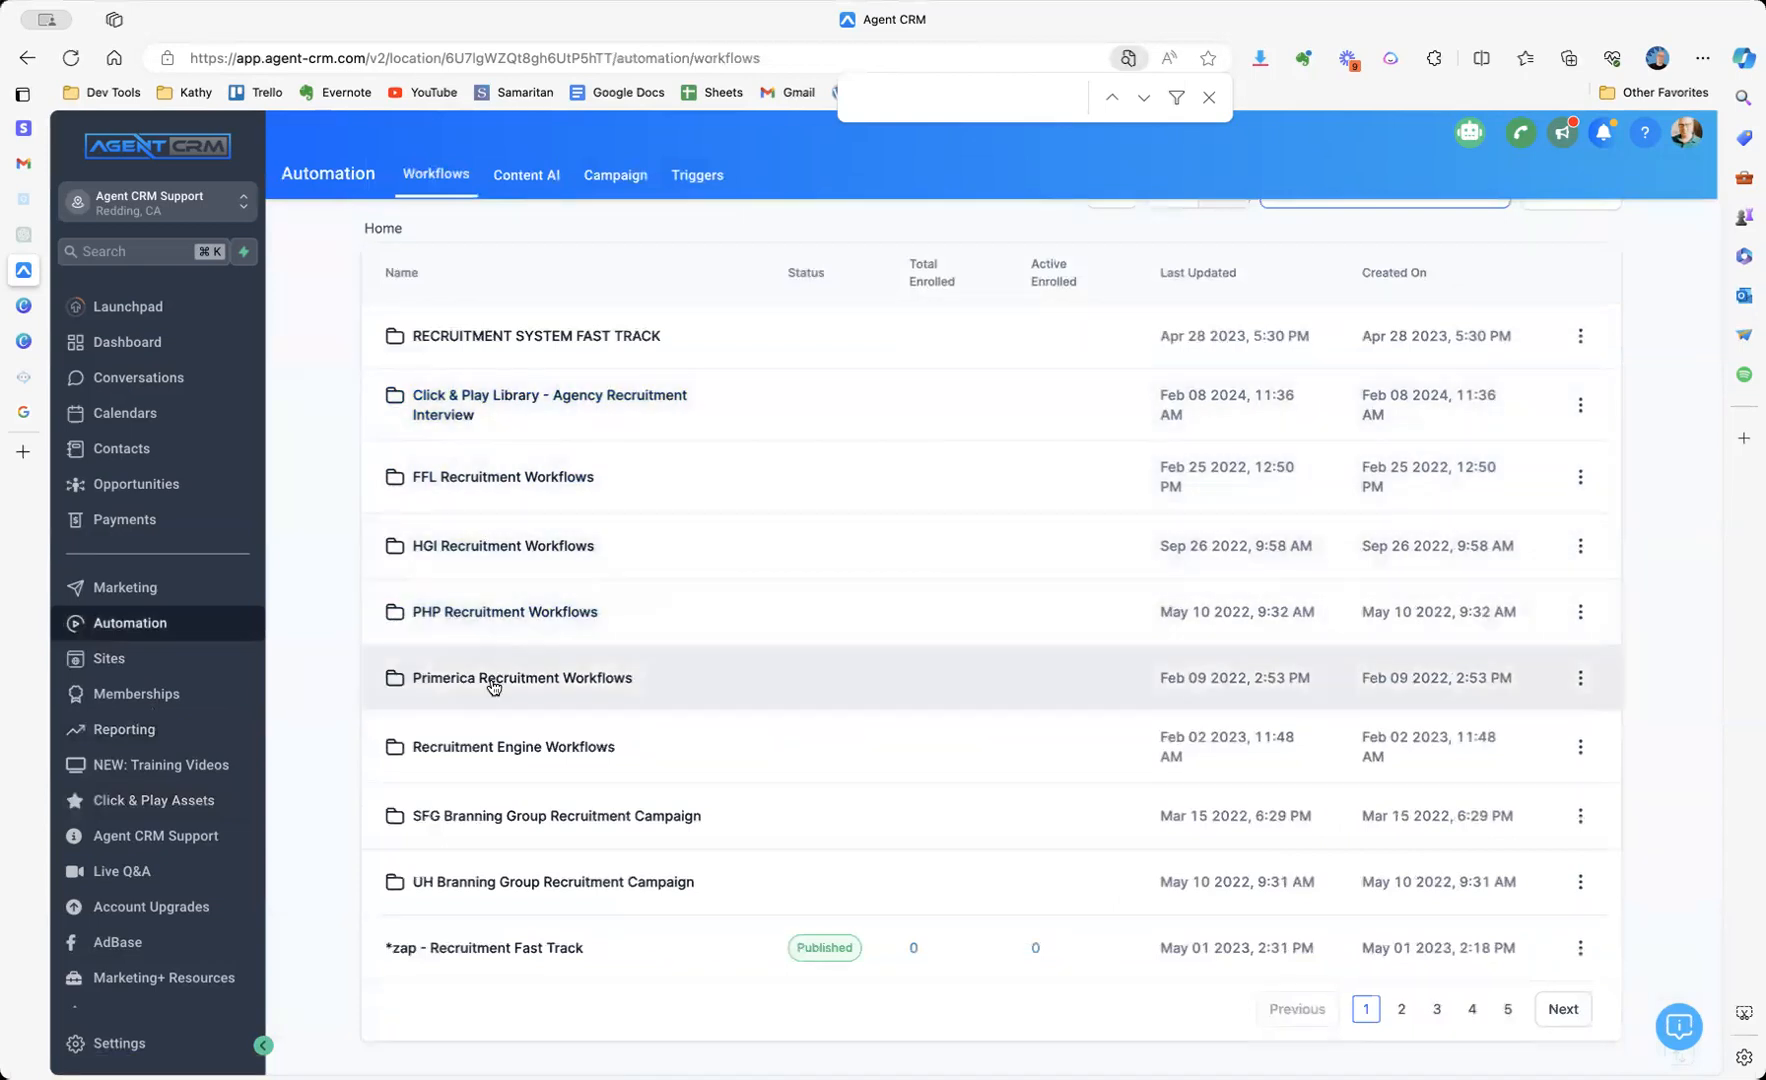
# Open the Recruitment Engine Workflows folder listing four published workflows.
pyautogui.click(494, 678)
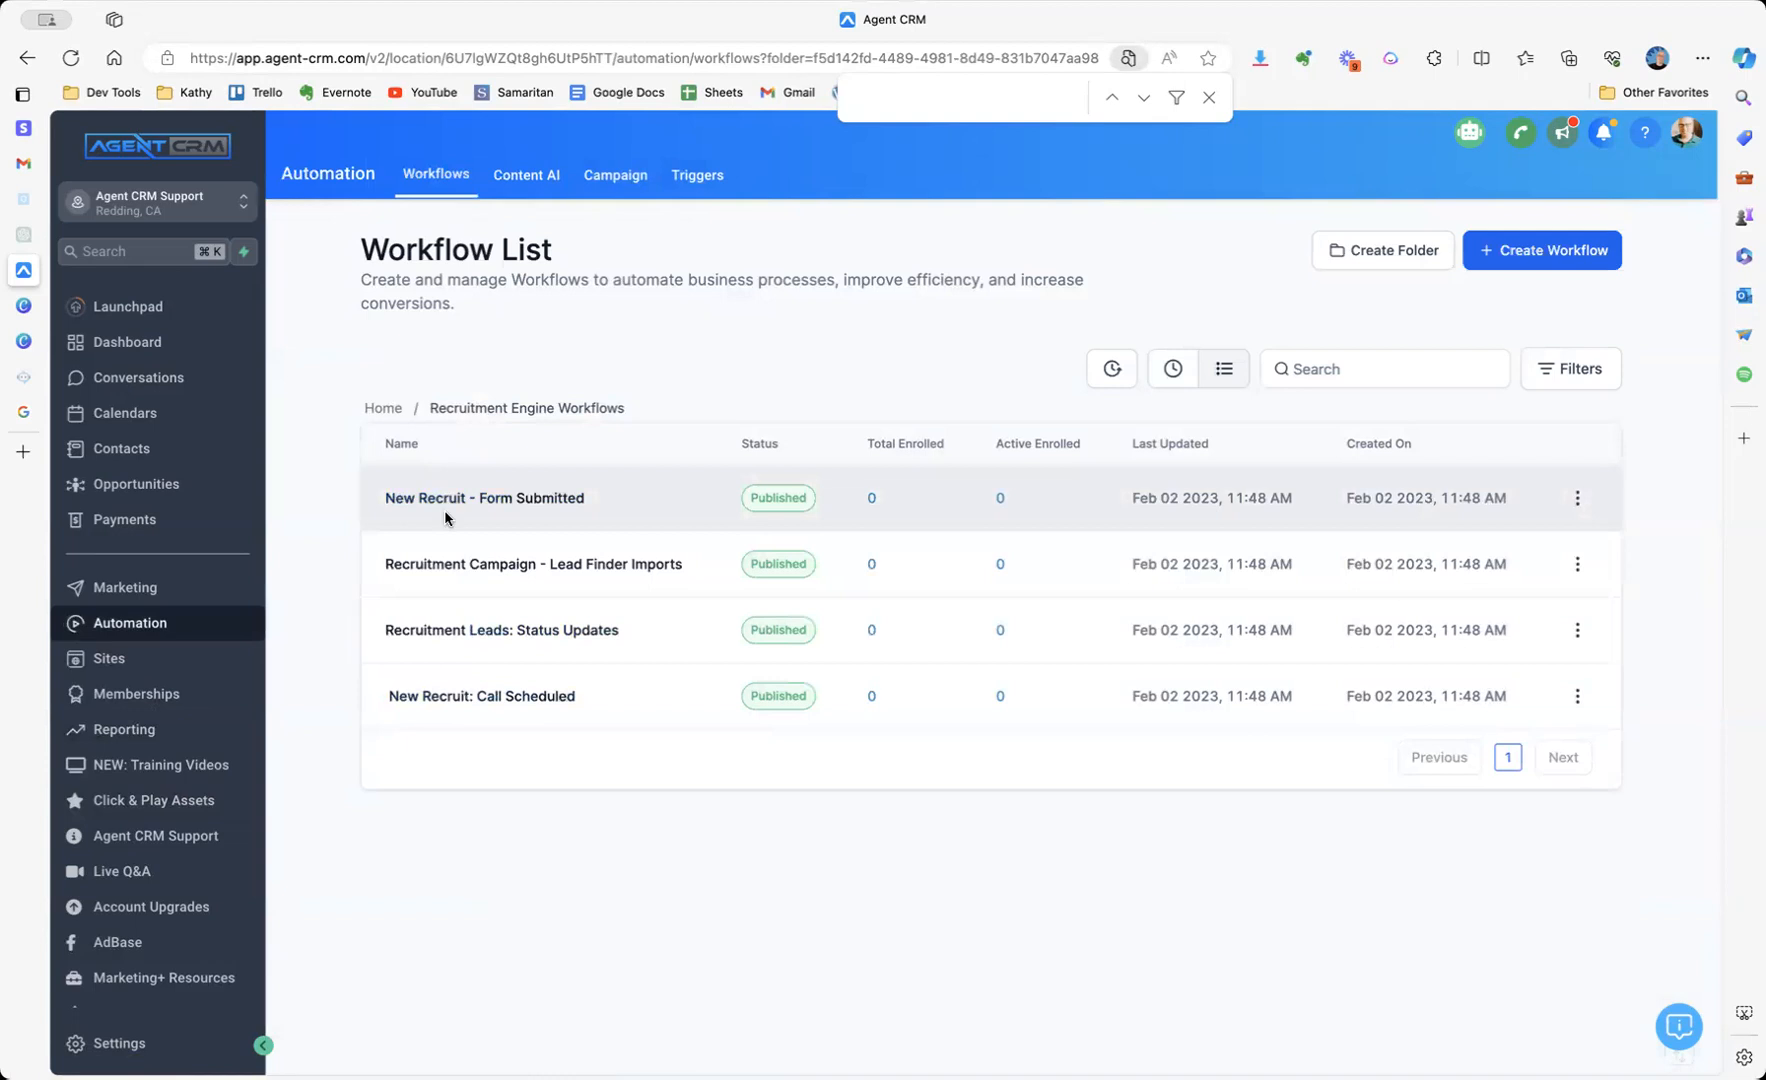
pyautogui.moveTo(452, 630)
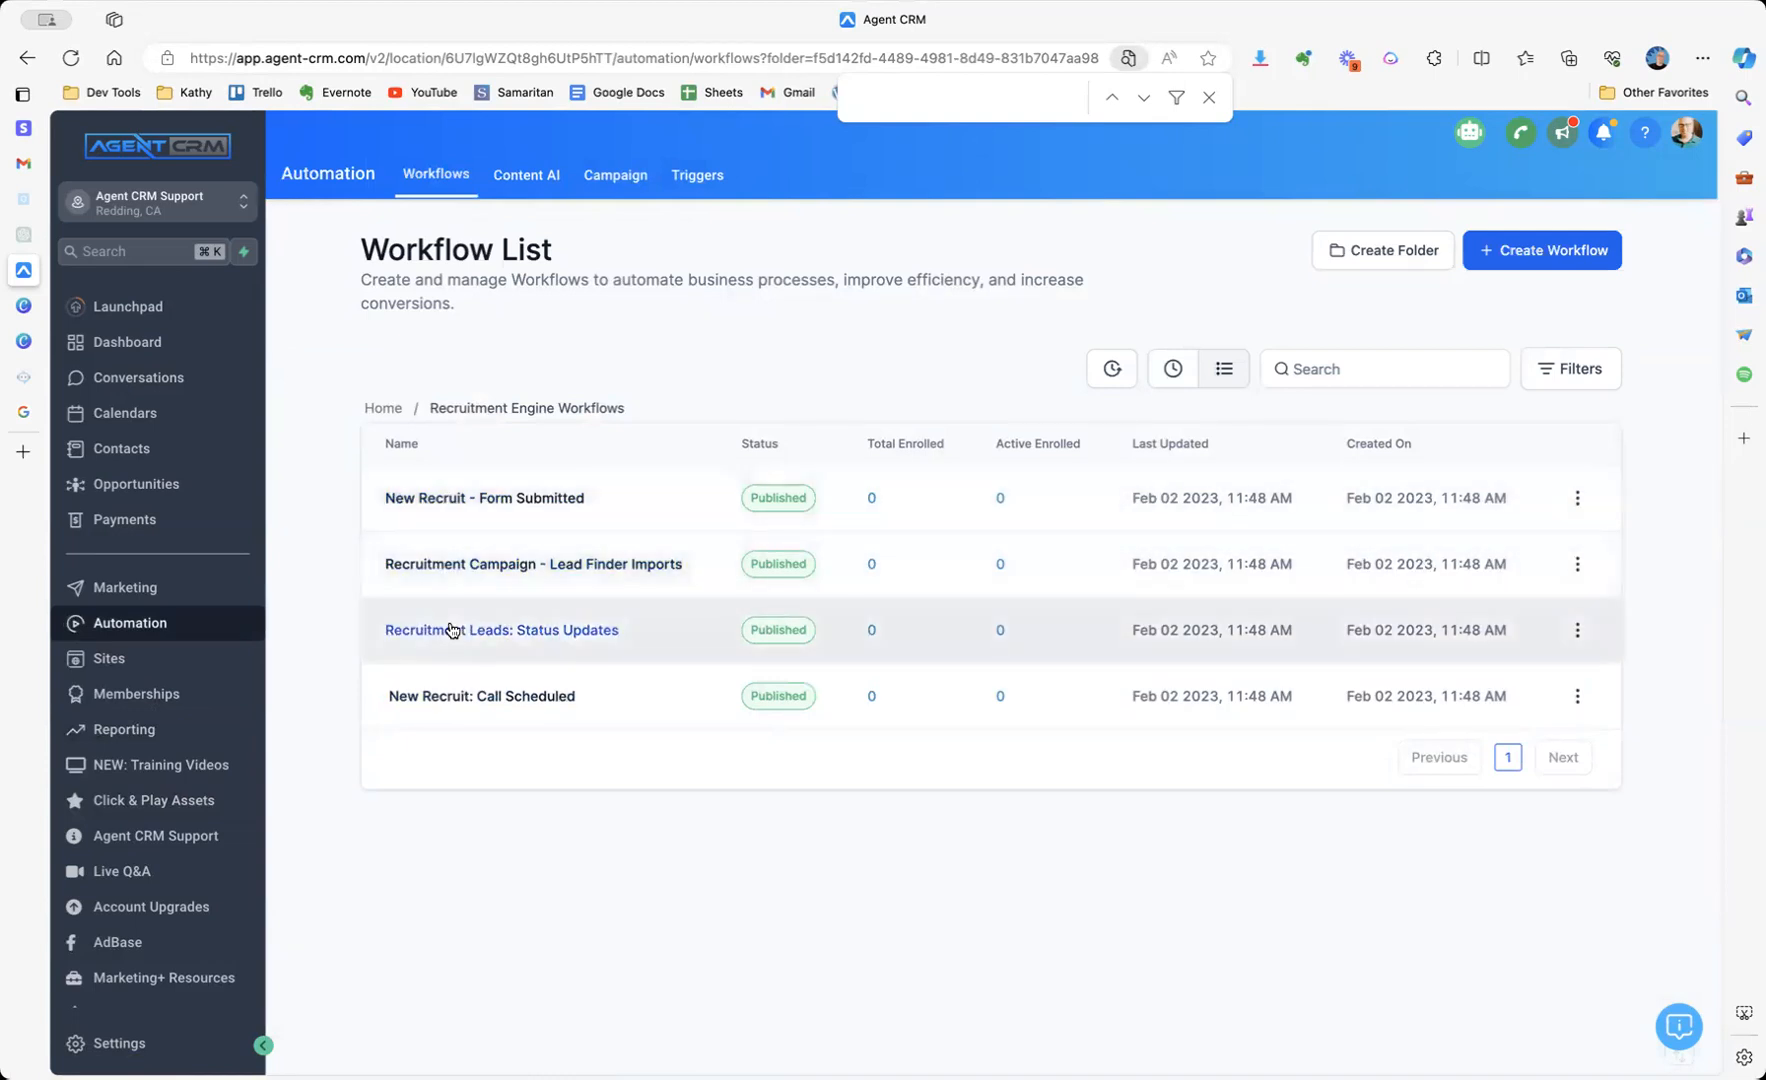
pyautogui.moveTo(448, 564)
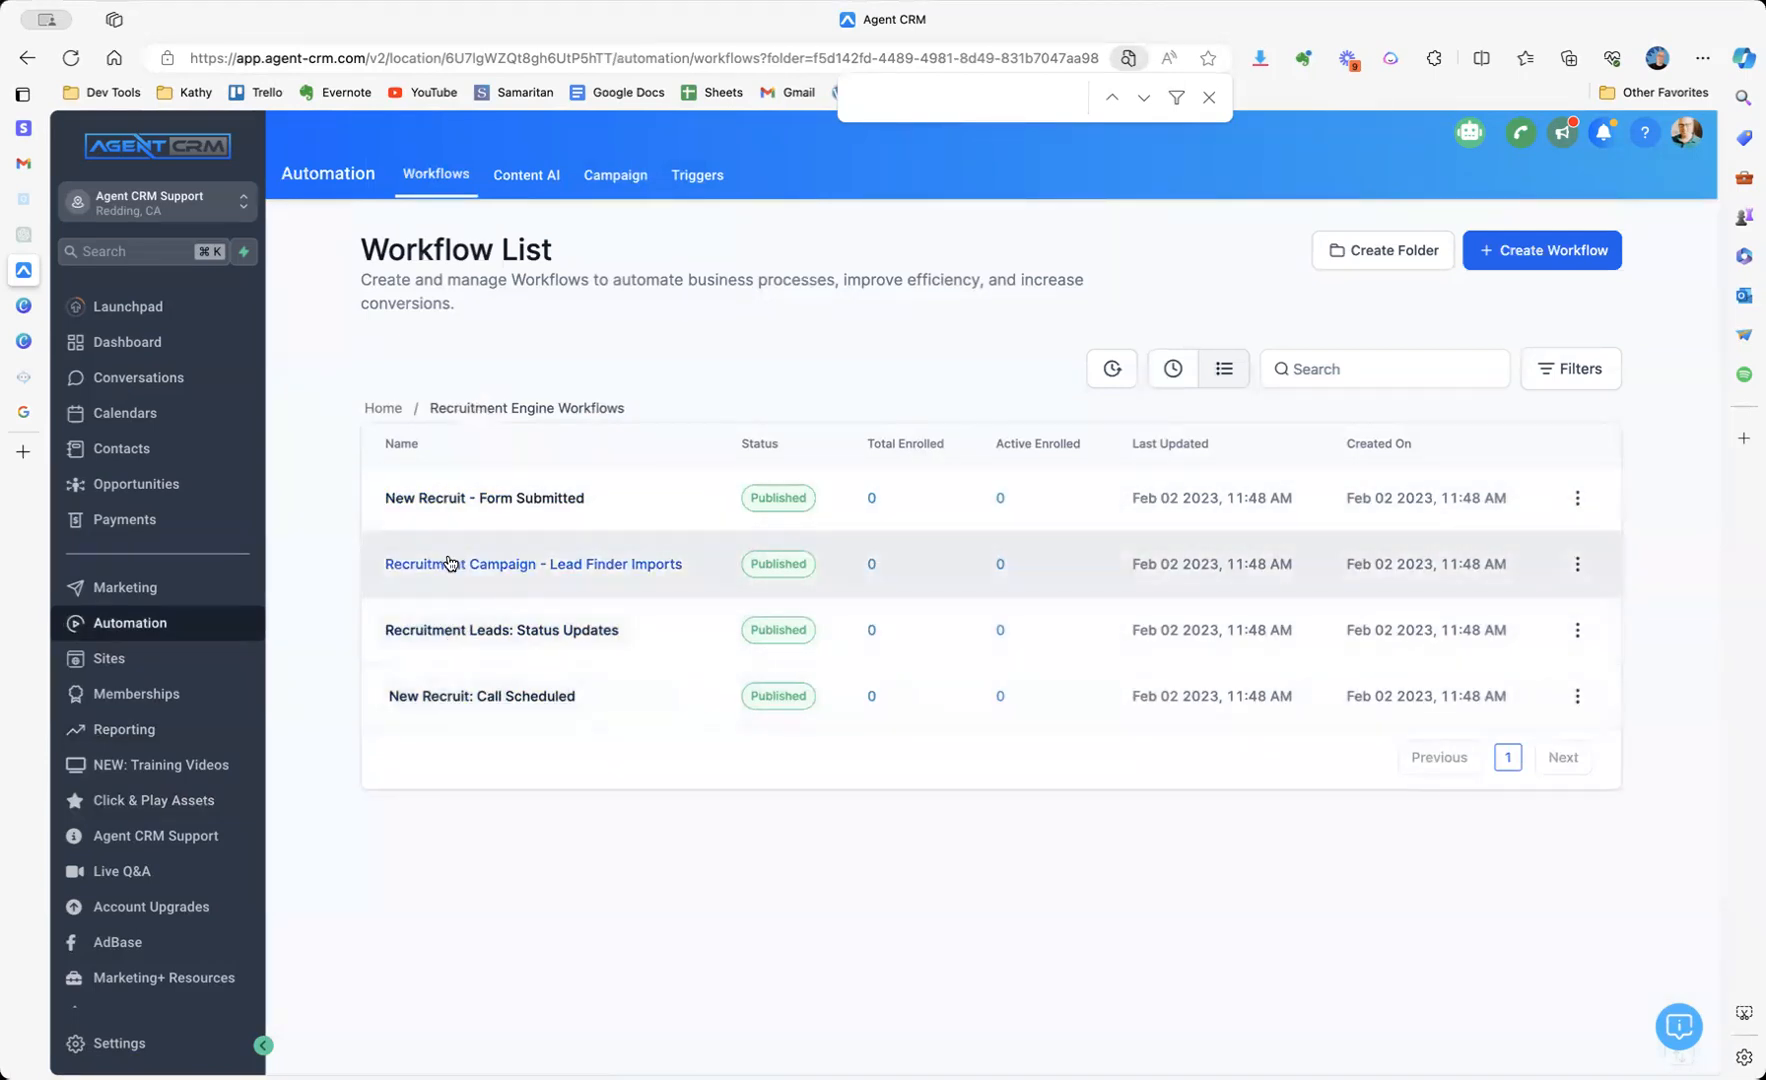
pyautogui.moveTo(536, 720)
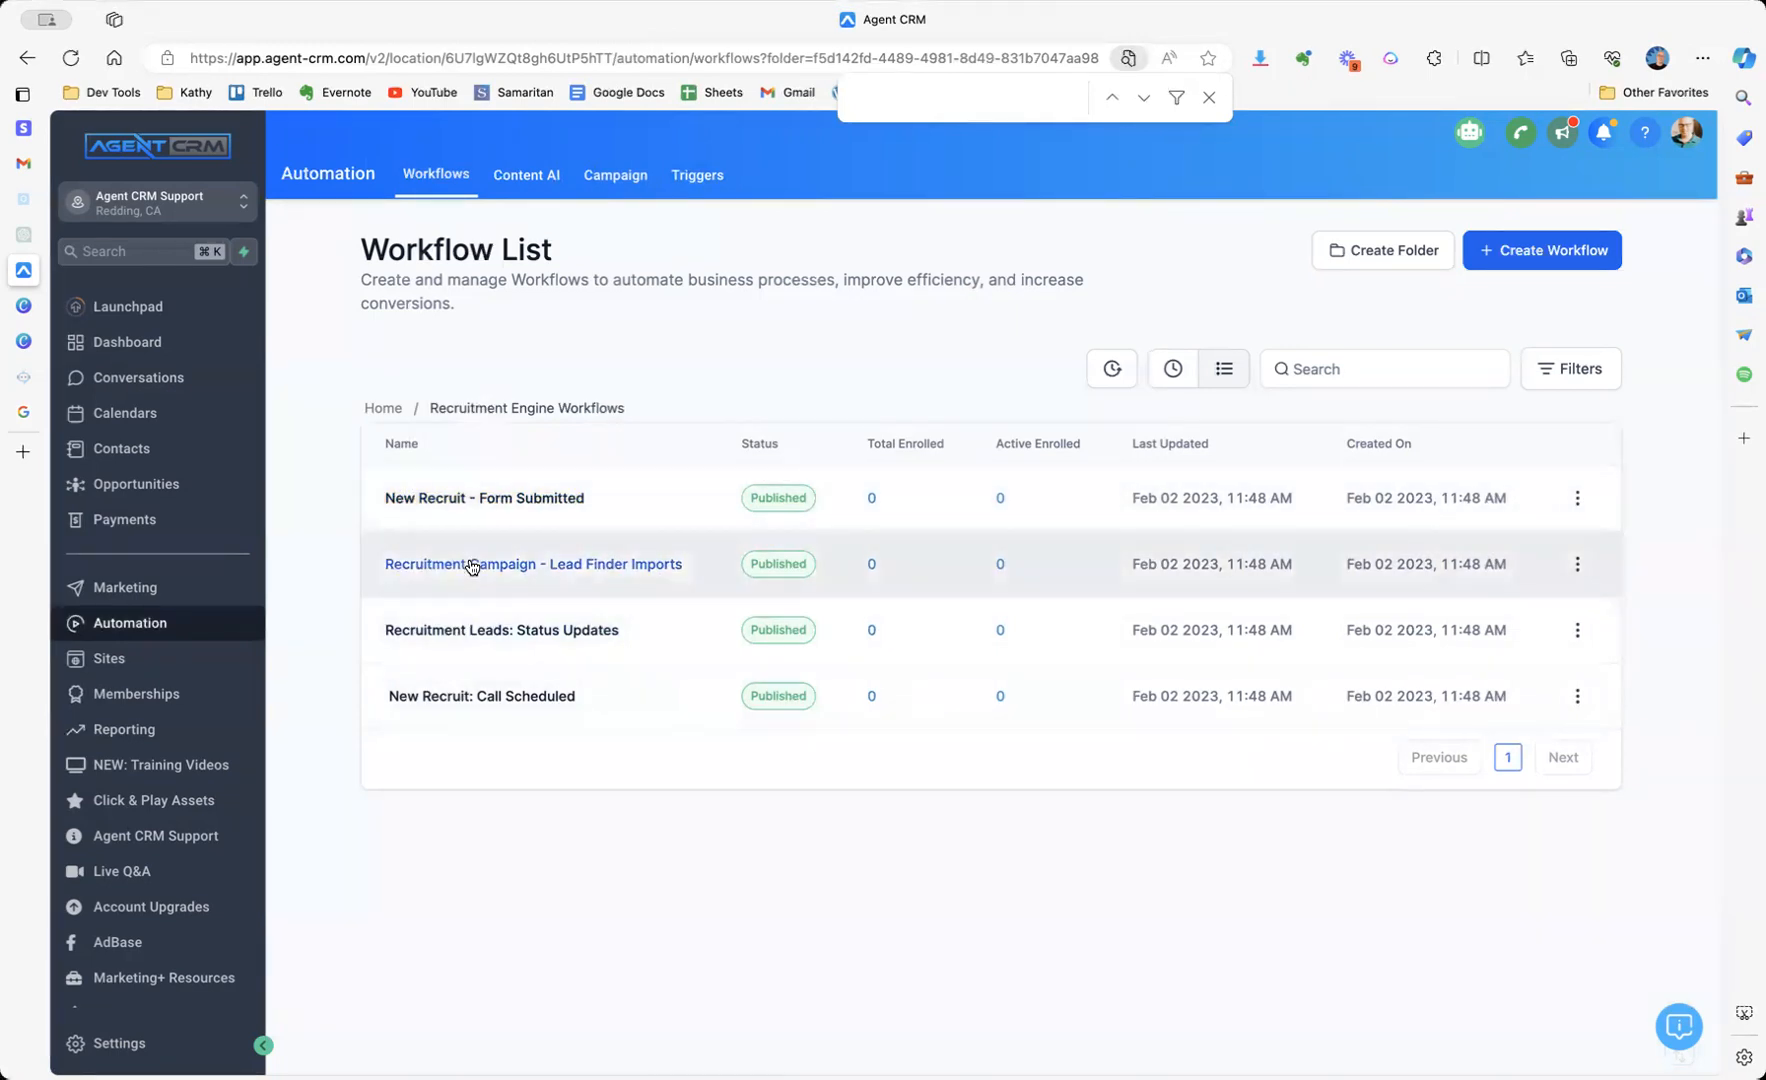
pyautogui.moveTo(476, 502)
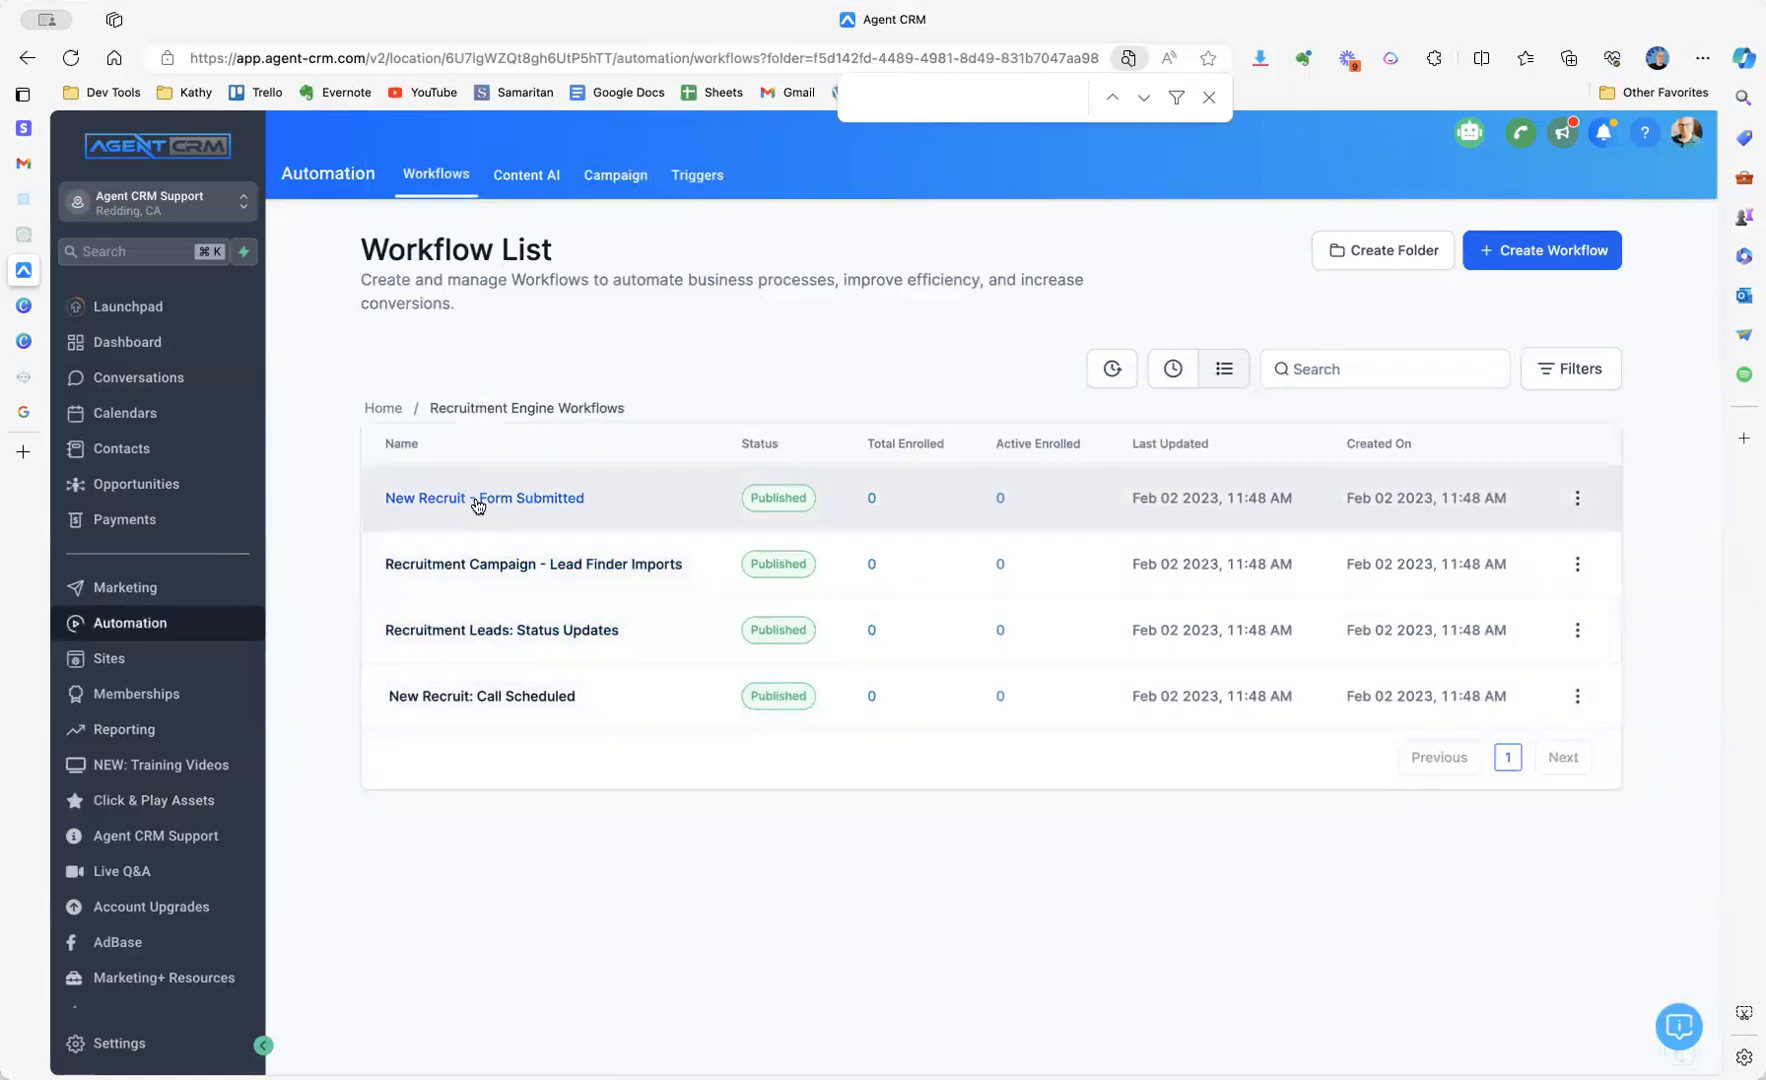
pyautogui.moveTo(294, 982)
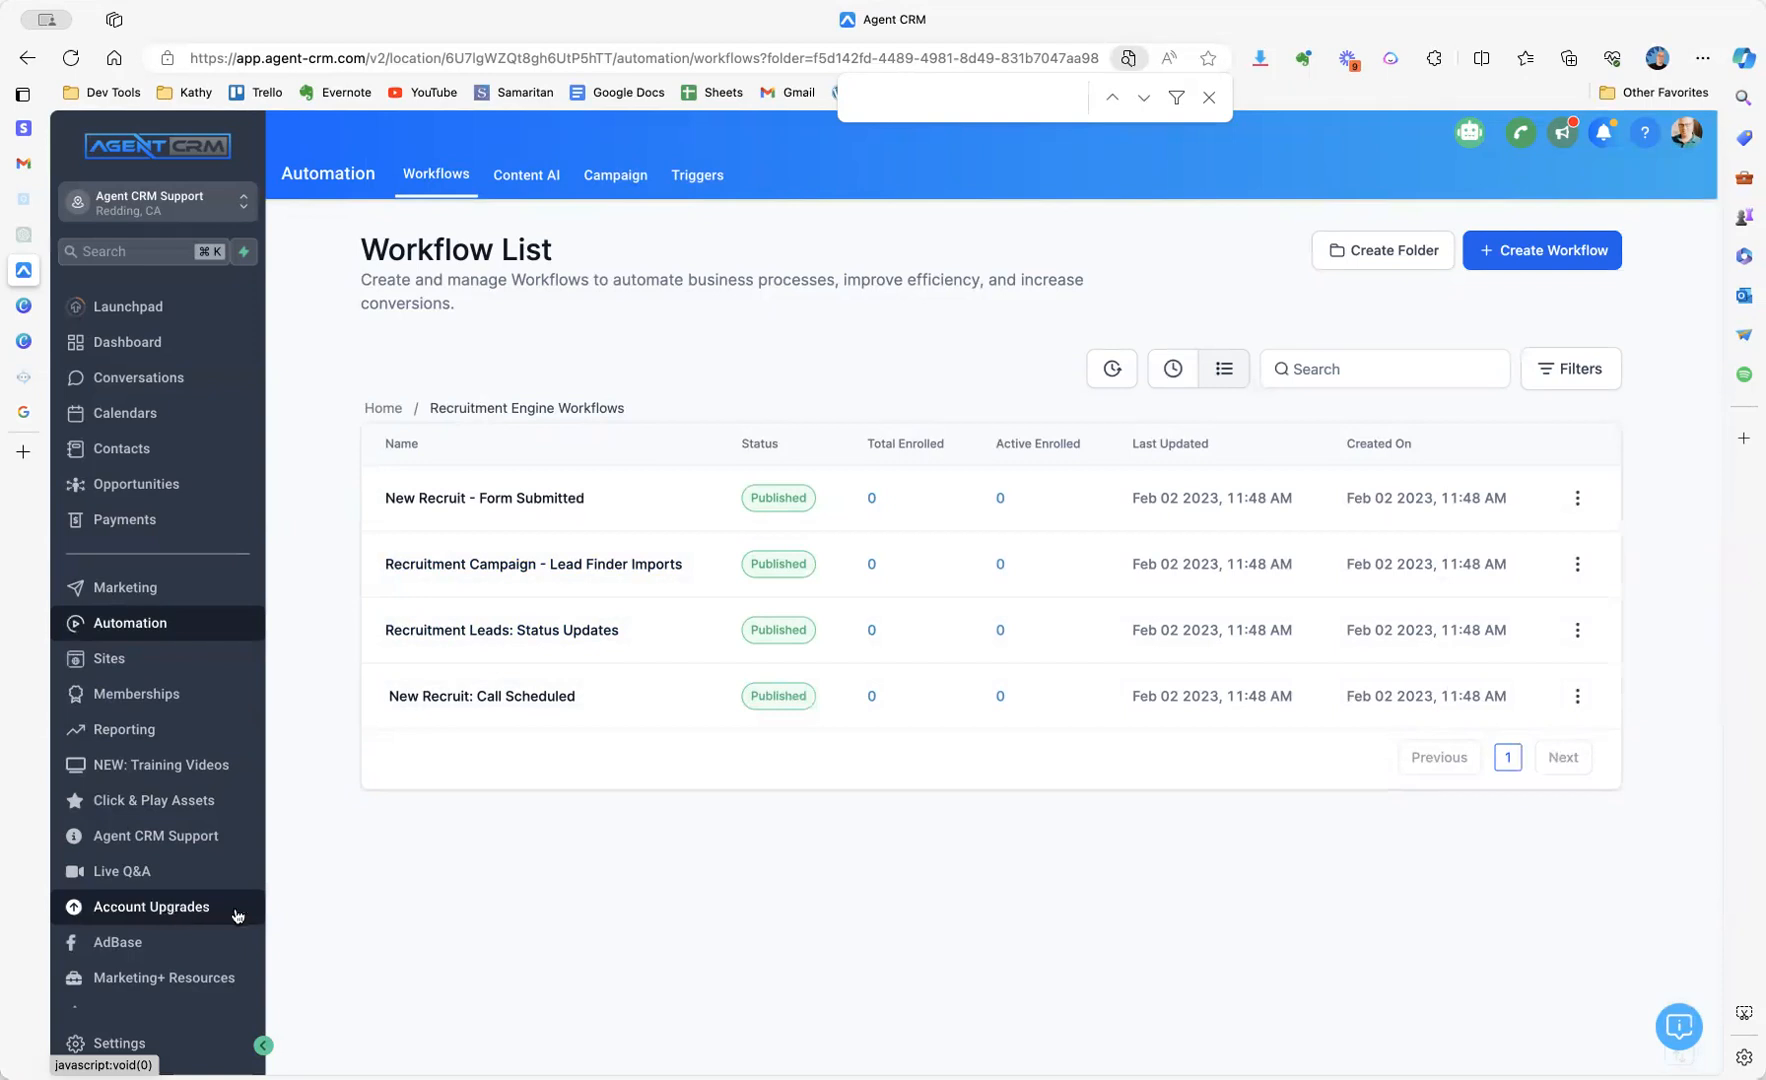
# Go to Account Upgrades showing Marketing+, Expert Hours, Promo Packages and Agency Plan.
pyautogui.click(150, 906)
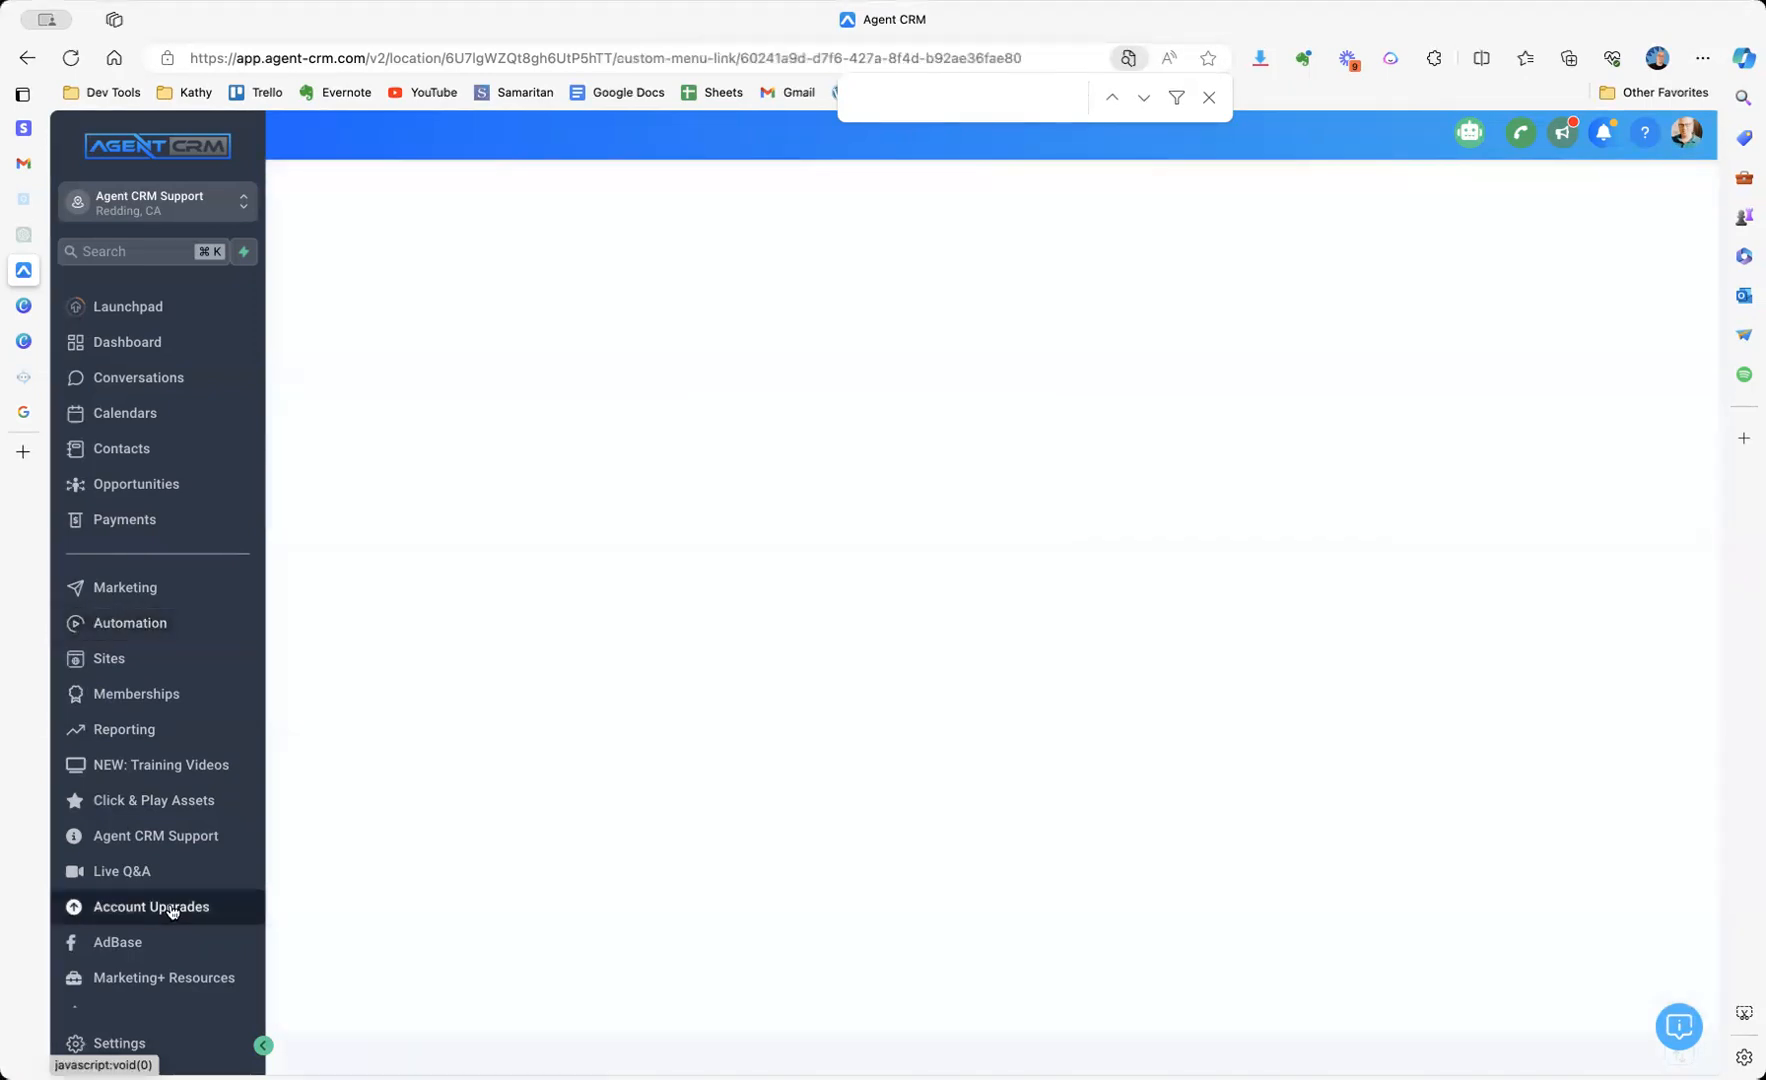
pyautogui.click(152, 906)
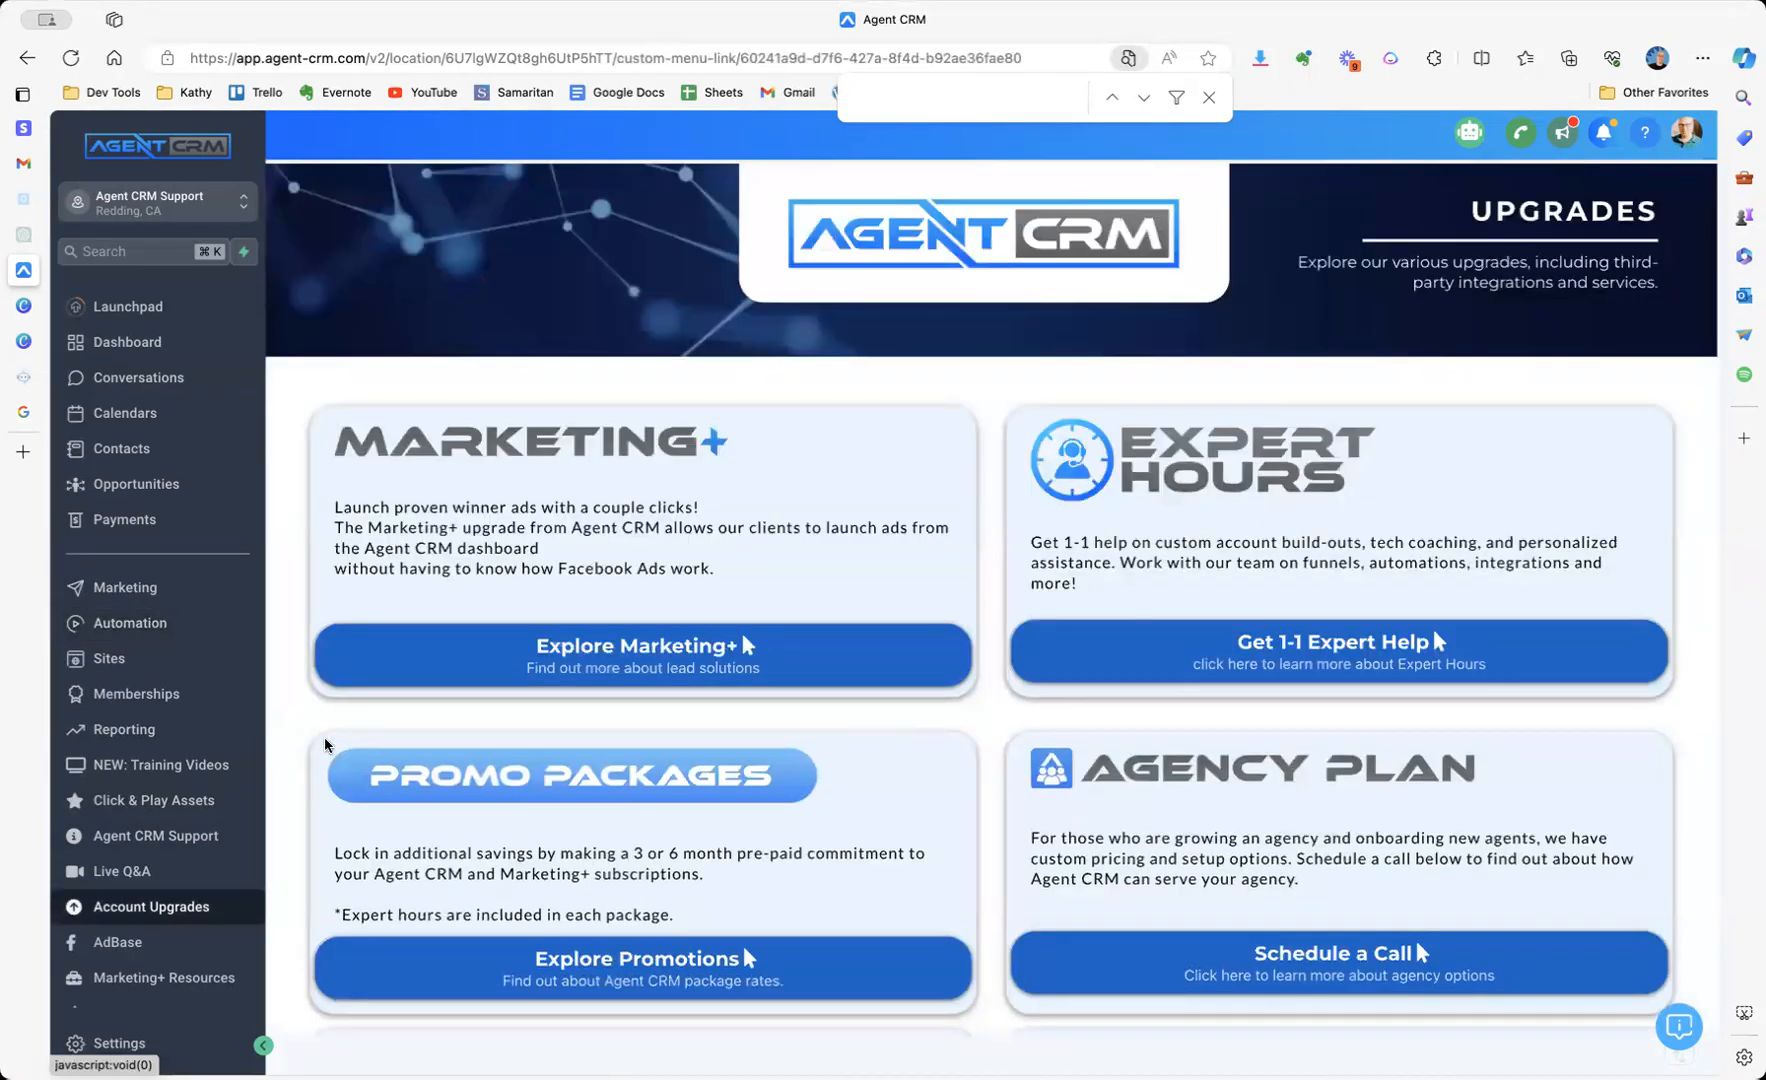
pyautogui.moveTo(614, 660)
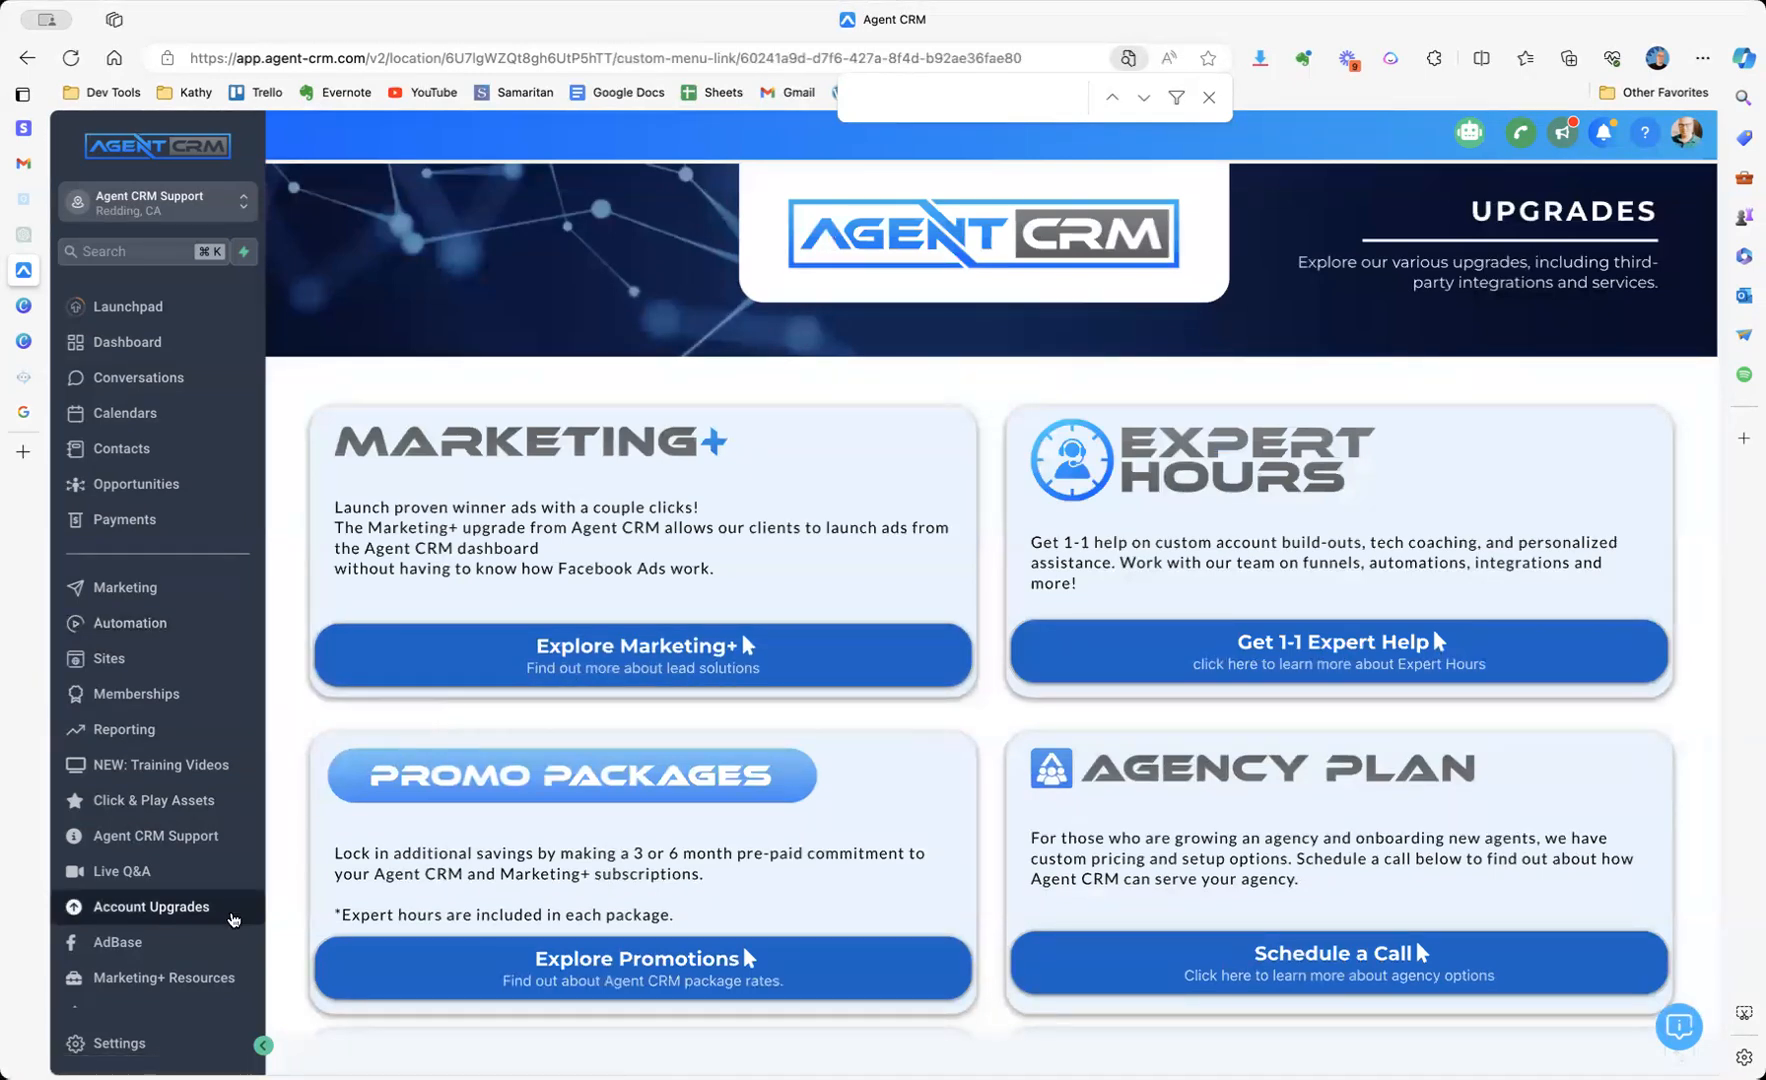
# Go to AdBase on the Giveaway Funnel dashboard with no active campaigns.
pyautogui.click(118, 942)
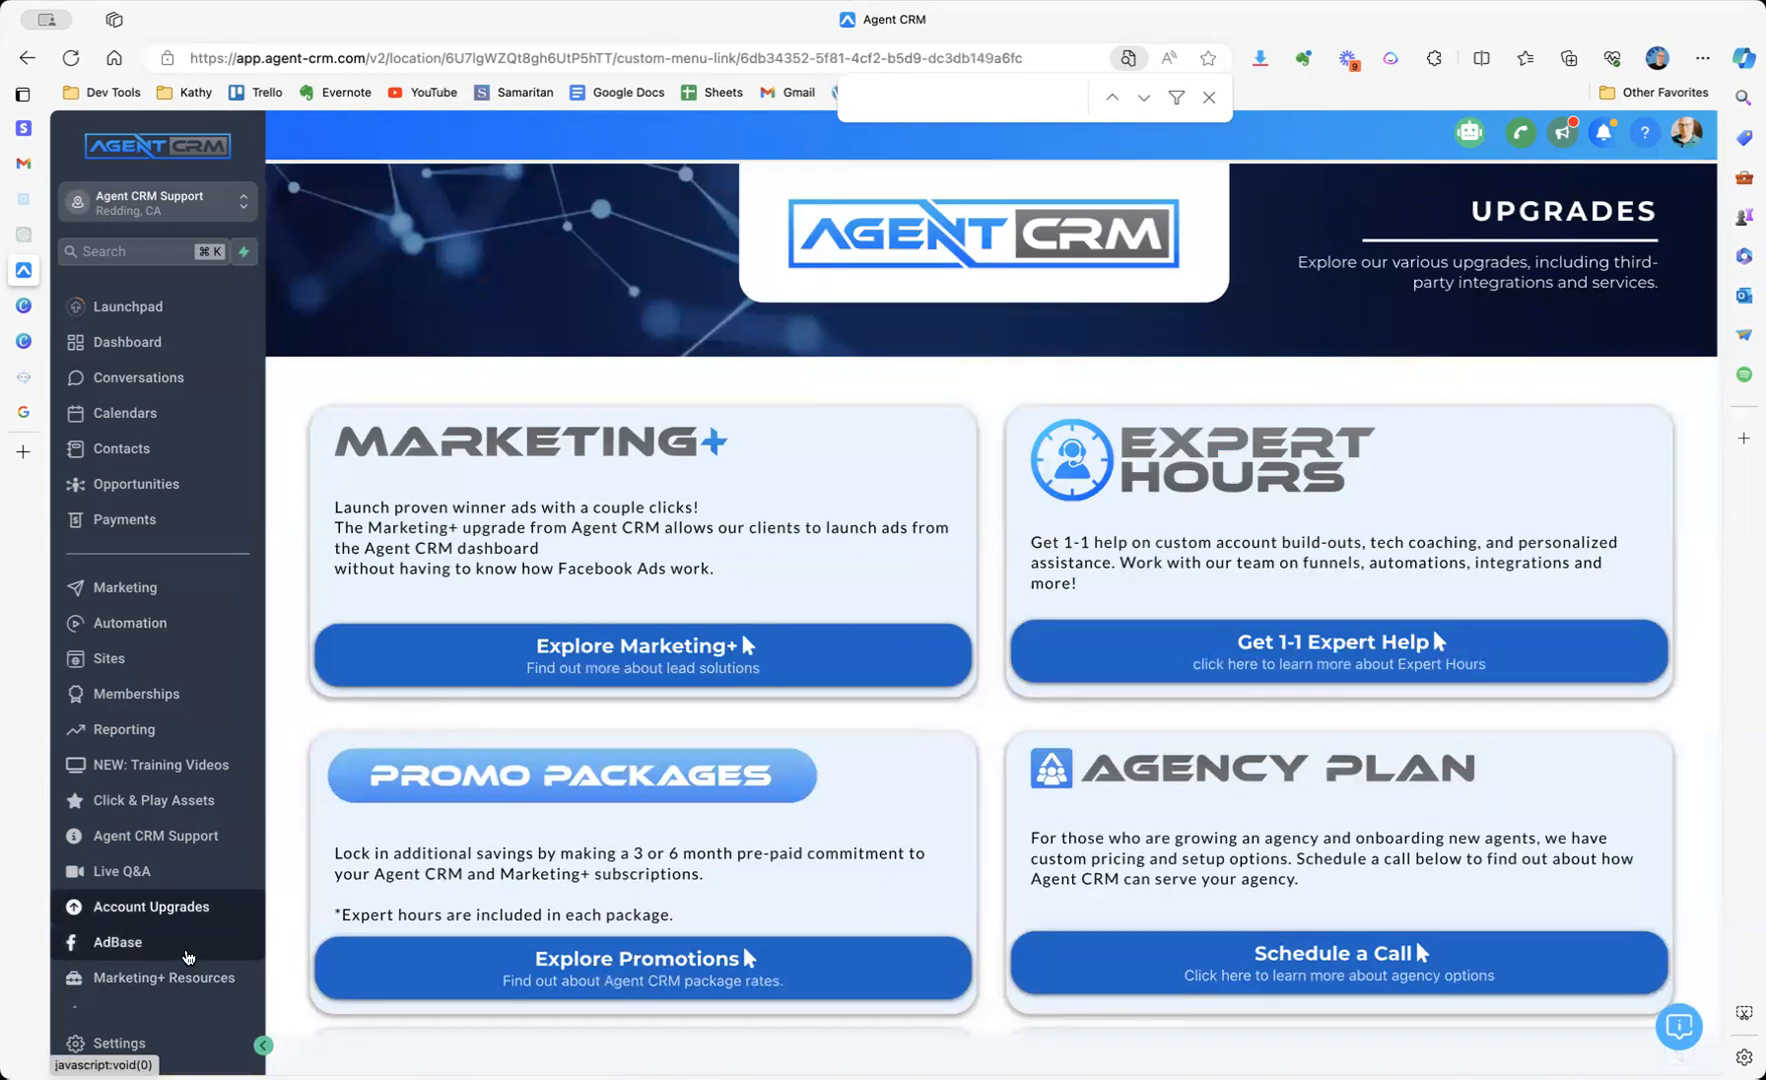
pyautogui.click(116, 942)
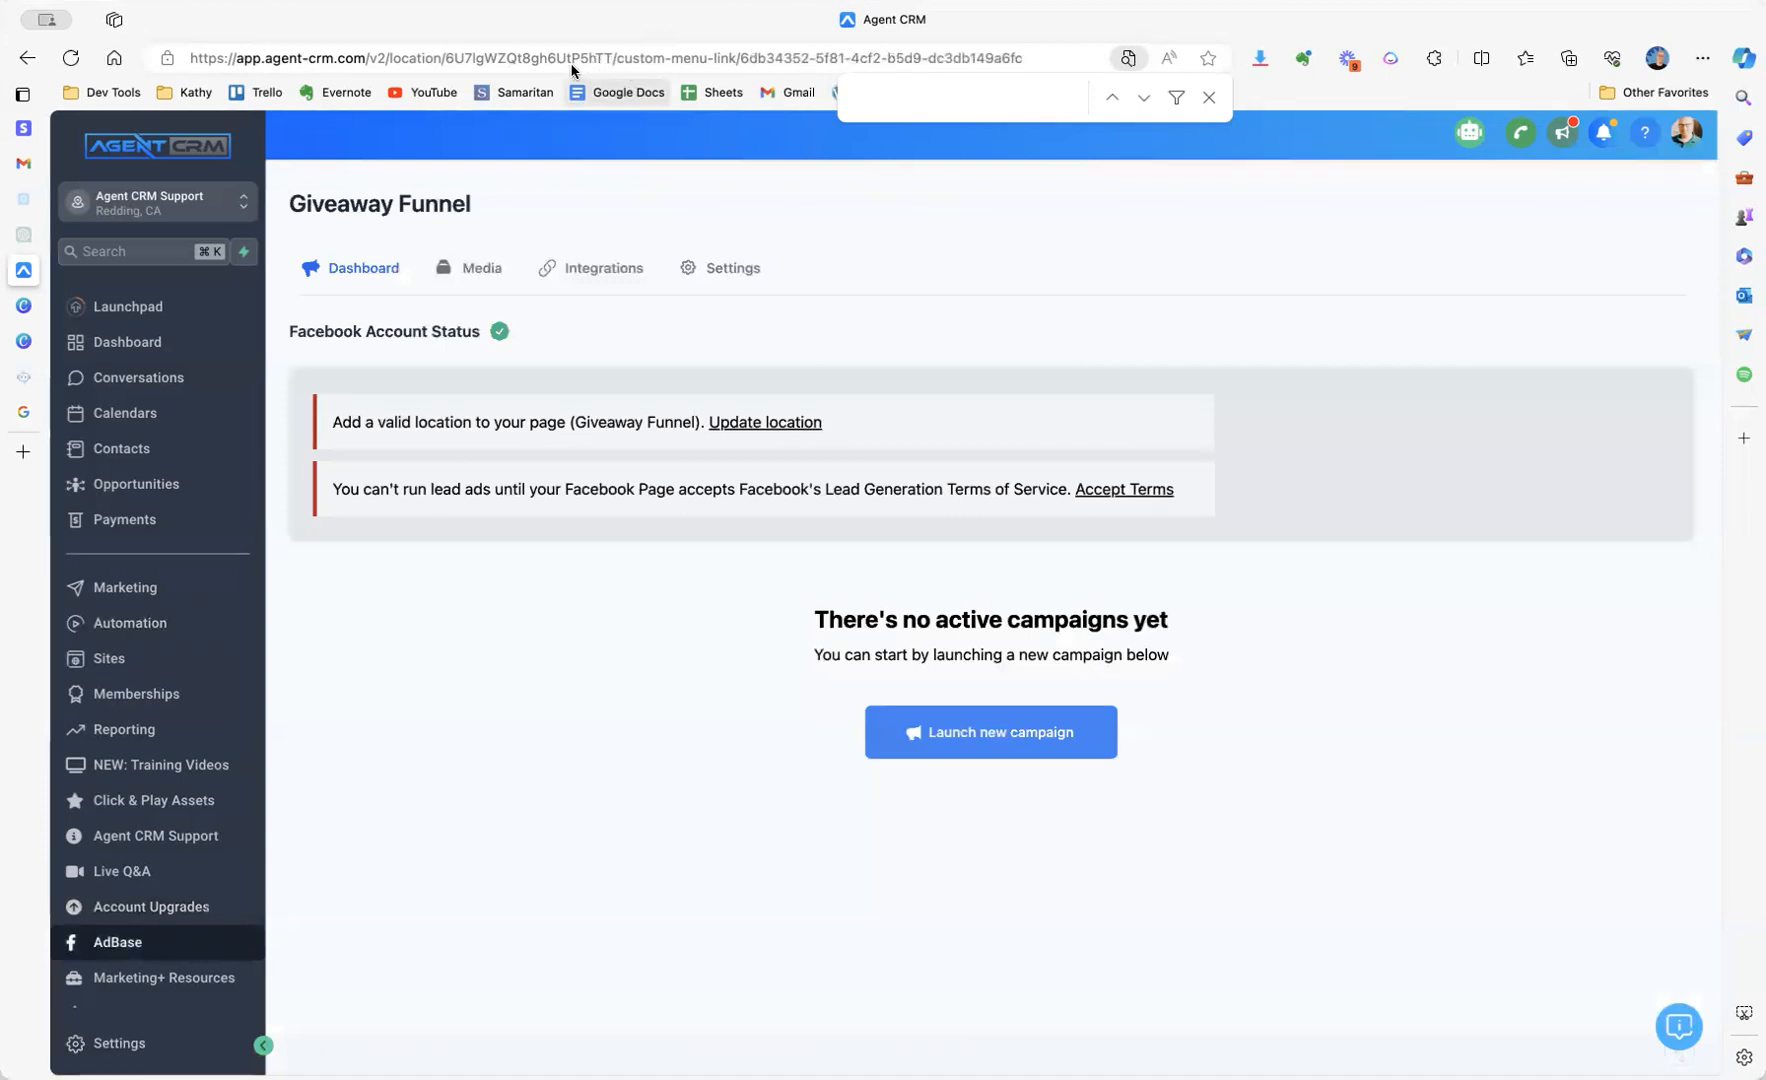
pyautogui.moveTo(748, 32)
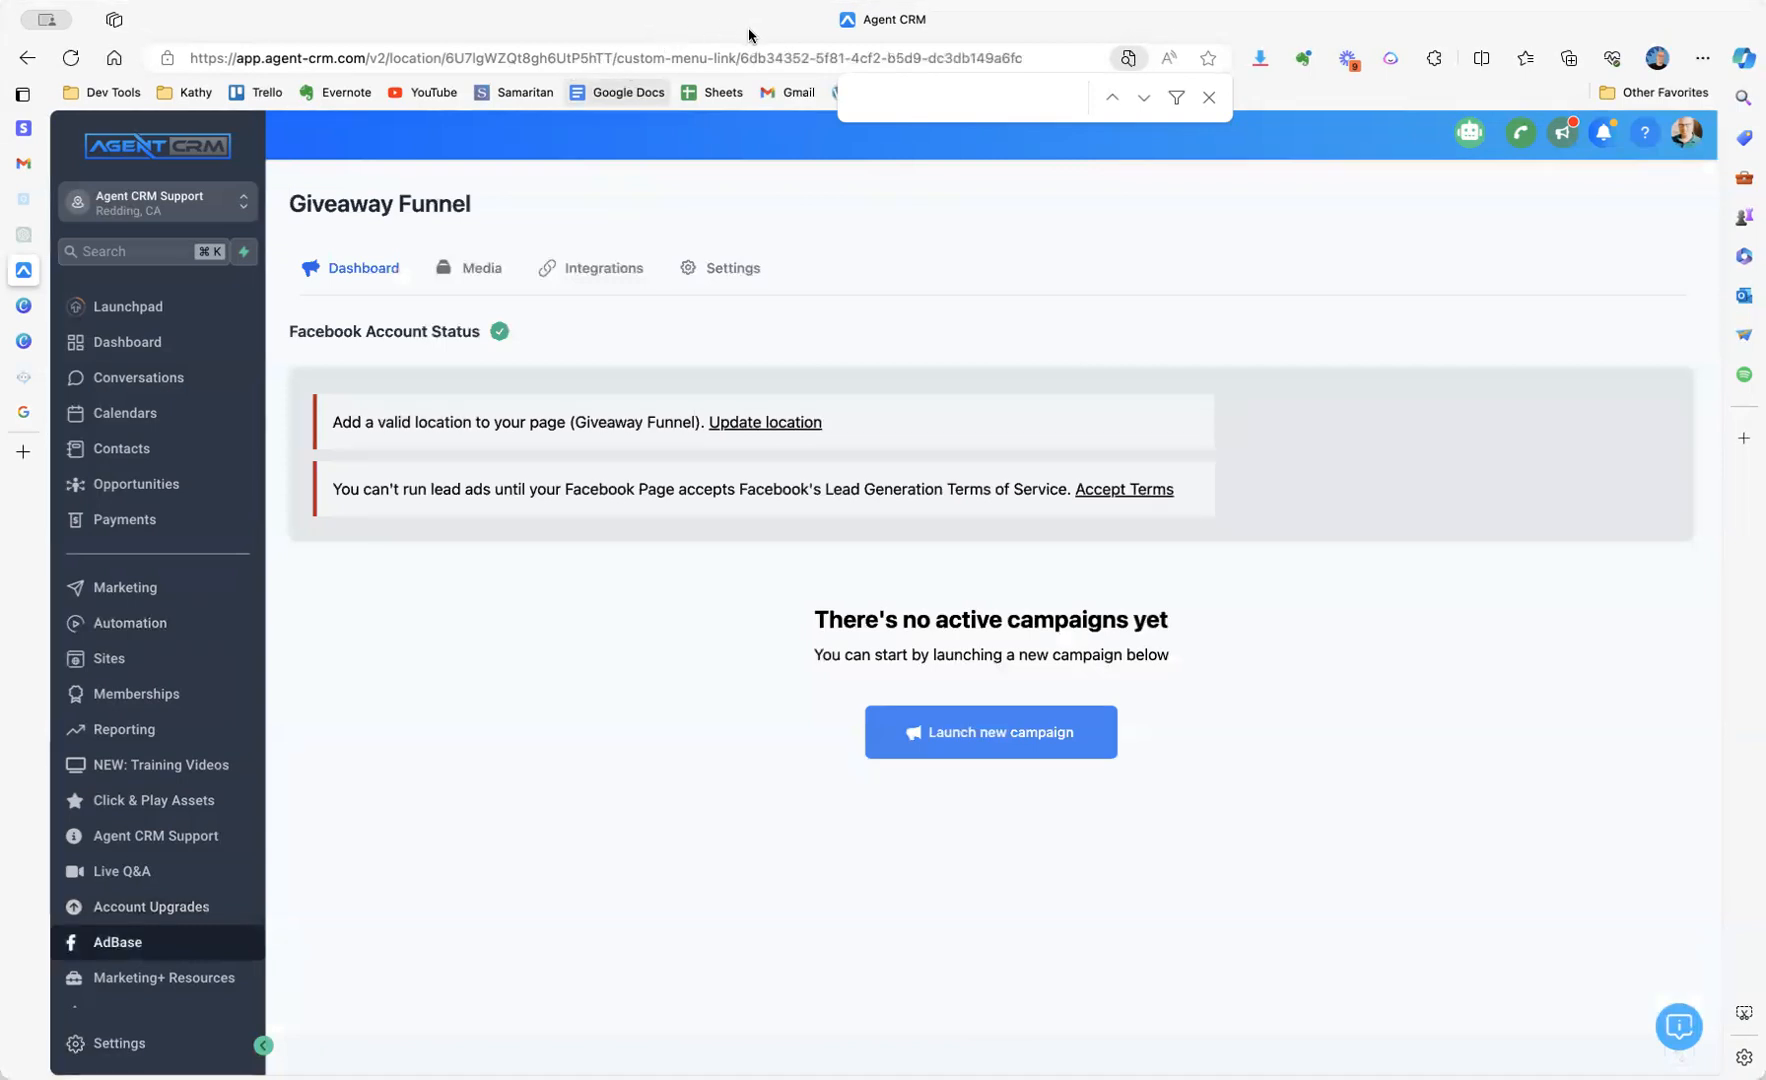